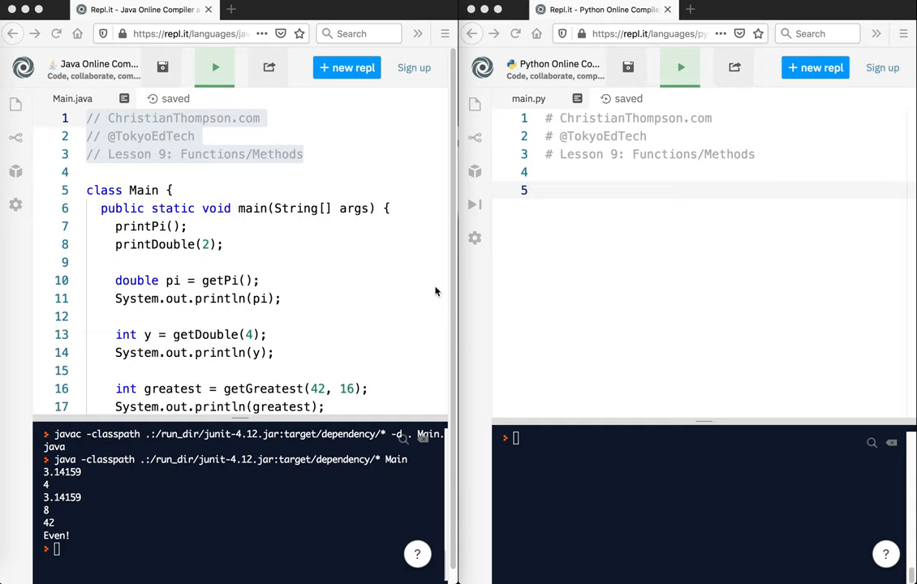
{"action": "mouse_move", "coordinate": [545, 194]}
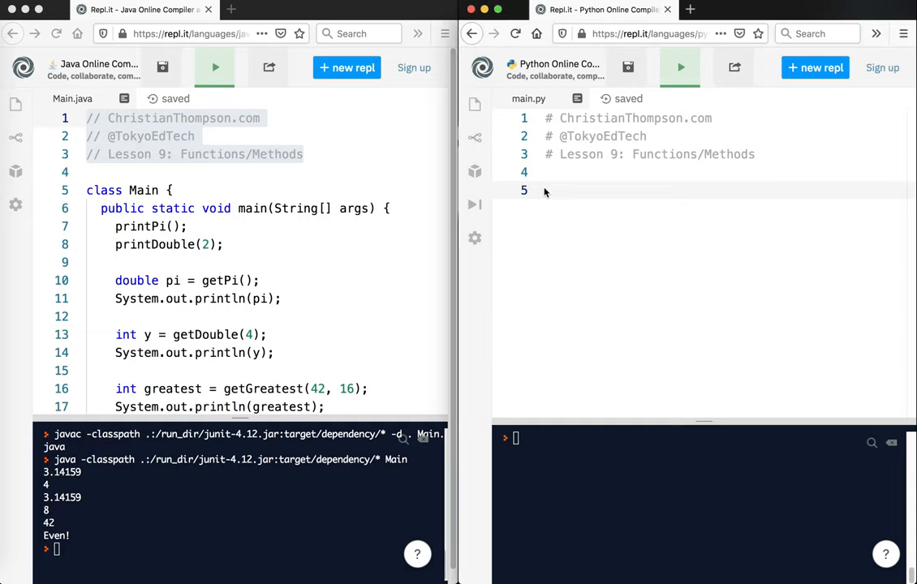
Write a print_pi() call on line 5 of main.py under the lesson comments
{"action": "left_click", "coordinate": [569, 189]}
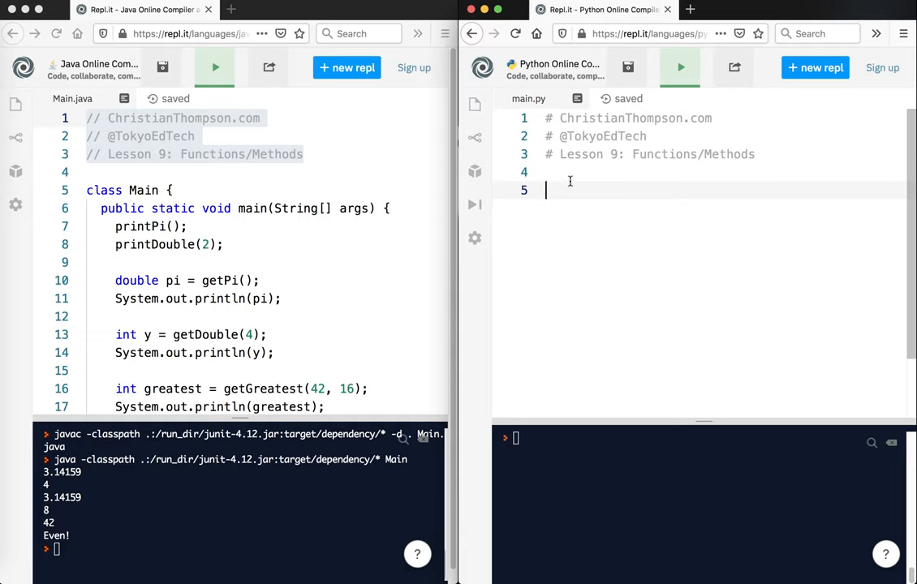
{"action": "type", "text": "pr"}
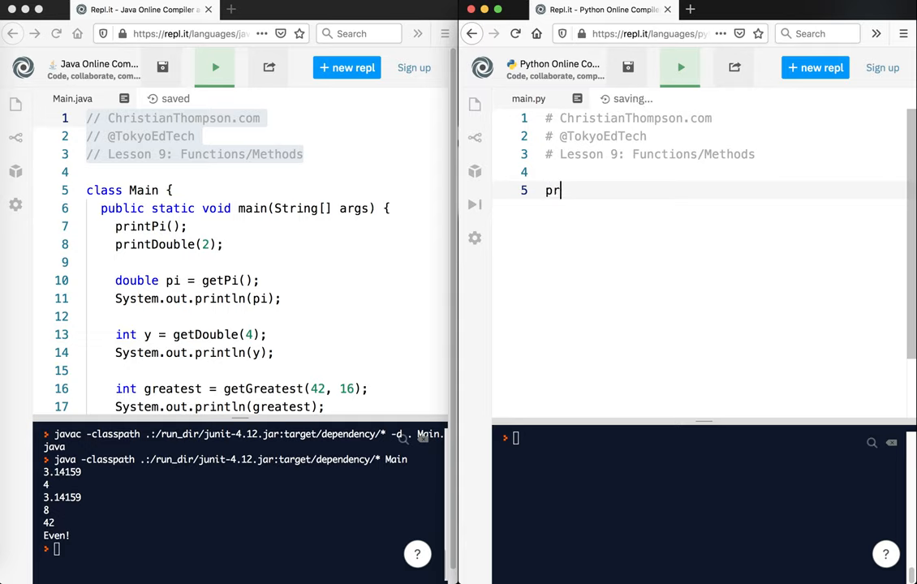
{"action": "type", "text": "int_p"}
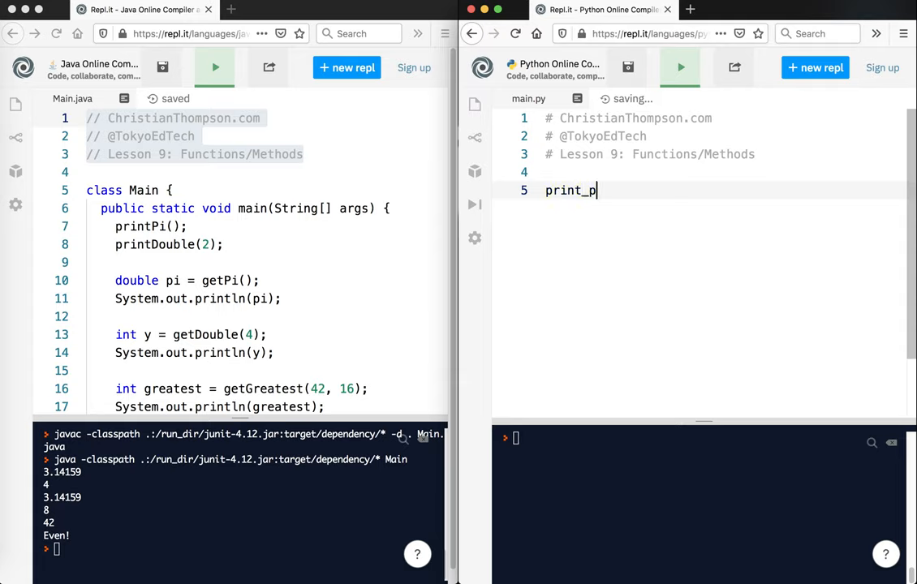
{"action": "type", "text": "i()"}
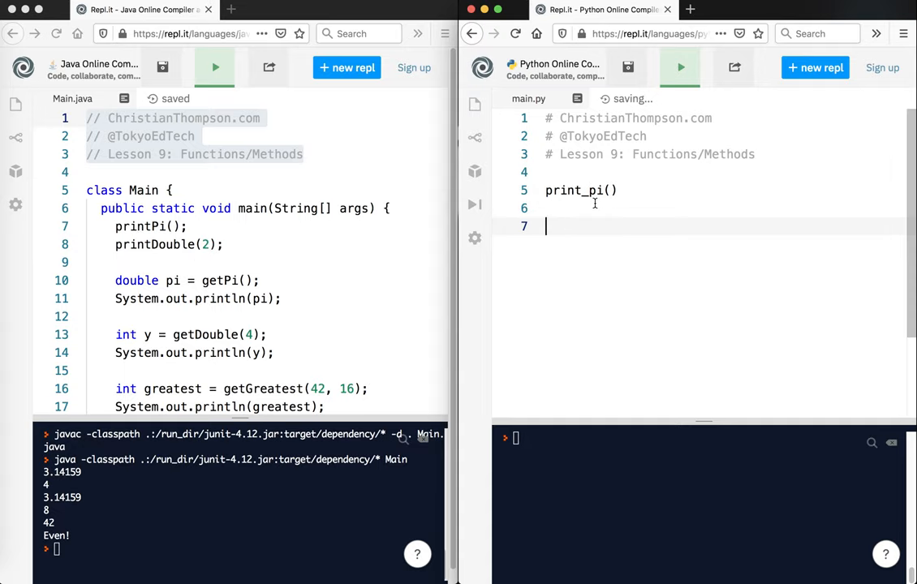
Scroll the Java file to printPi and write the def print_pi(): header
{"action": "scroll", "scroll_direction": "down", "scroll_amount": 3}
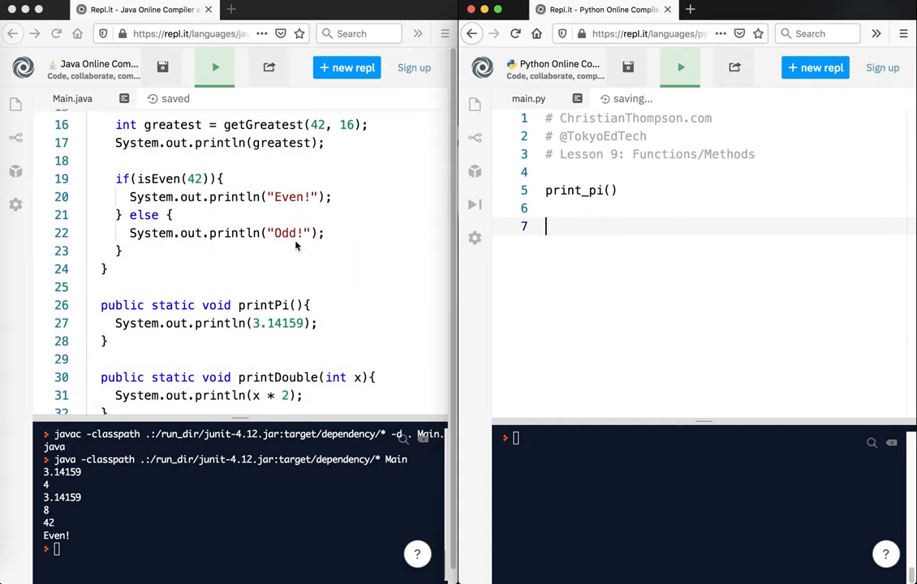
{"action": "scroll", "scroll_direction": "down", "scroll_amount": 3}
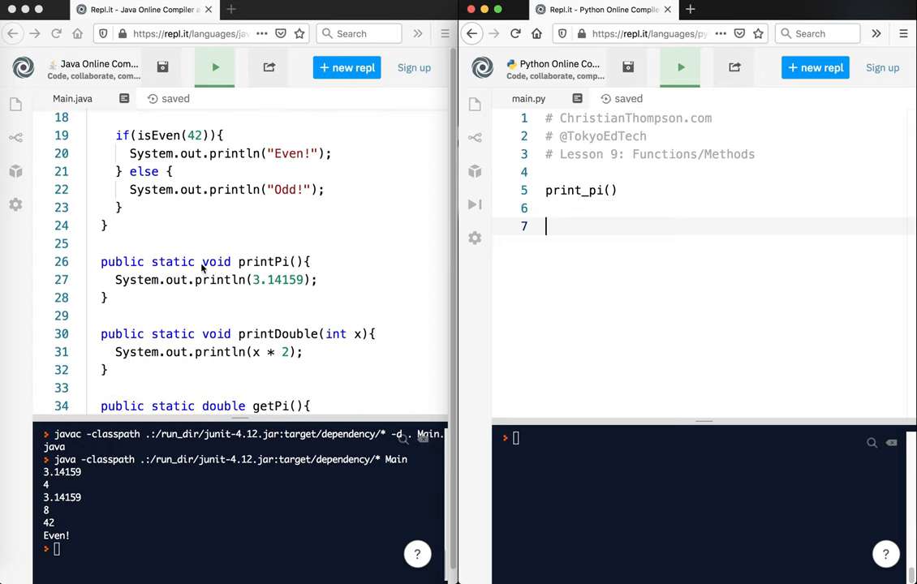
{"action": "mouse_move", "coordinate": [301, 264]}
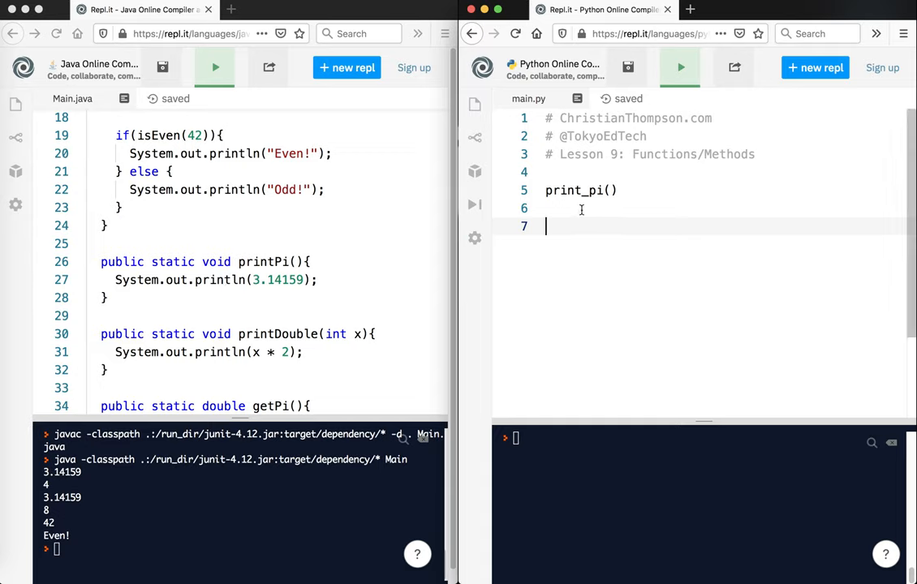
{"action": "scroll", "scroll_direction": "down", "scroll_amount": 3}
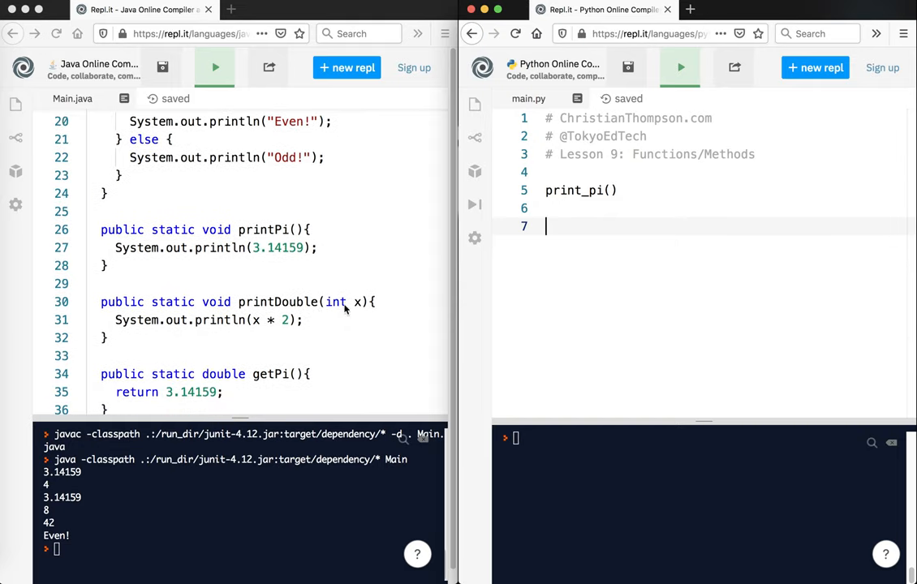
{"action": "type", "text": "def"}
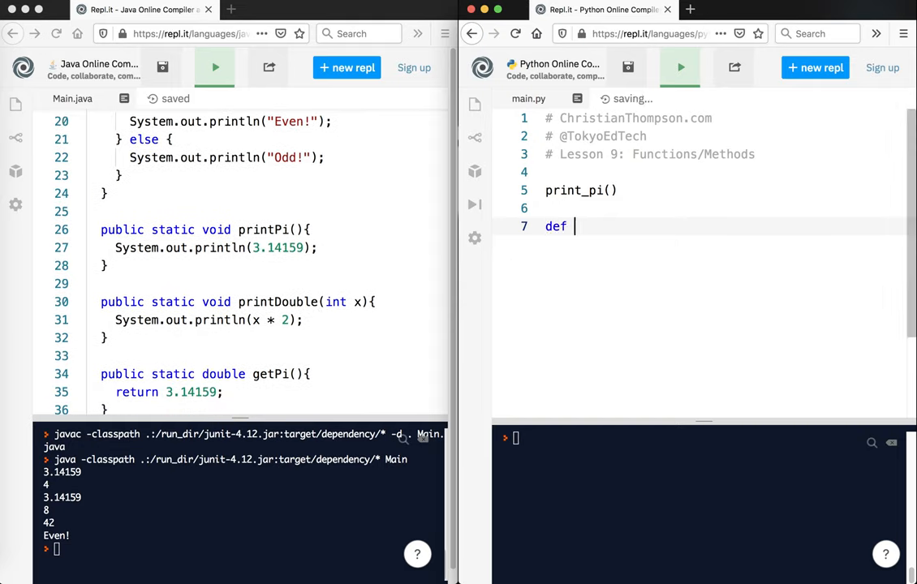
{"action": "type", "text": "print_p"}
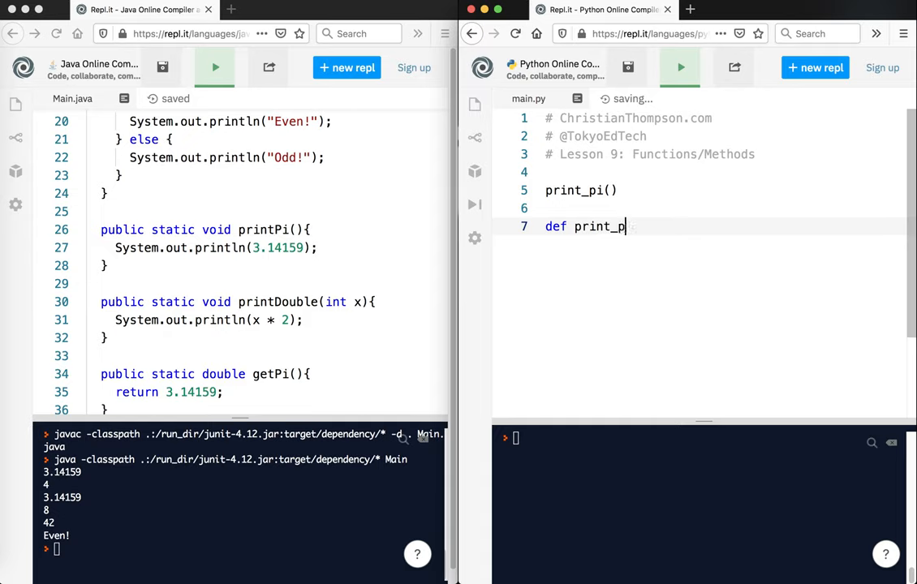
{"action": "type", "text": "i()"}
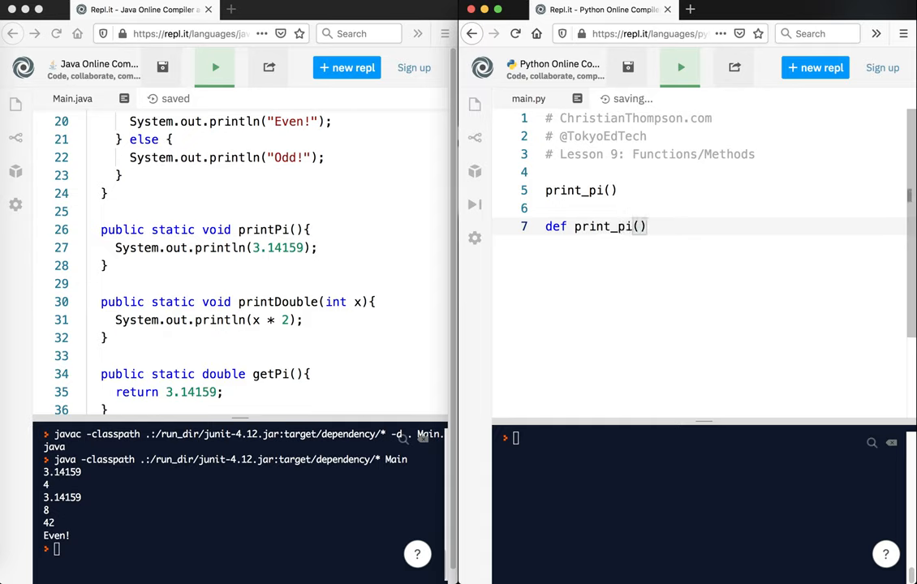
{"action": "type", "text": ":"}
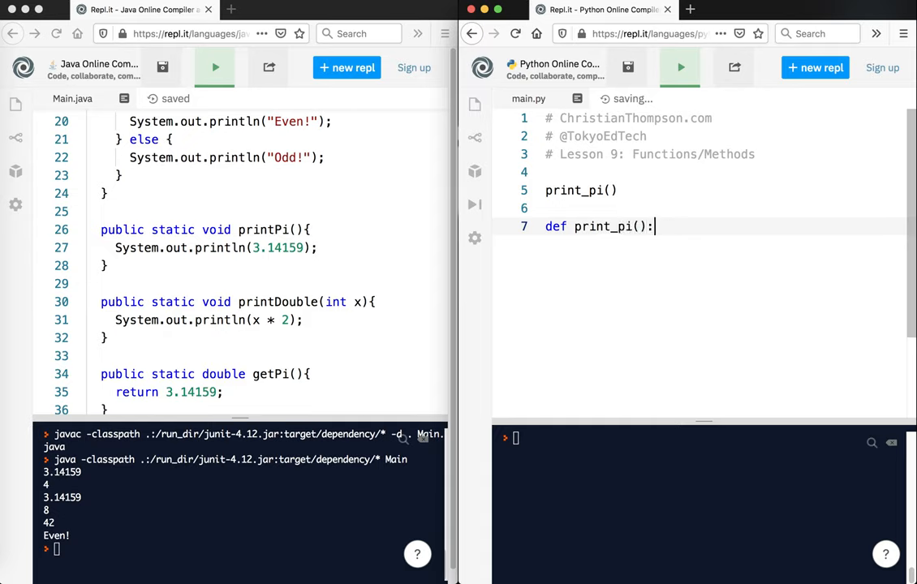
{"action": "key", "text": "Return"}
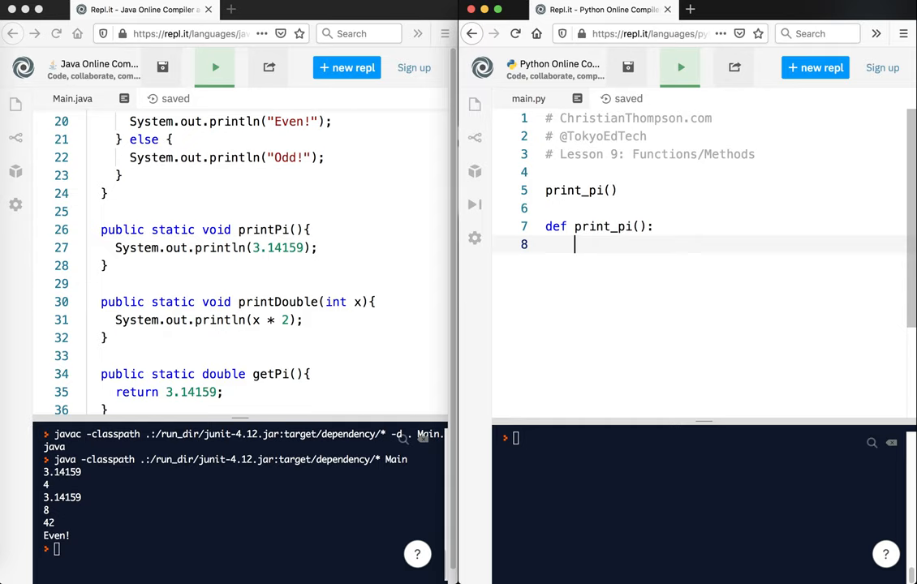
Give print_pi an indented body that prints 3.14159
{"action": "type", "text": "print()"}
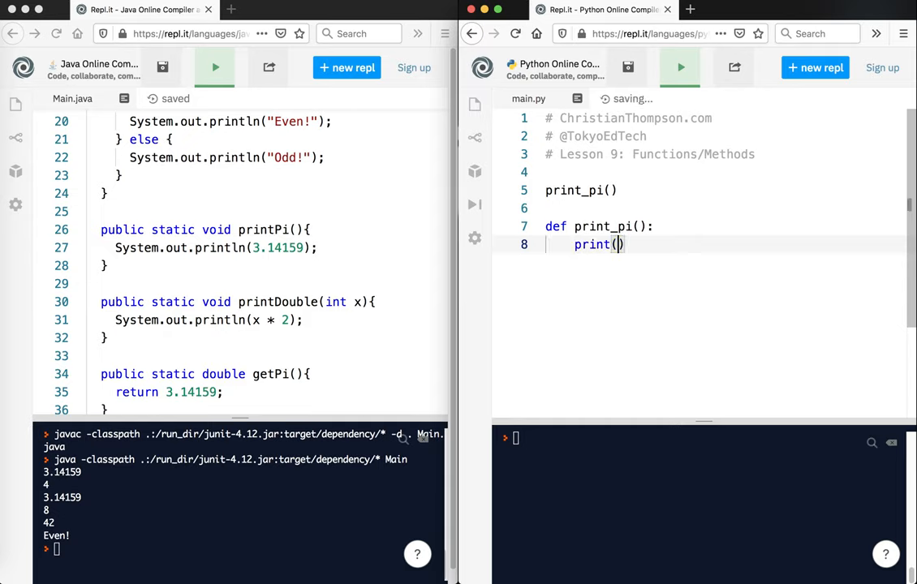
{"action": "type", "text": "3.14.1"}
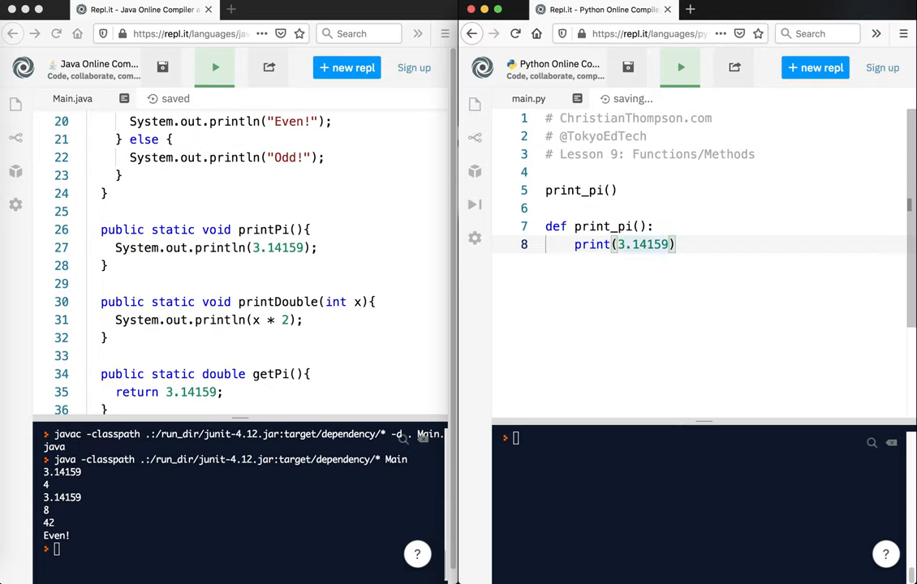
{"action": "key", "text": "Return"}
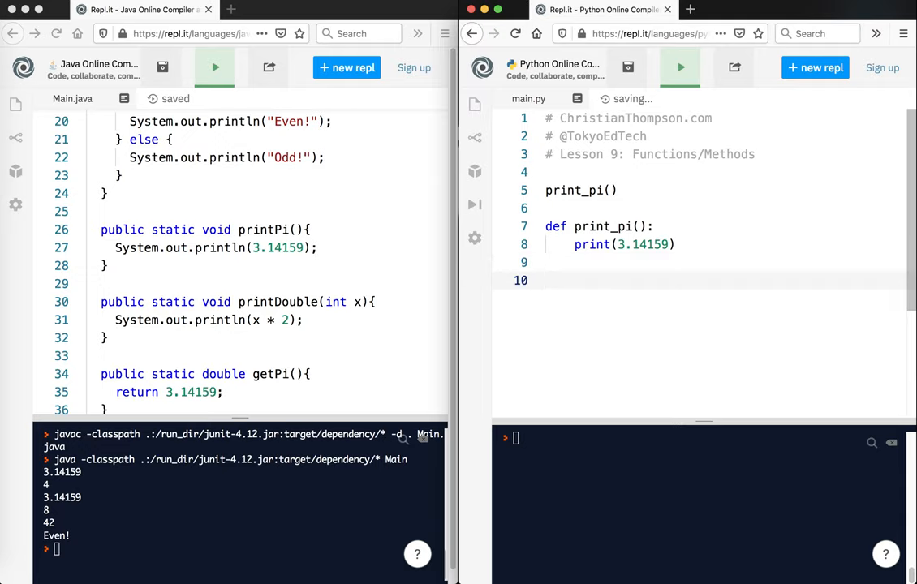
Run main.py, get the NameError for print_pi, and cut the definition below the call
{"action": "left_click", "coordinate": [680, 69]}
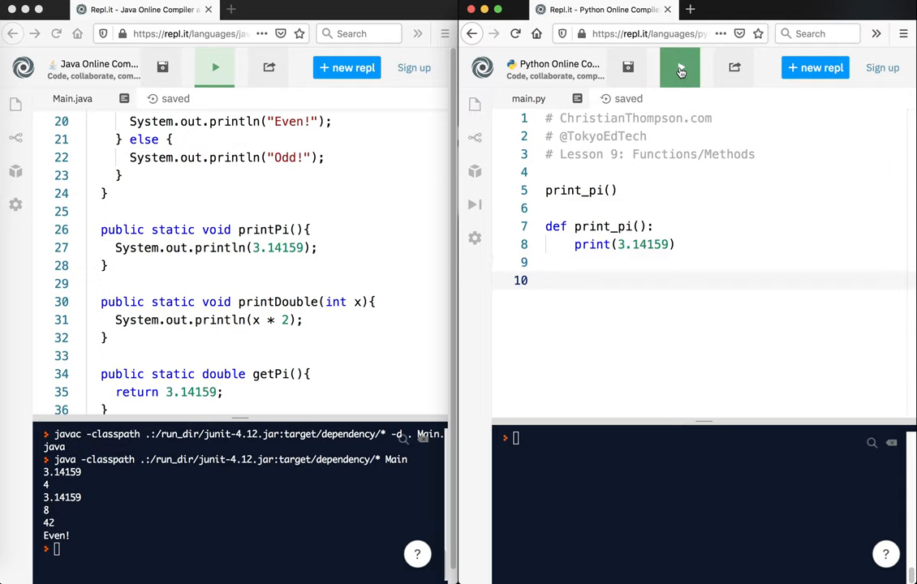
{"action": "left_click", "coordinate": [679, 68]}
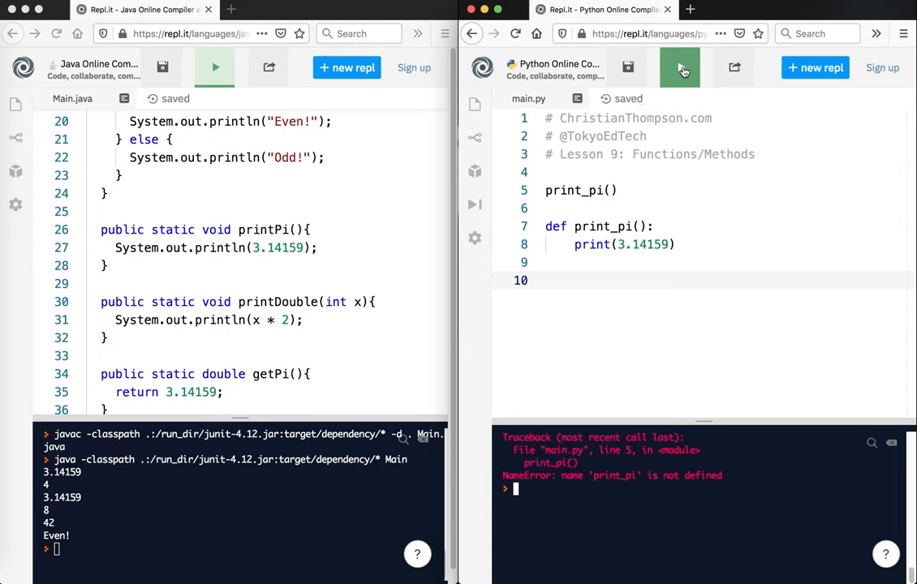
{"action": "left_click", "coordinate": [680, 66]}
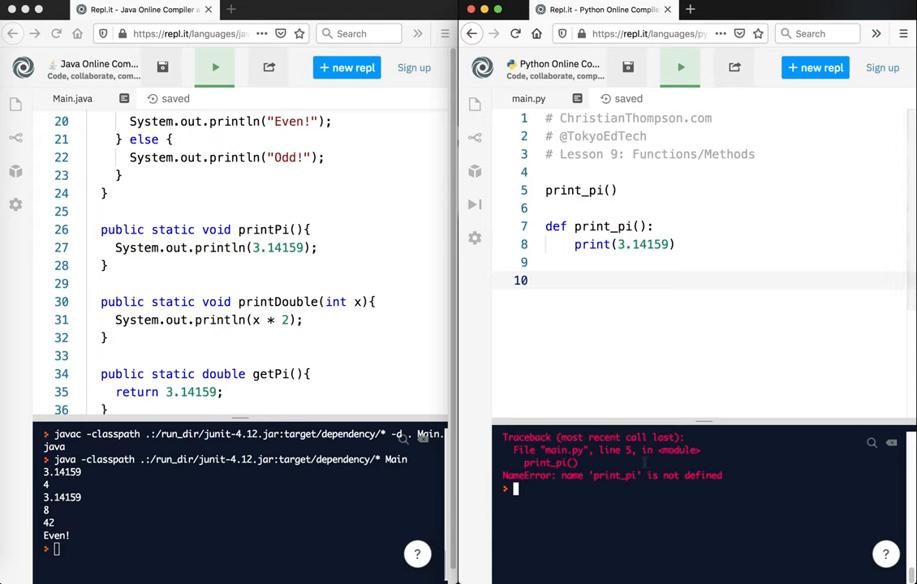
{"action": "mouse_move", "coordinate": [646, 276]}
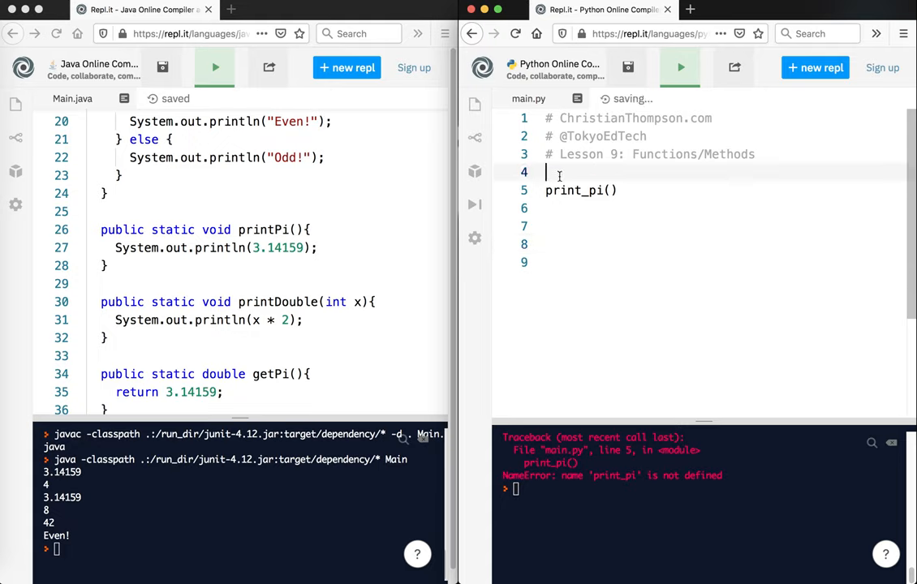
Place def print_pi(): above its call and run main.py to print 3.14159
{"action": "type", "text": "def print_pi():"}
{"action": "type", "text": "print(3.14159)"}
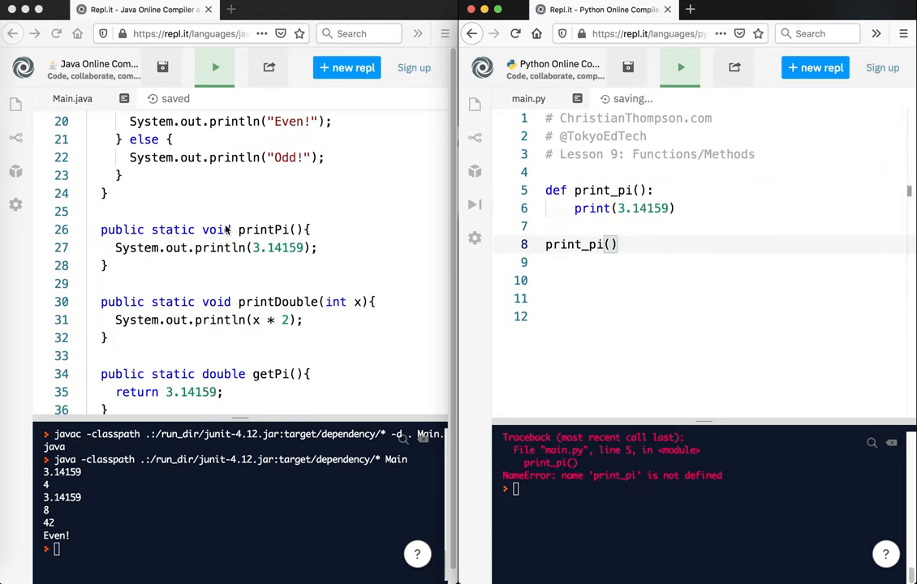
{"action": "mouse_move", "coordinate": [302, 208]}
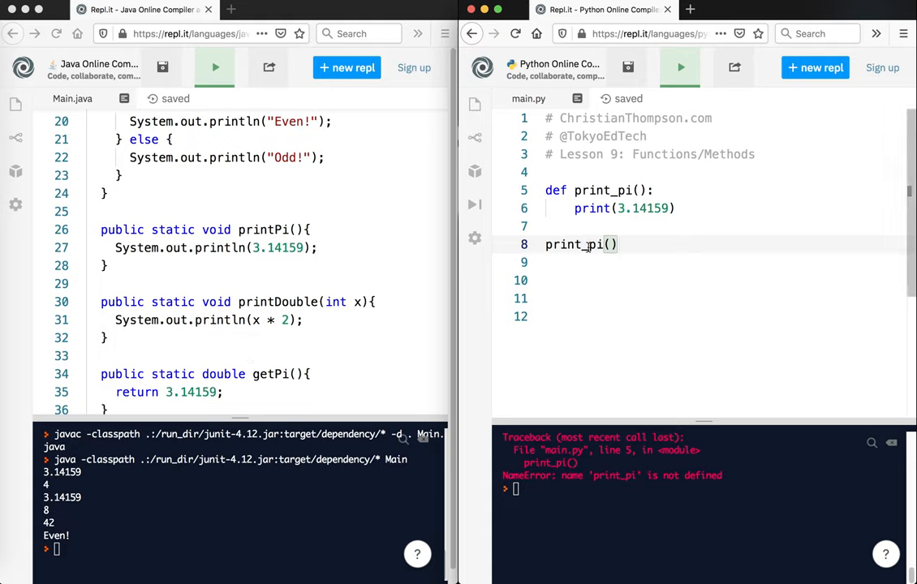
{"action": "left_click", "coordinate": [557, 317]}
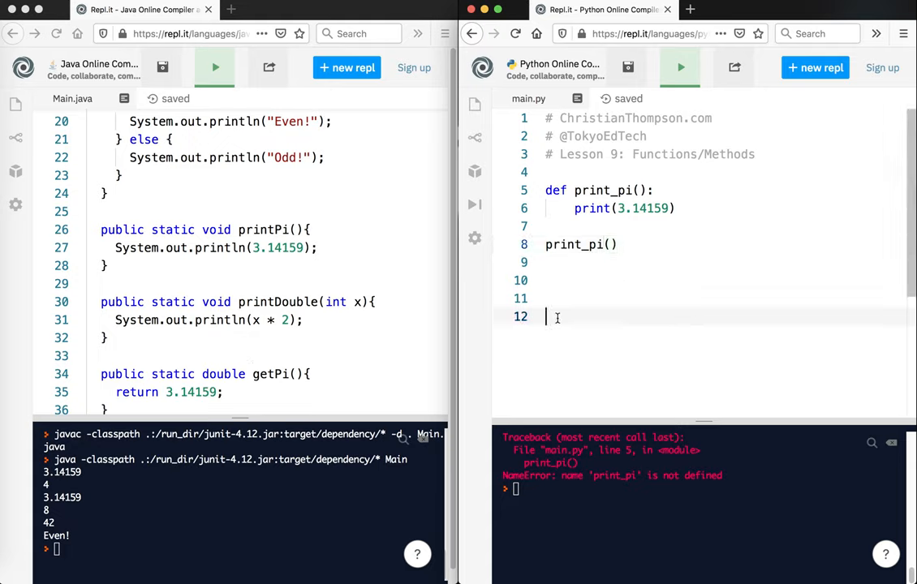
{"action": "key", "text": "Enter"}
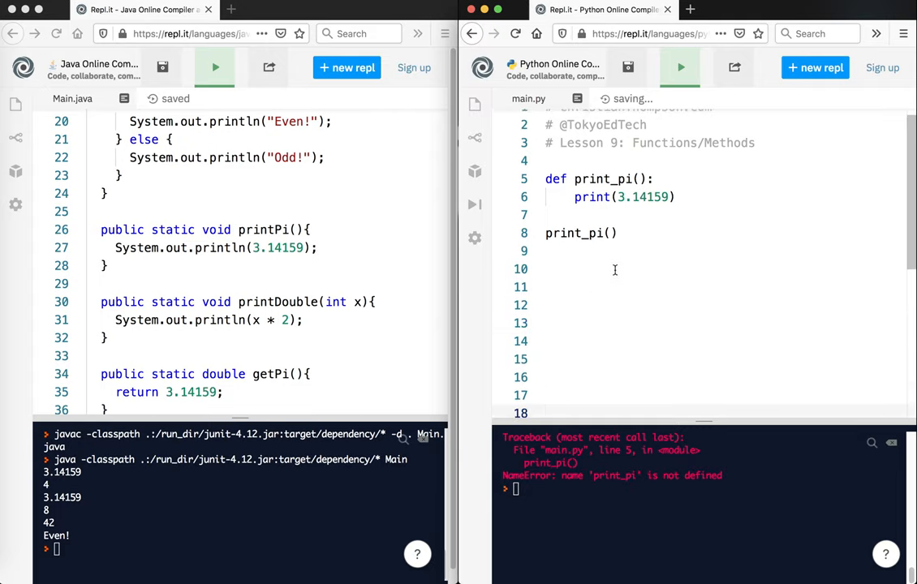
{"action": "left_click", "coordinate": [678, 68]}
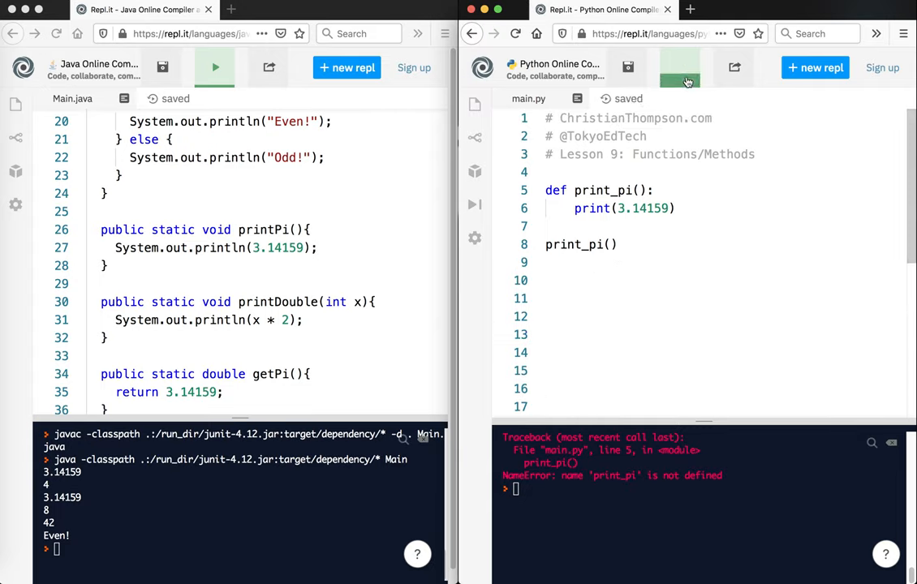
{"action": "left_click", "coordinate": [678, 68]}
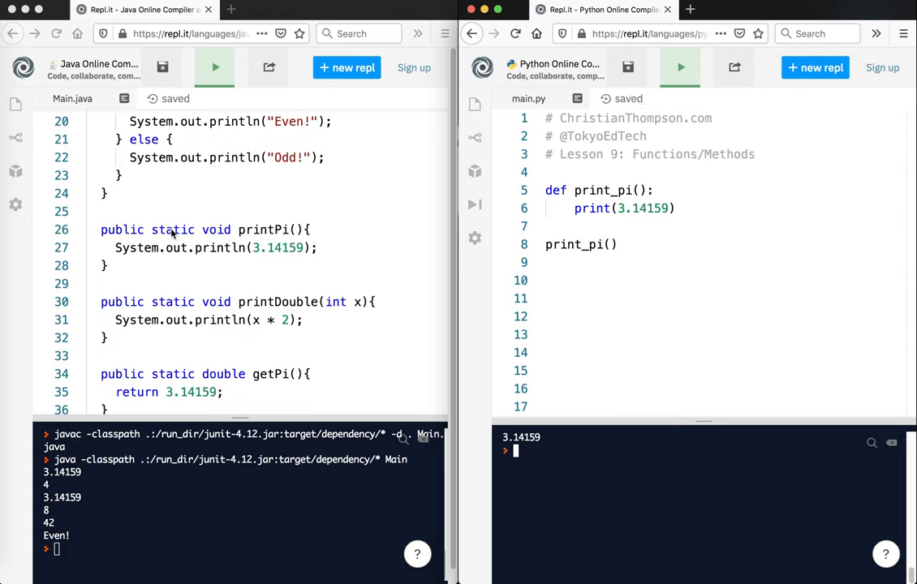
{"action": "double_click", "coordinate": [172, 230]}
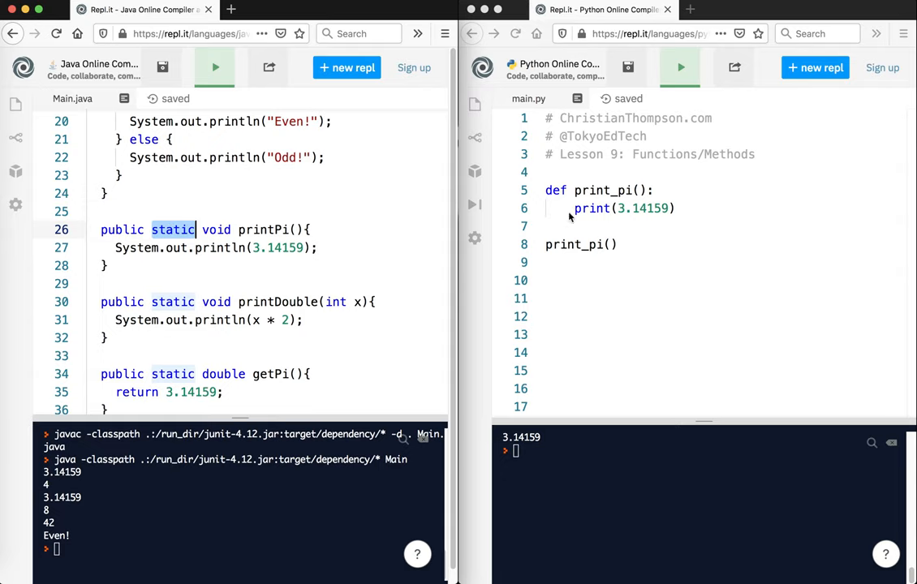
{"action": "double_click", "coordinate": [216, 231]}
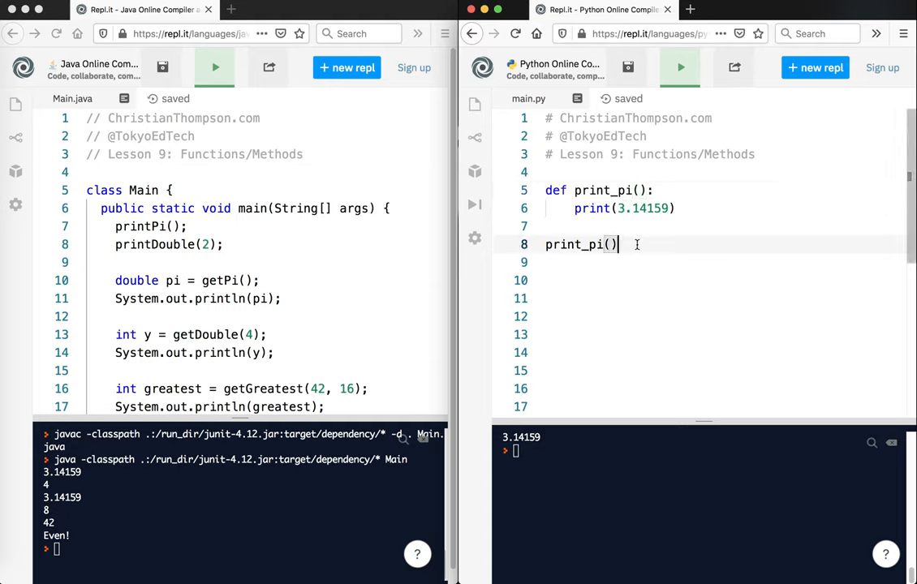
Add '# Call functions' above print_pi() and '# Define function' above the definition
{"action": "key", "text": "Return"}
{"action": "type", "text": "/"}
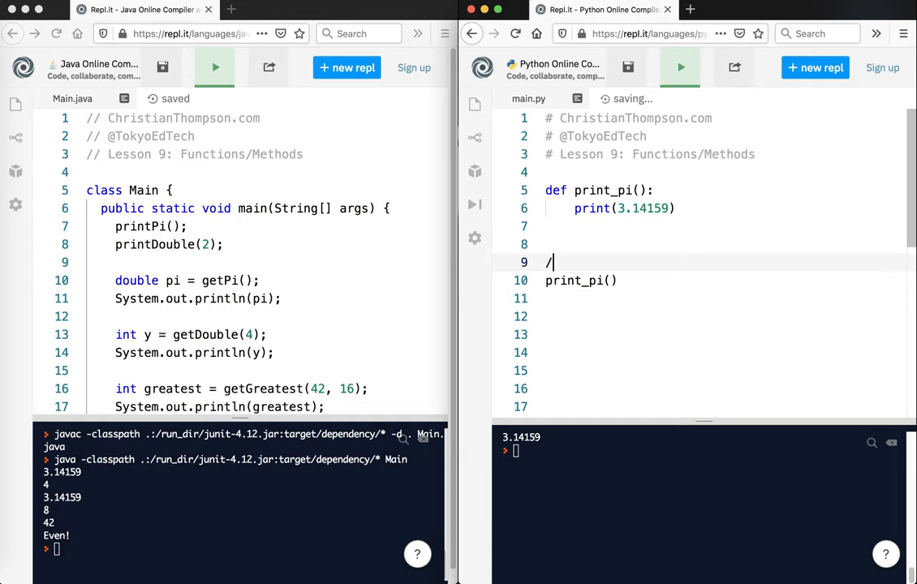
{"action": "key", "text": "Backspace"}
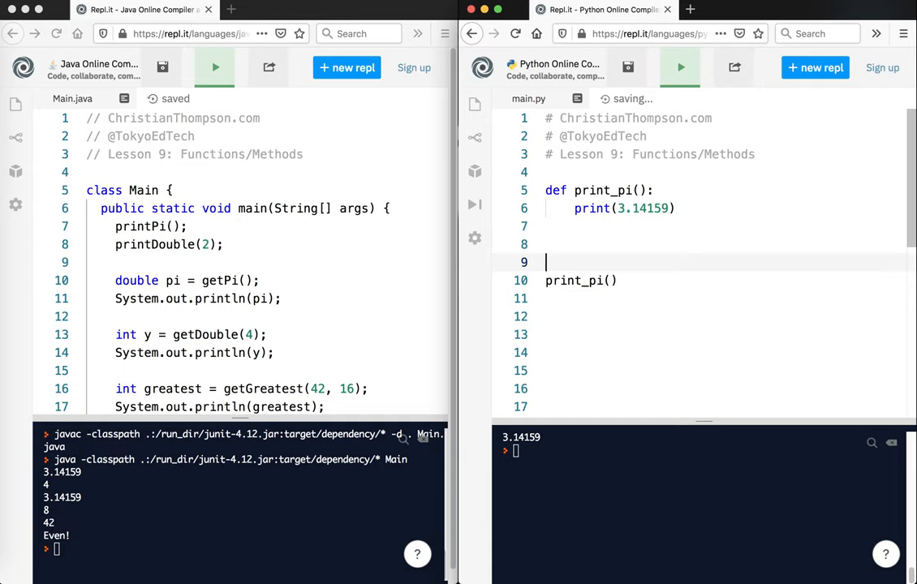
{"action": "type", "text": "# Call functions"}
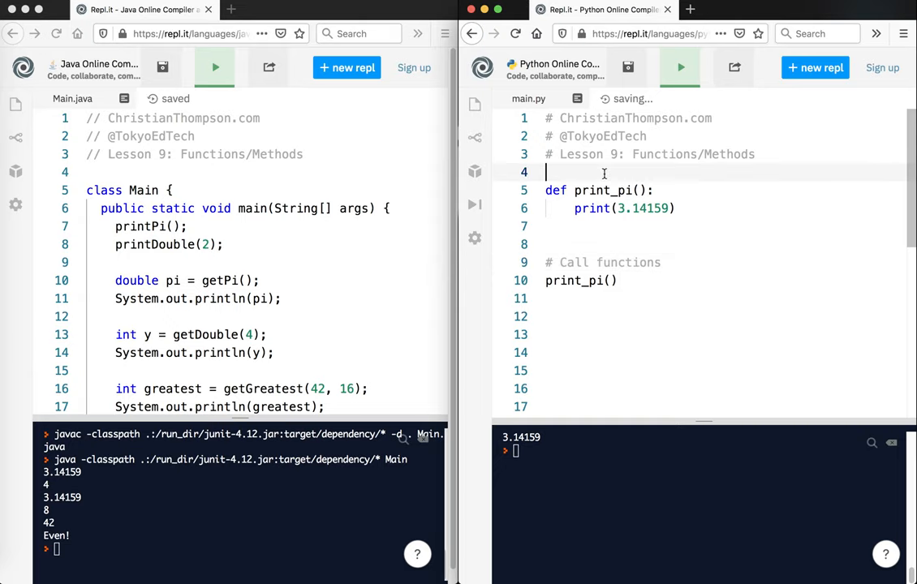
{"action": "type", "text": "# Define"}
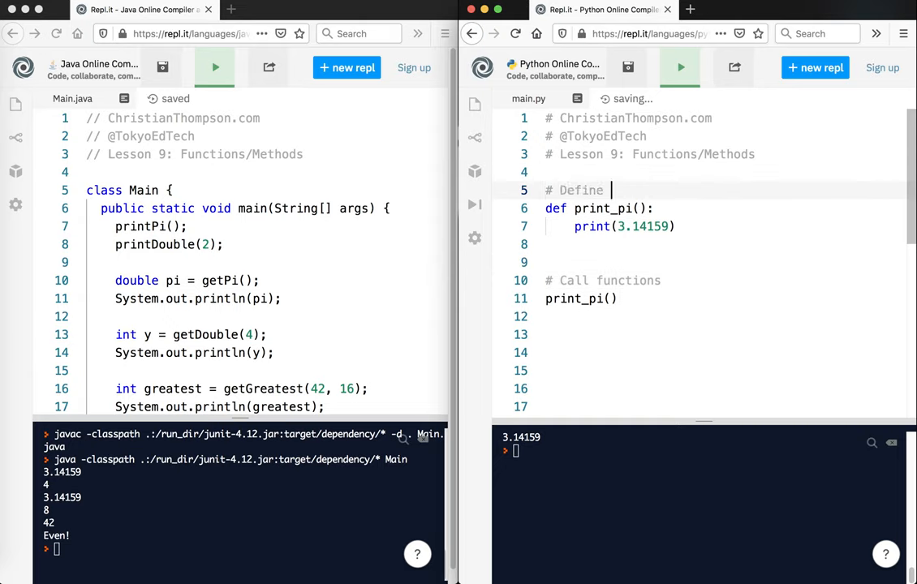
{"action": "type", "text": "function"}
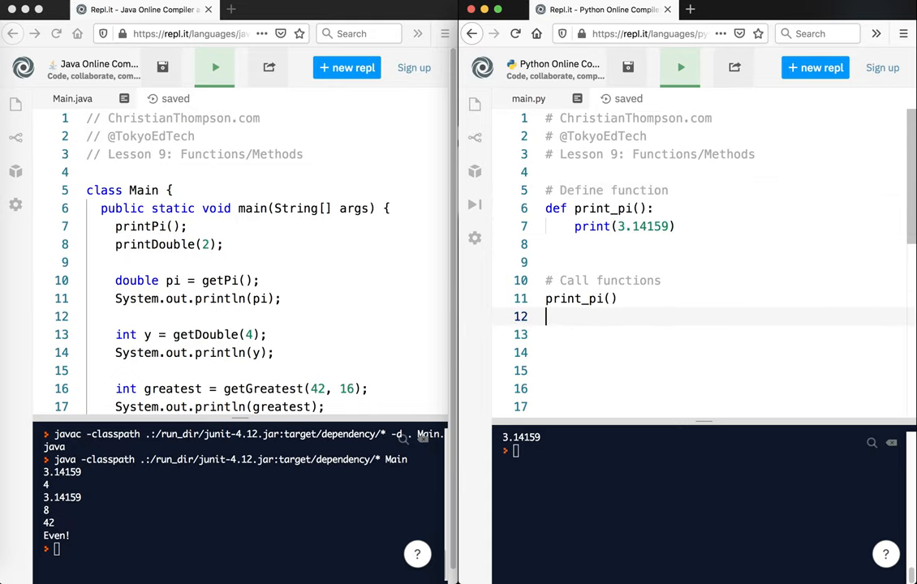
Add a print_double(2) call under print_pi() in main.py
{"action": "type", "text": "print_doub"}
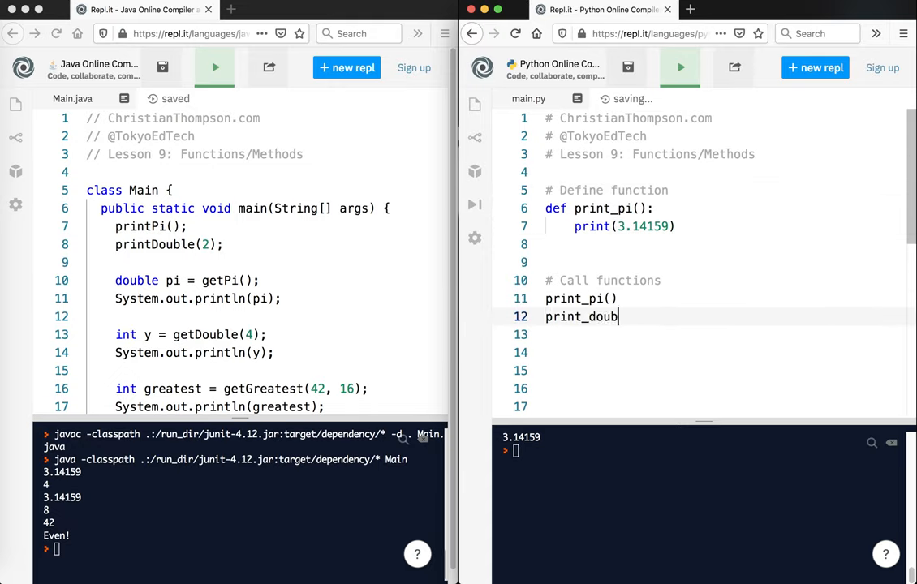
{"action": "type", "text": "le(2);"}
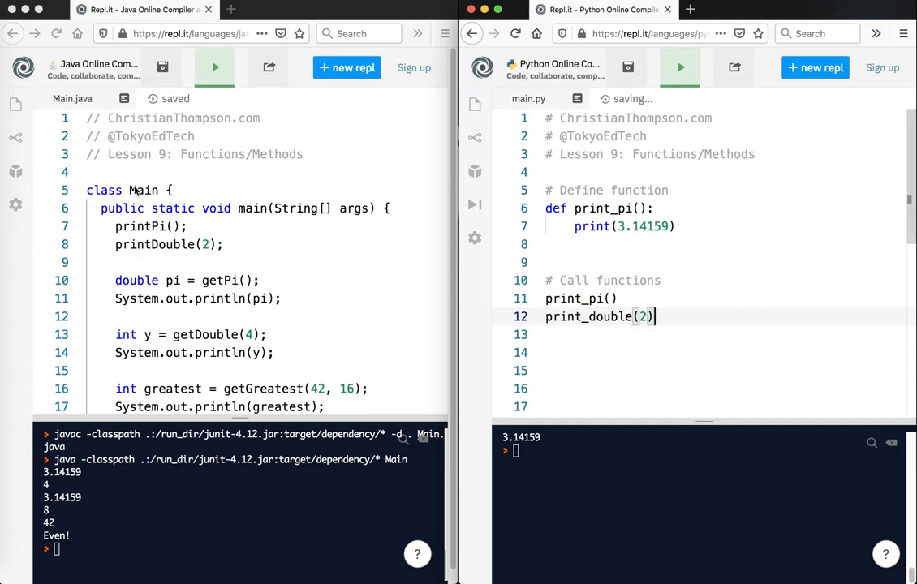
{"action": "scroll", "scroll_direction": "down", "scroll_amount": 3}
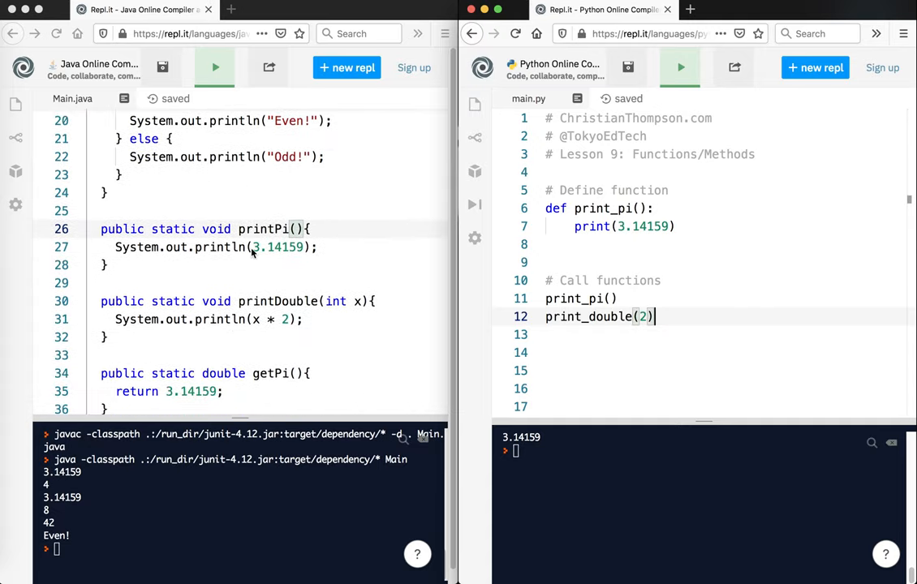
{"action": "scroll", "scroll_direction": "down", "scroll_amount": 3}
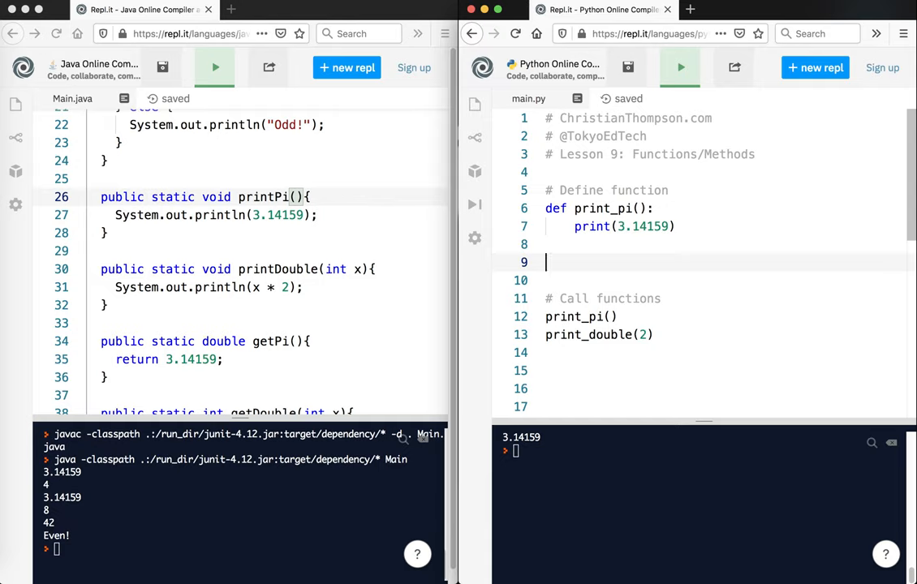
Define print_double(x) printing x * 2, run, and fix the missing def after the SyntaxError
{"action": "type", "text": "print_double"}
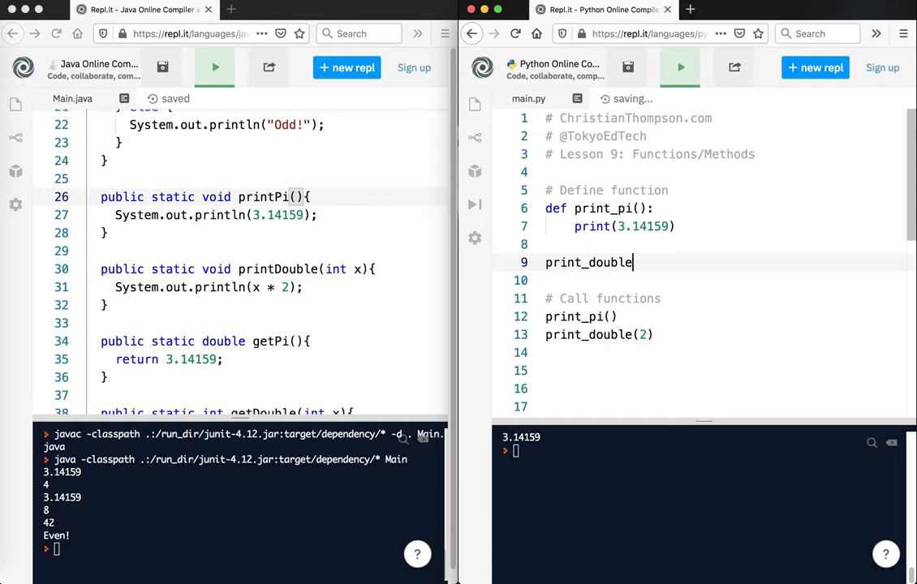
{"action": "type", "text": "()"}
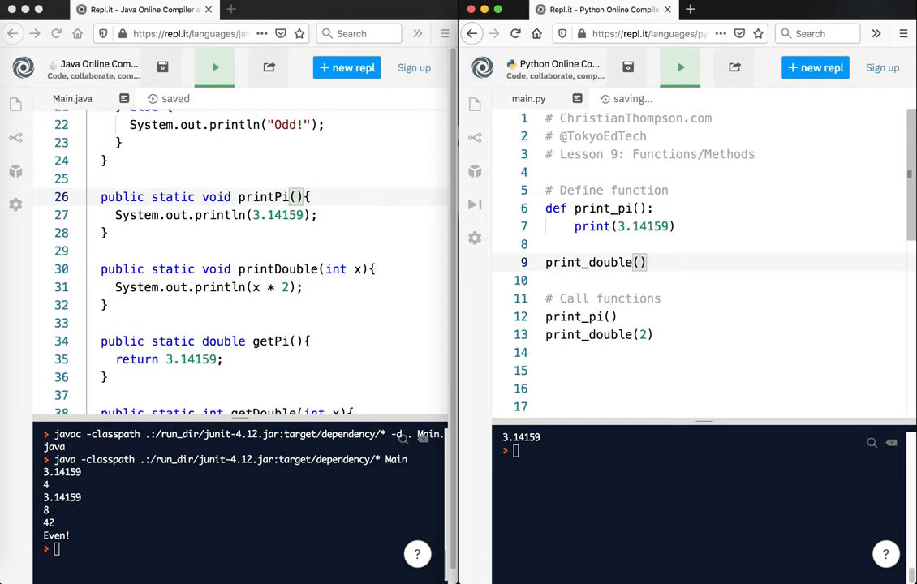
{"action": "type", "text": "x"}
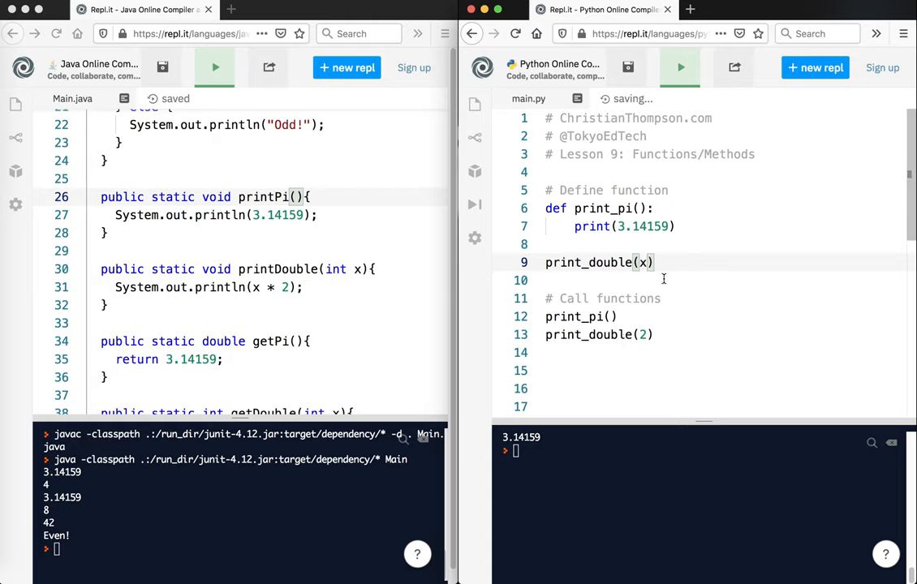
{"action": "type", "text": ":"}
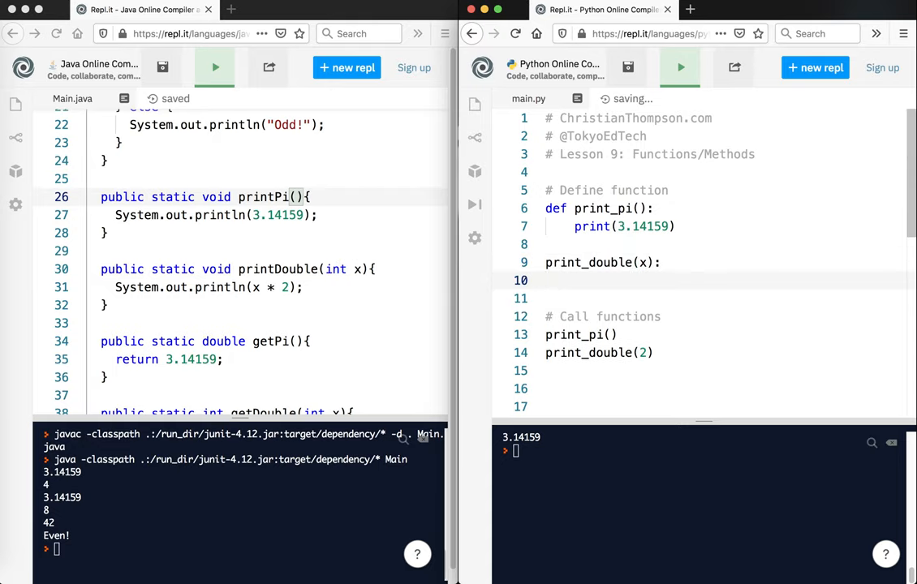
{"action": "type", "text": "print("}
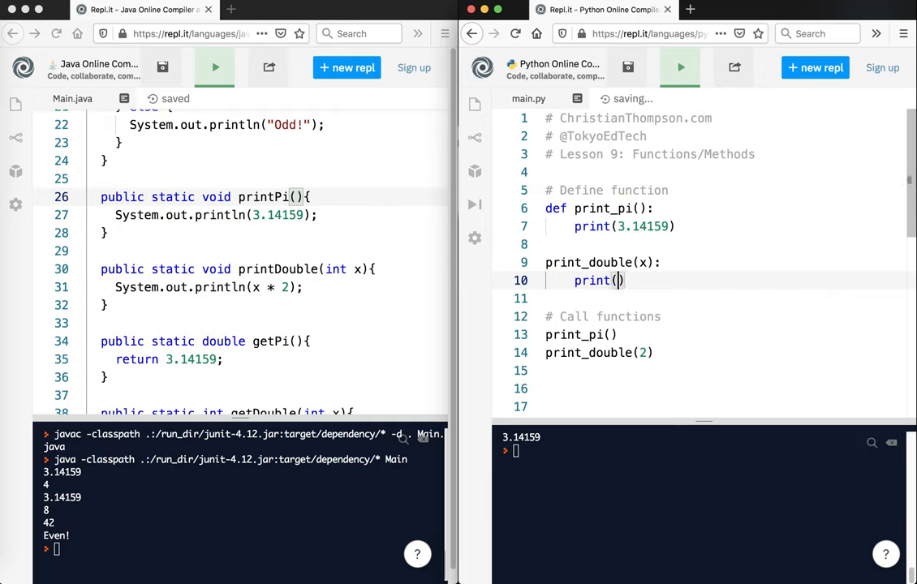
{"action": "type", "text": "x * 2"}
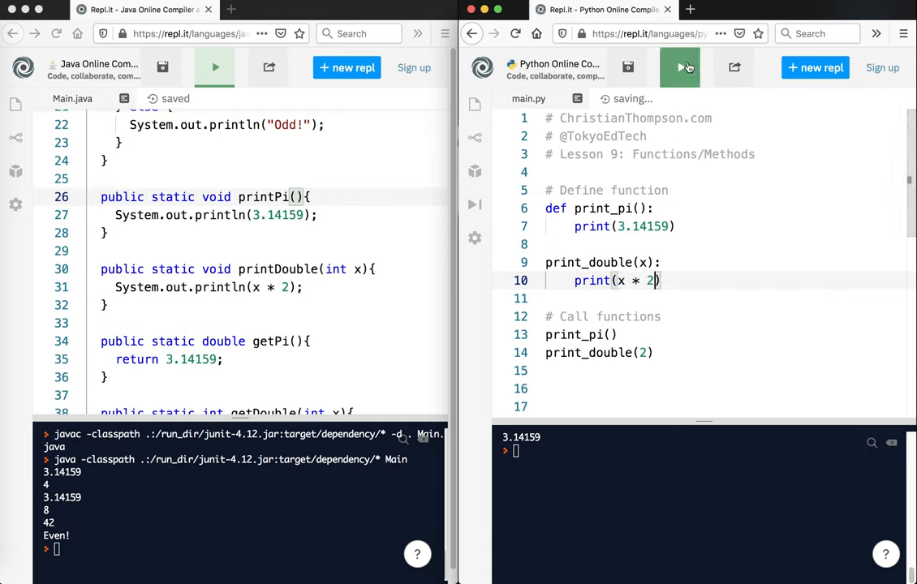
{"action": "left_click", "coordinate": [681, 68]}
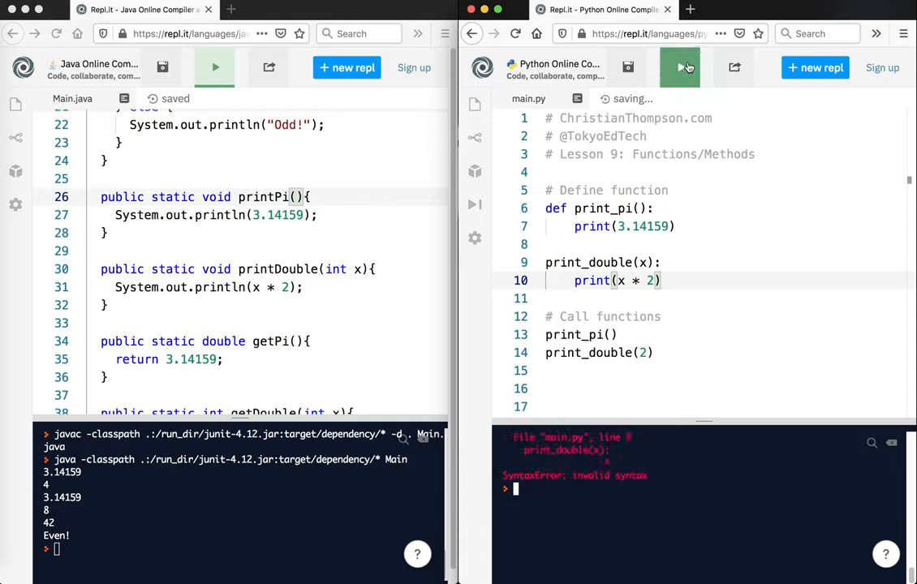
{"action": "mouse_move", "coordinate": [667, 286]}
{"action": "type", "text": "def "}
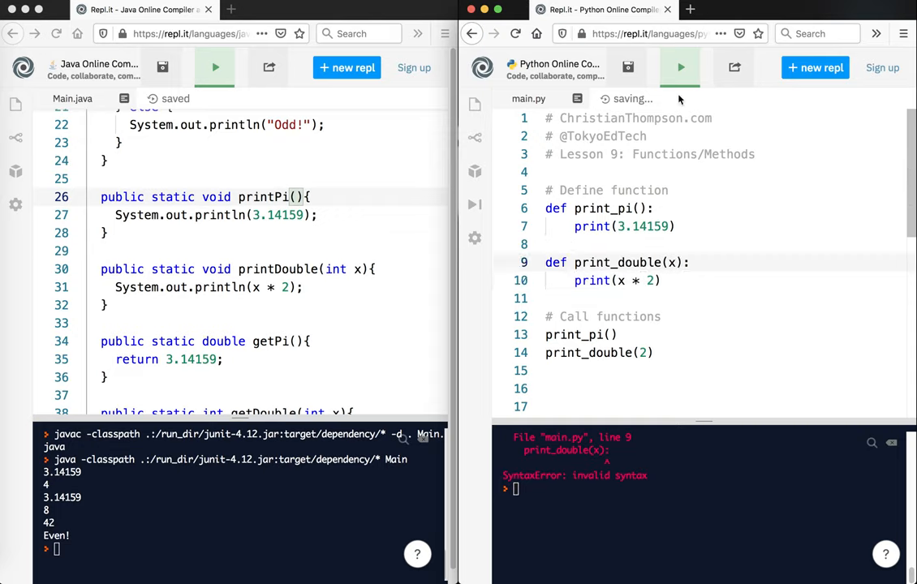
{"action": "left_click", "coordinate": [679, 68]}
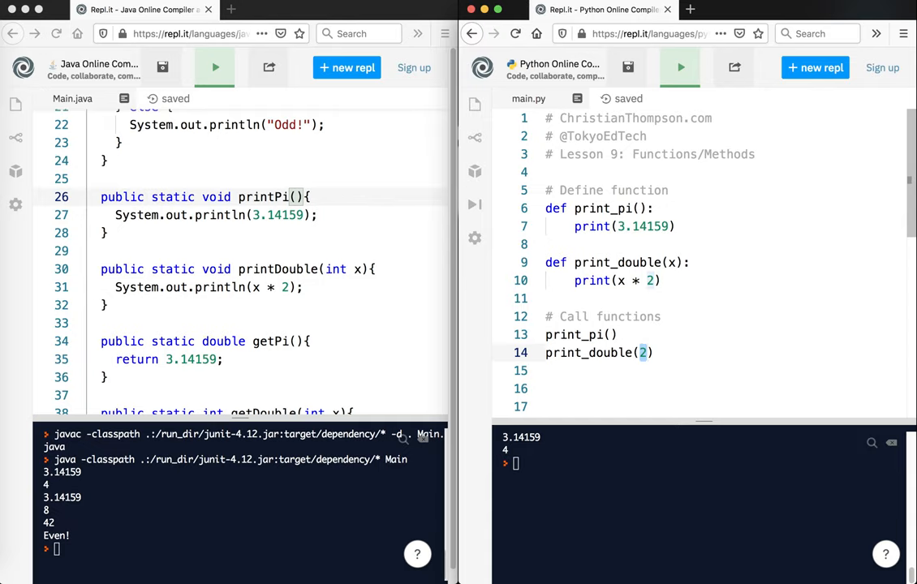
Call print_double with the string "TokyoEdTech" and run to see it doubled
{"action": "type", "text": "\"2"}
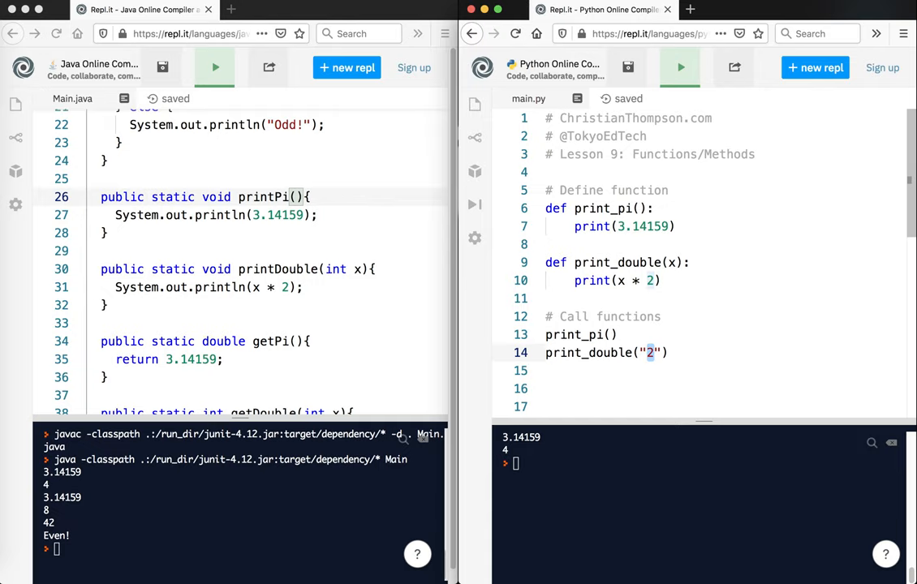
{"action": "type", "text": "Toko"}
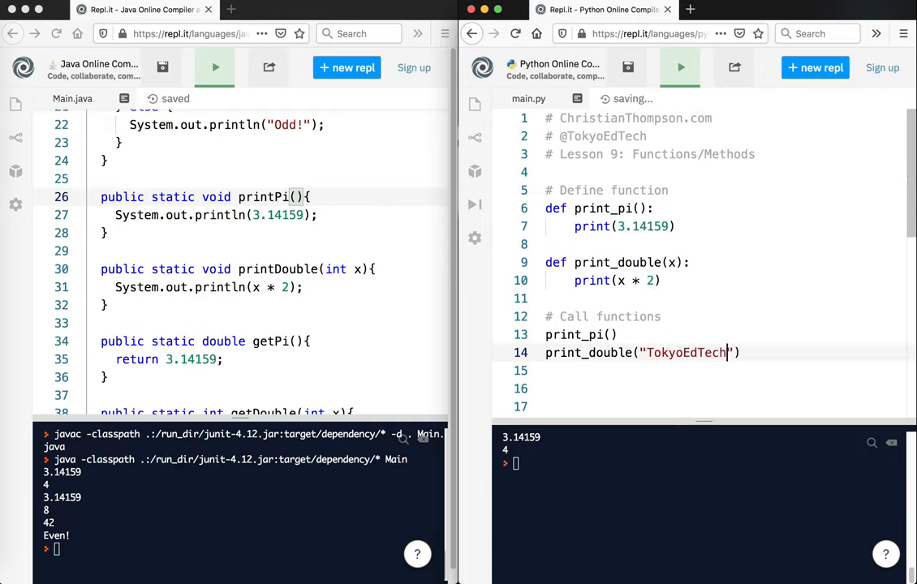
{"action": "left_click", "coordinate": [680, 68]}
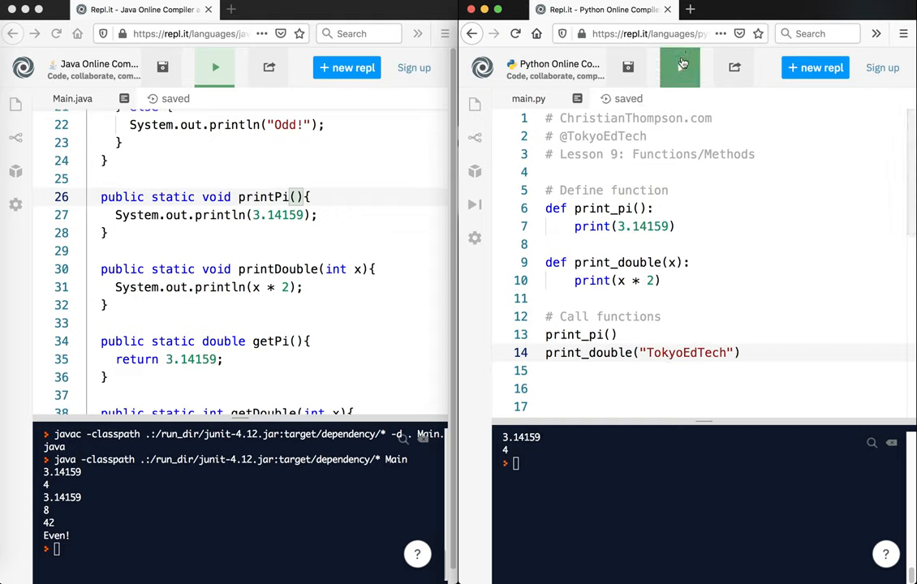
{"action": "left_click", "coordinate": [679, 66]}
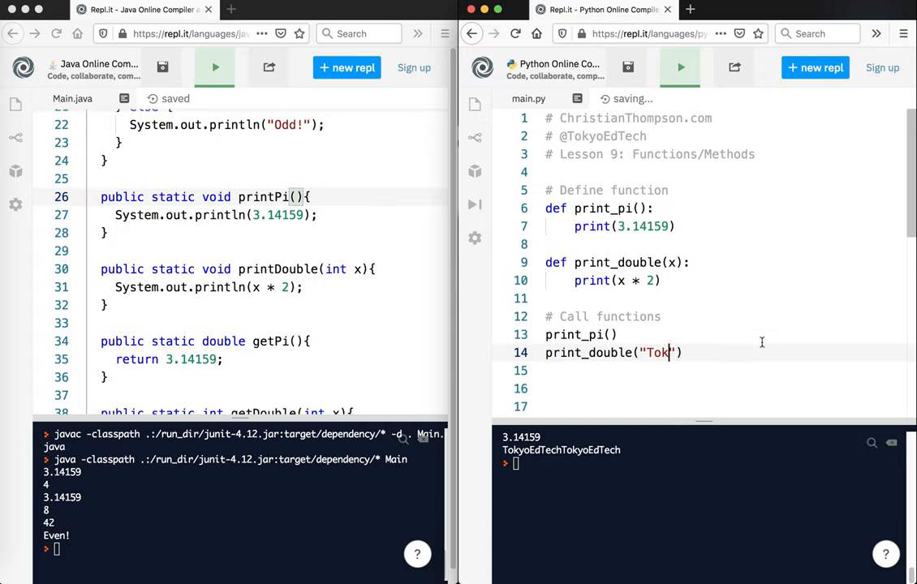
Try print_double("2") printing 22, then restore print_double(2) and run to print 4
{"action": "type", "text": "2"}
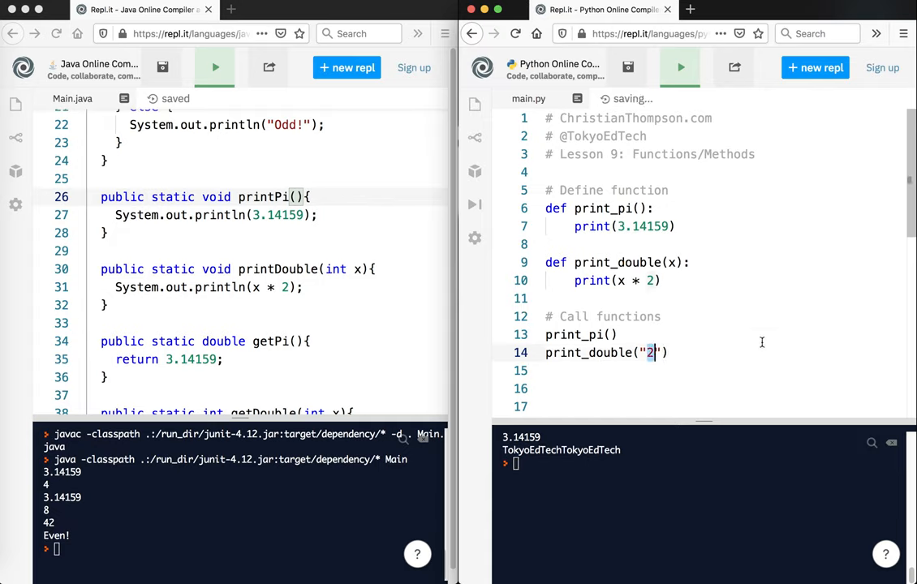
{"action": "left_click", "coordinate": [680, 68]}
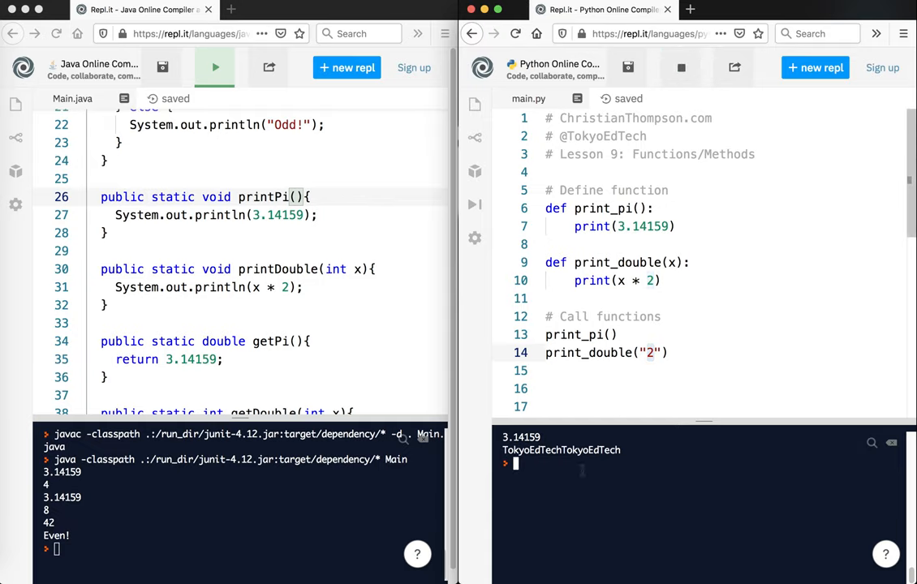
{"action": "left_click", "coordinate": [680, 69]}
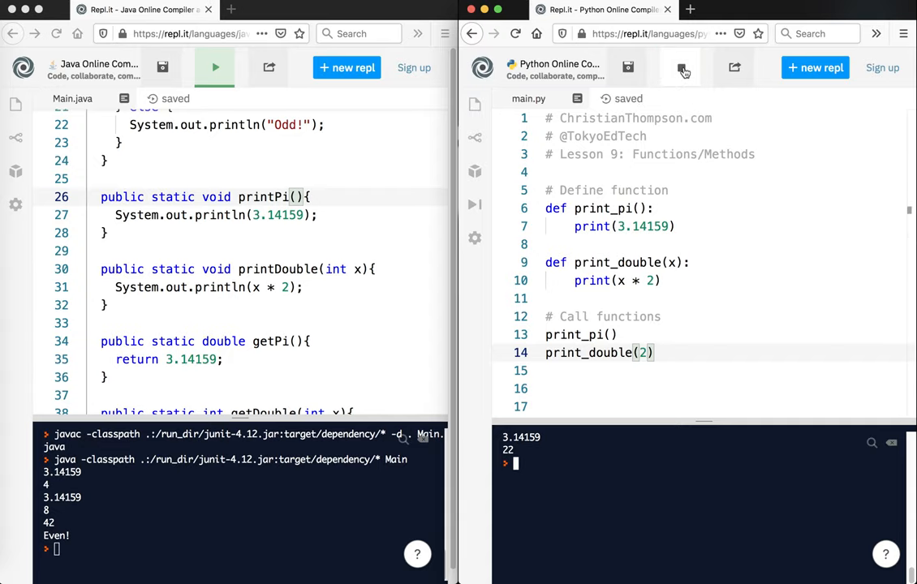
{"action": "left_click", "coordinate": [680, 69]}
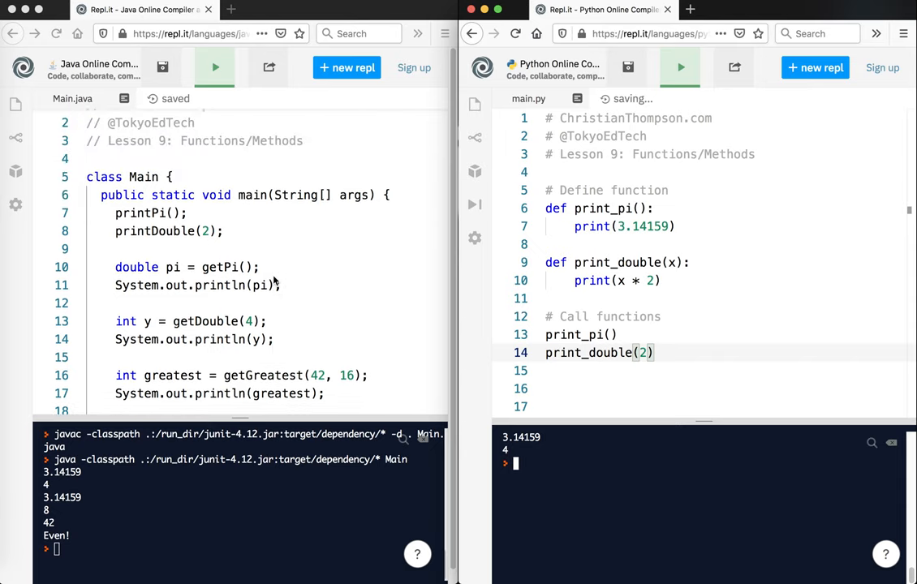
Define get_pi() below print_double with a body that returns 3.14159
{"action": "scroll", "scroll_direction": "down", "scroll_amount": 3}
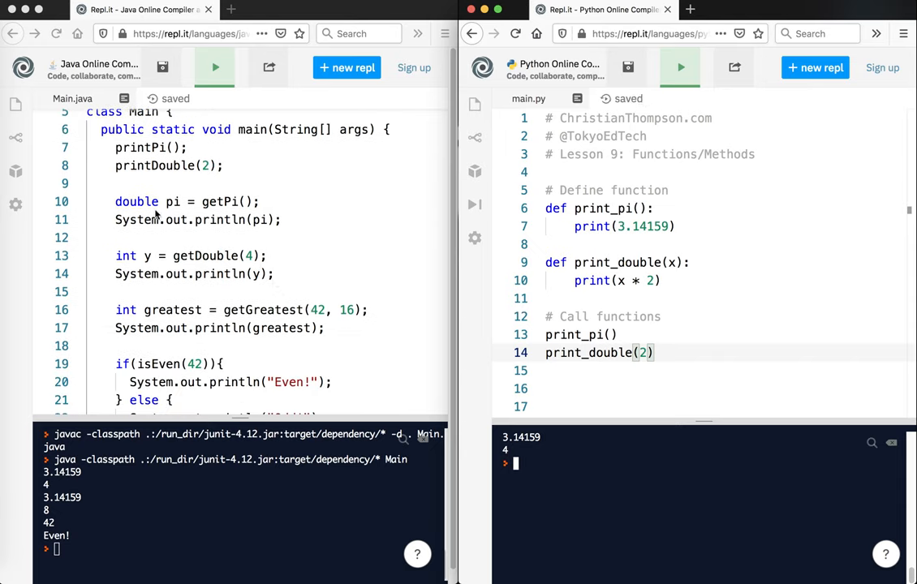
{"action": "mouse_move", "coordinate": [218, 226]}
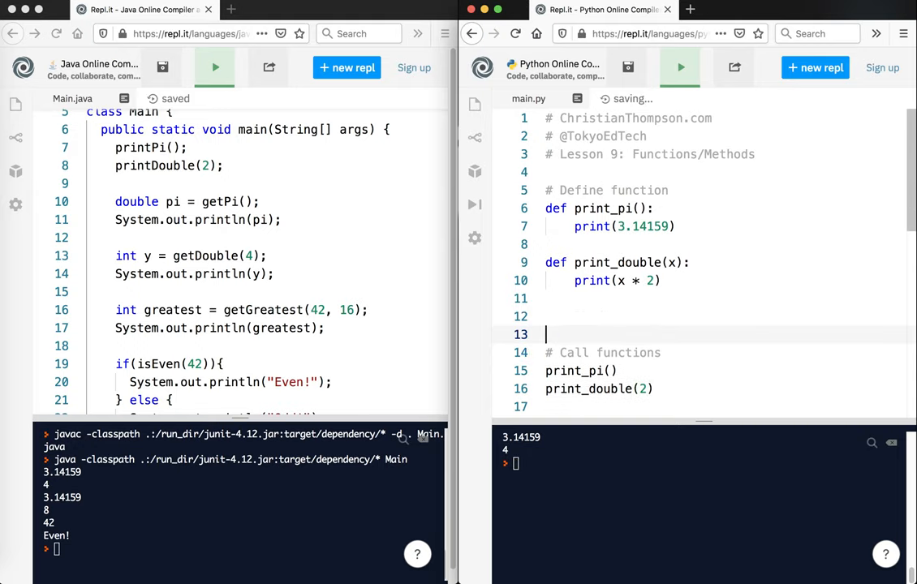
{"action": "type", "text": "def get_p"}
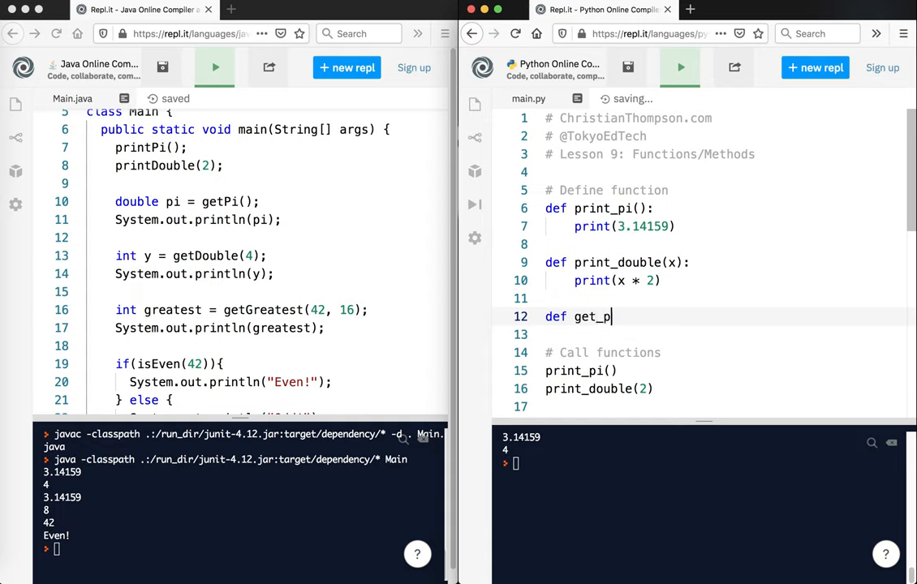
{"action": "type", "text": "i"}
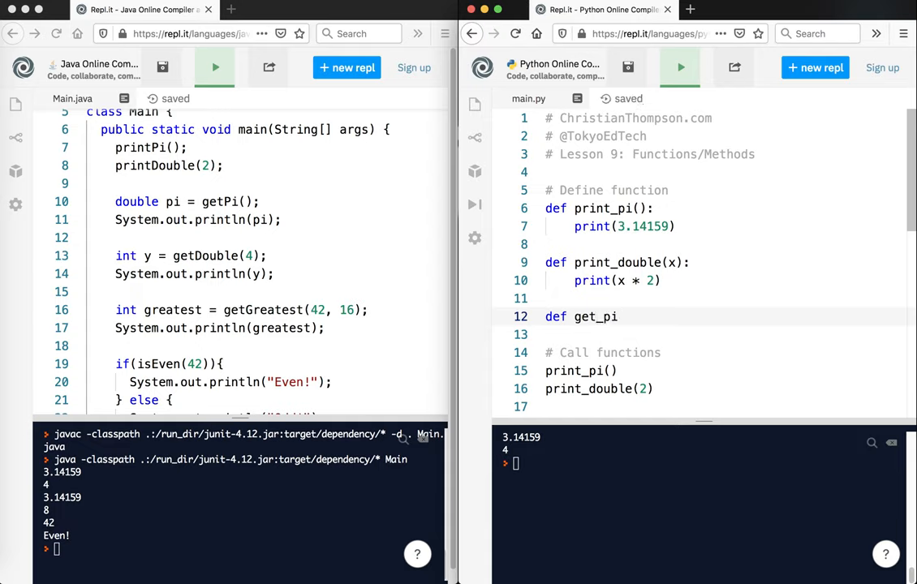
{"action": "type", "text": "():"}
{"action": "type", "text": "rteu"}
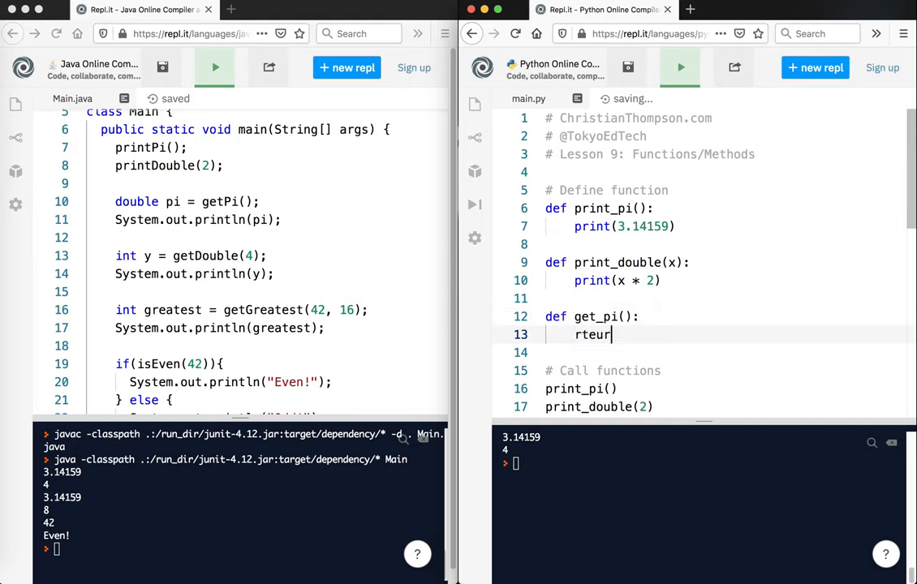
{"action": "type", "text": "return 3"}
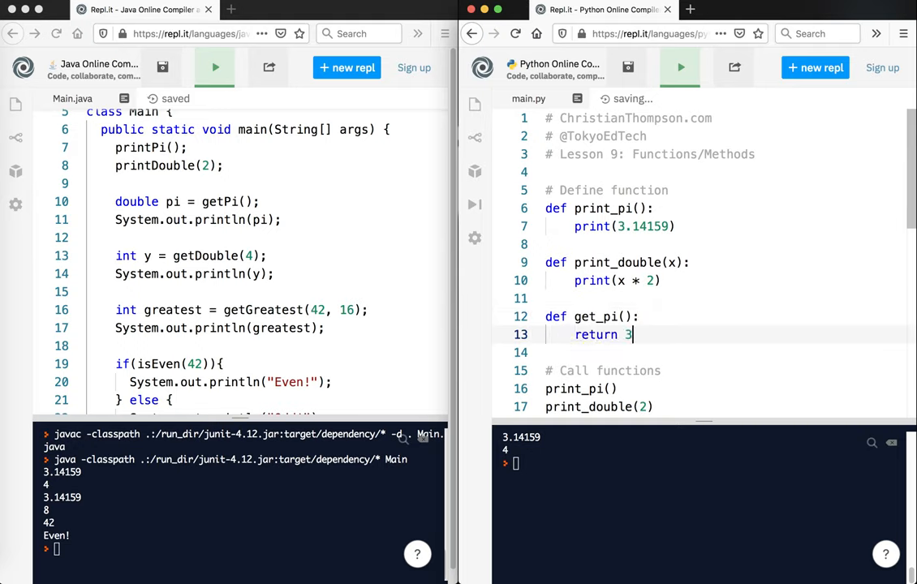
{"action": "type", "text": ".14159"}
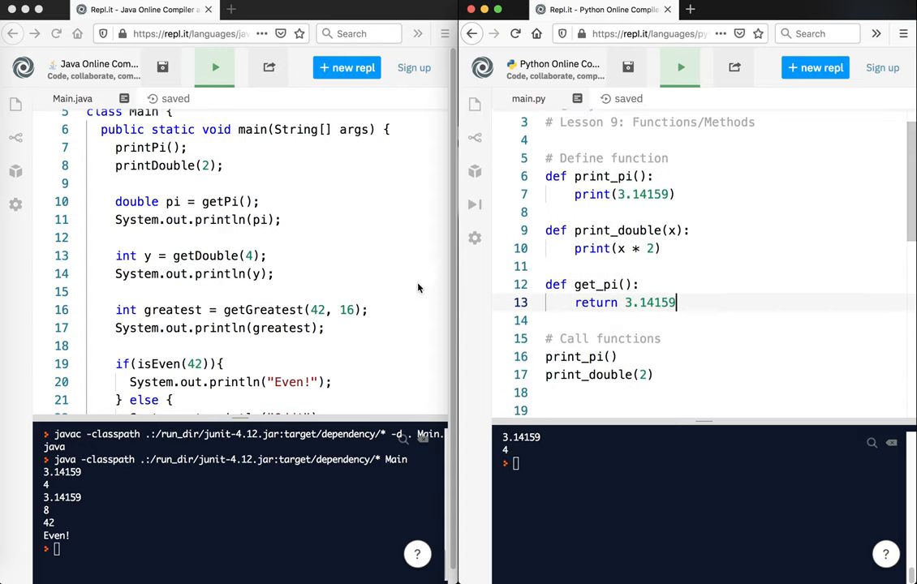
{"action": "scroll", "scroll_direction": "down", "scroll_amount": 3}
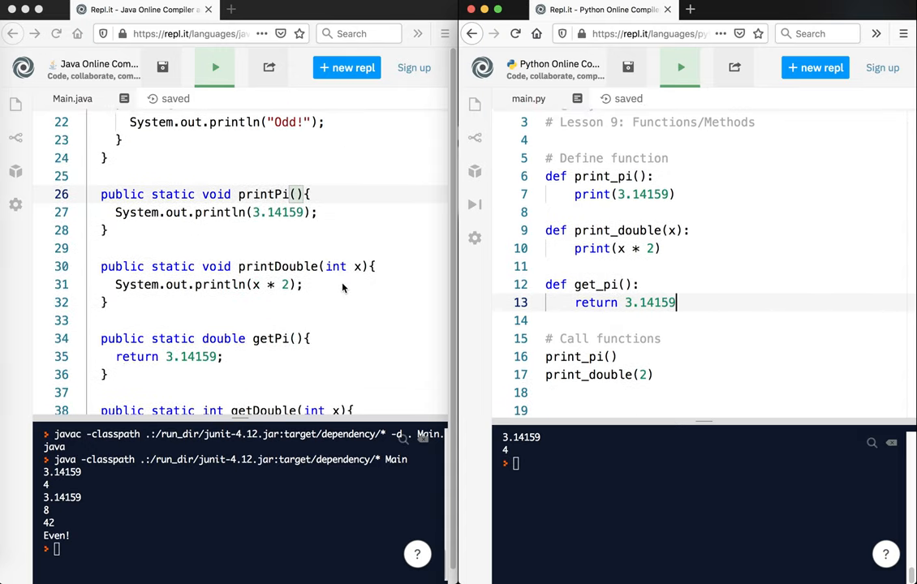
{"action": "scroll", "scroll_direction": "down", "scroll_amount": 3}
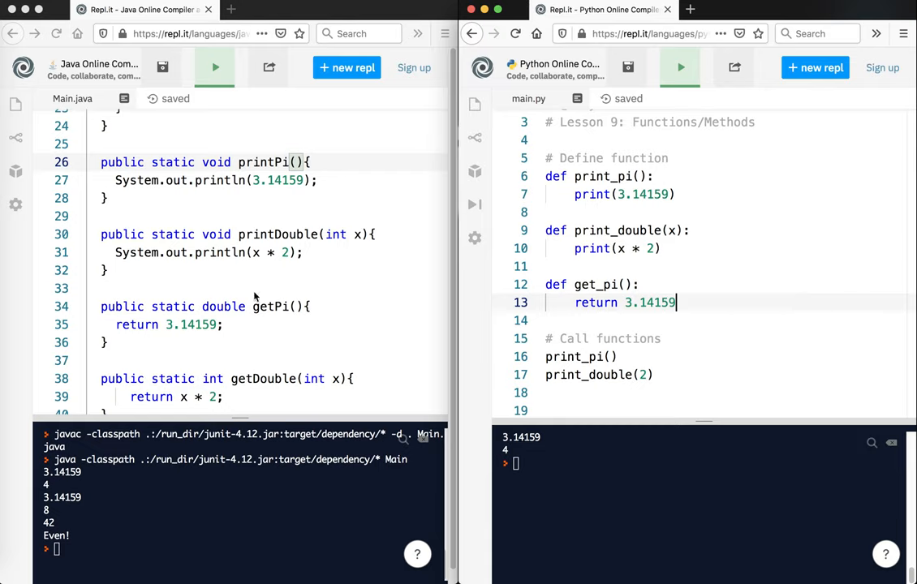
{"action": "mouse_move", "coordinate": [256, 295]}
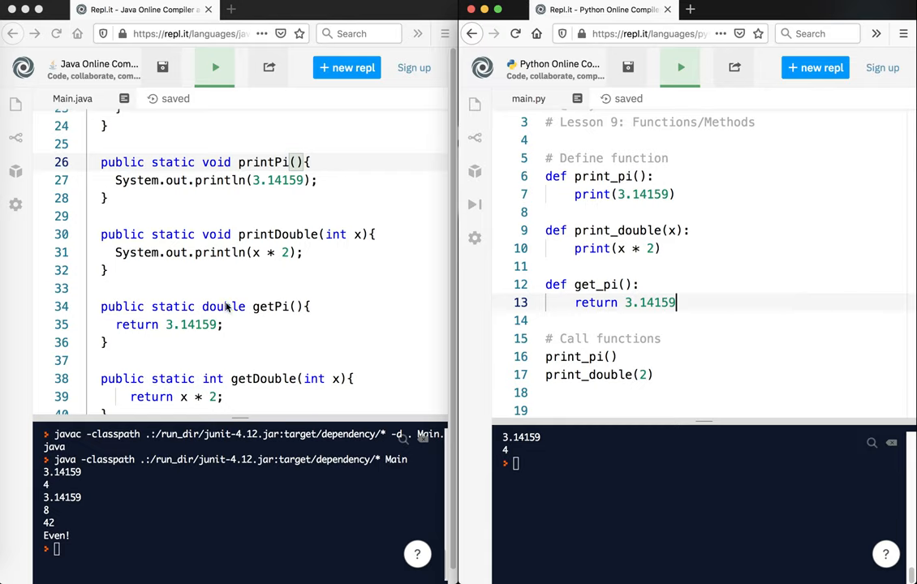
{"action": "mouse_move", "coordinate": [149, 327]}
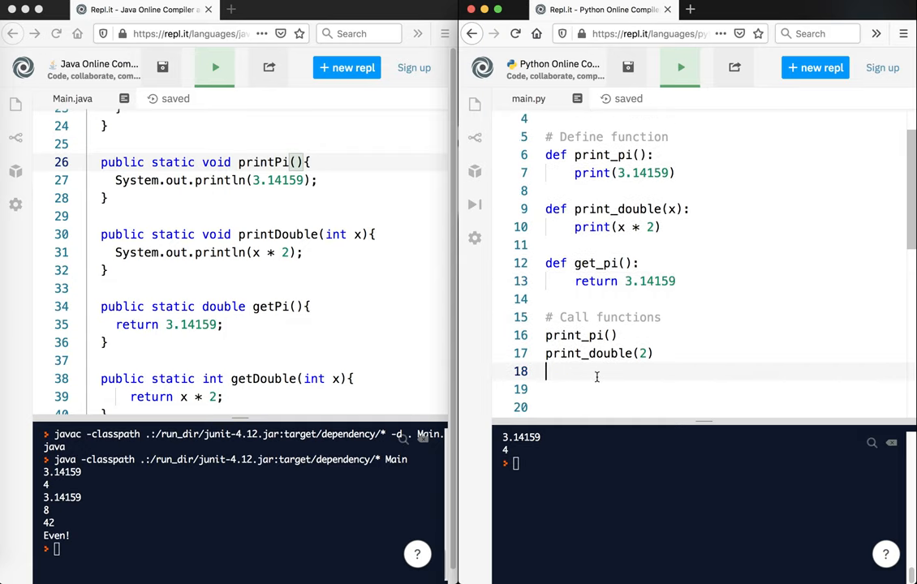
Add pi = get_pi() and print(pi) at the end of main.py and run it
{"action": "scroll", "scroll_direction": "up", "scroll_amount": 3}
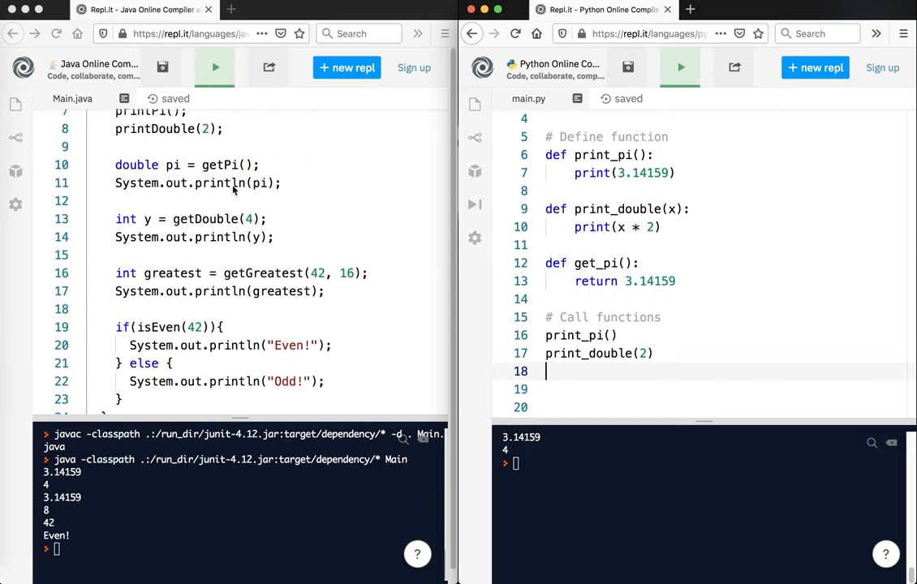
{"action": "type", "text": "p"}
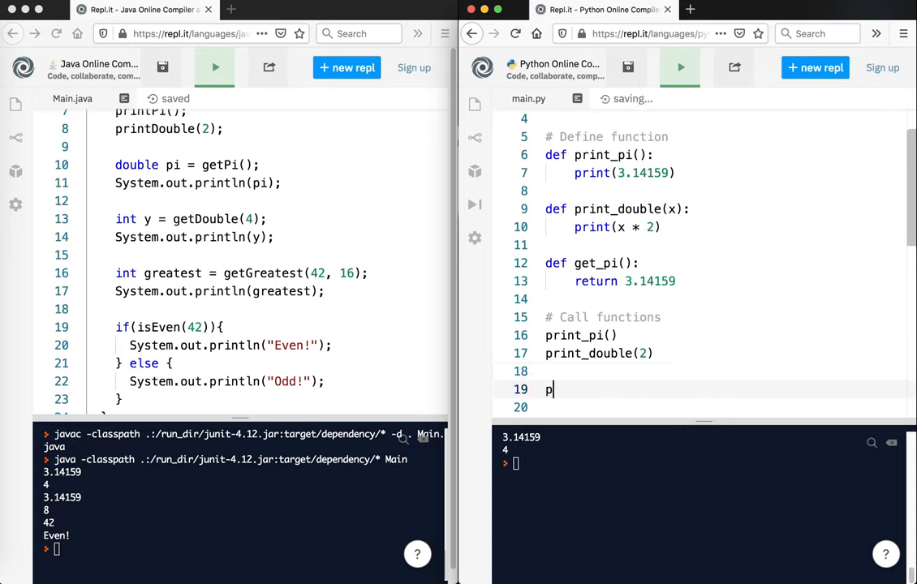
{"action": "type", "text": "i ="}
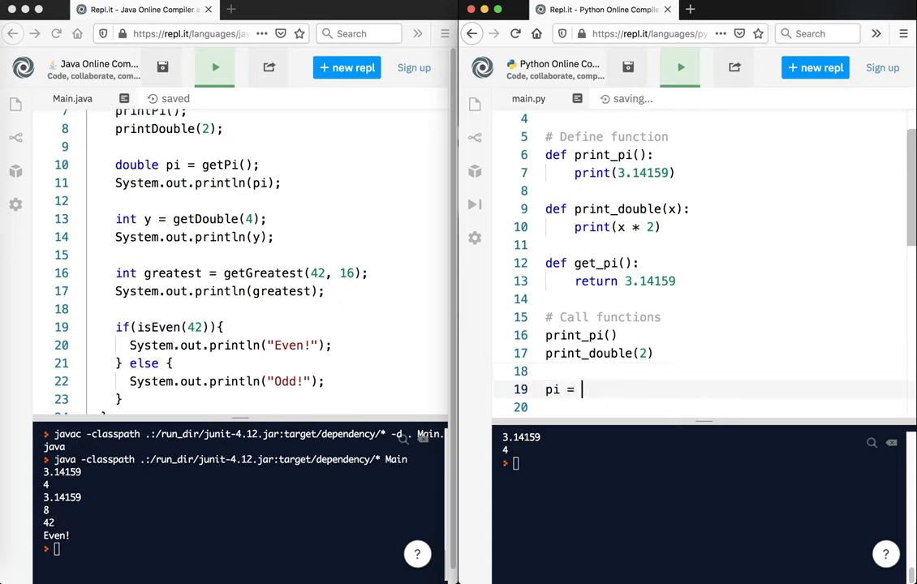
{"action": "type", "text": "get_pi()"}
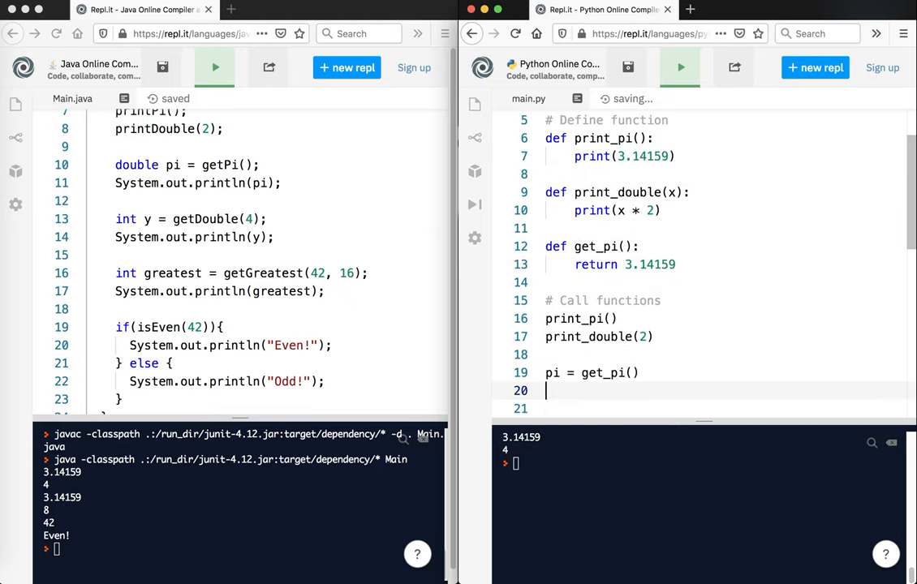
{"action": "type", "text": "print(pi)"}
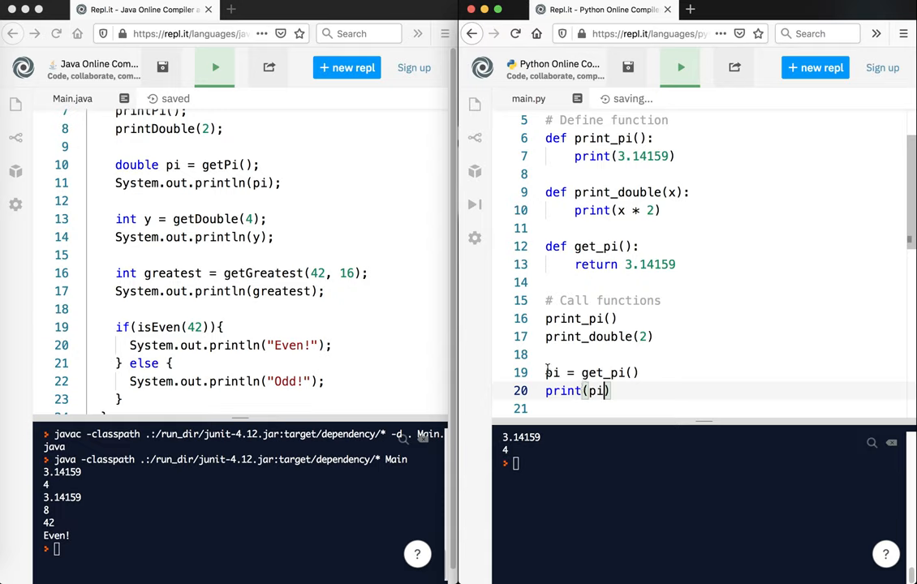
{"action": "left_click", "coordinate": [680, 68]}
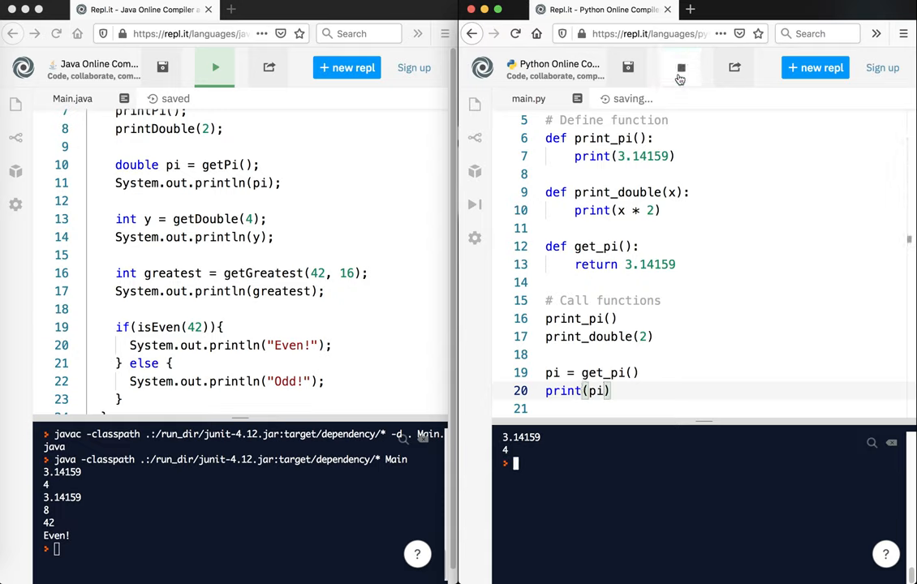
{"action": "left_click", "coordinate": [681, 69]}
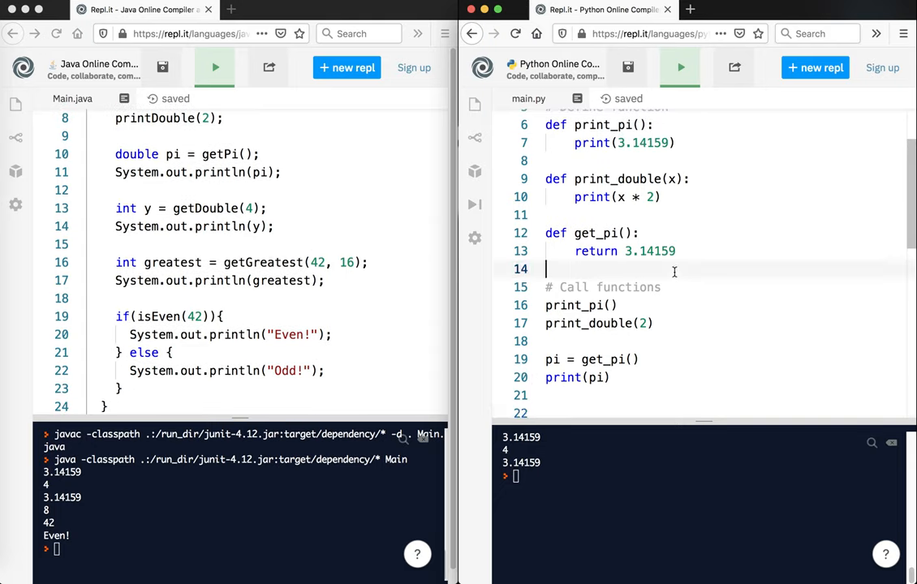
Write def get_double(x): return x * 2 below get_pi, checking Java's getDouble
{"action": "type", "text": "de"}
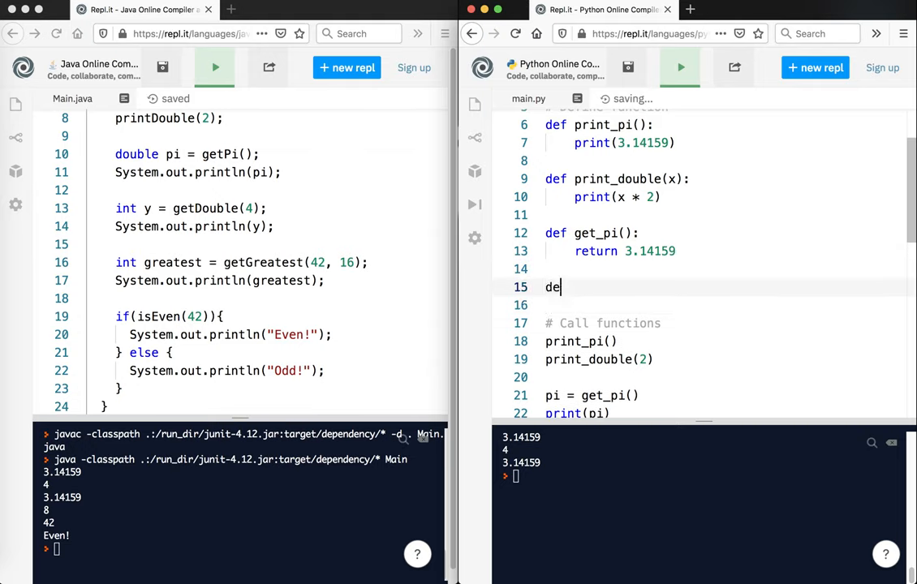
{"action": "type", "text": "f get_g"}
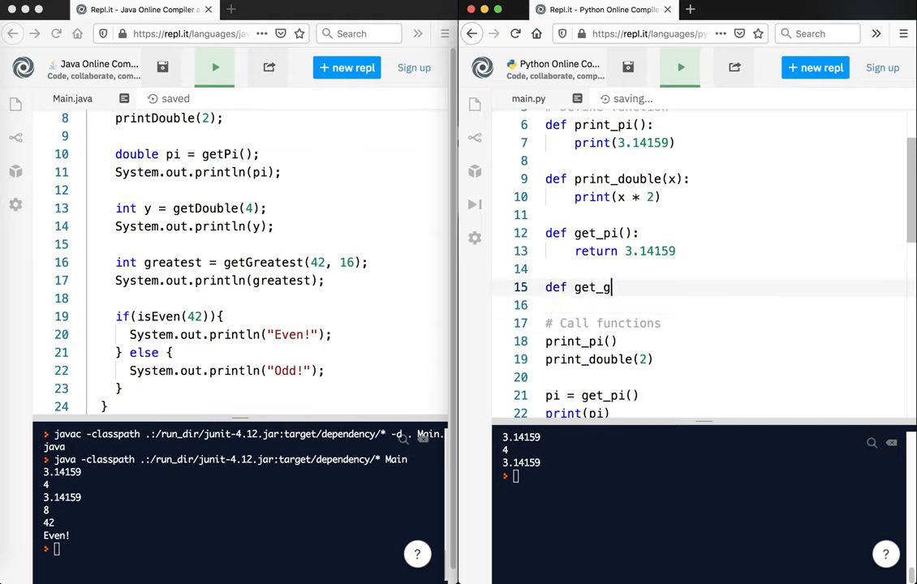
{"action": "type", "text": "reatest()"}
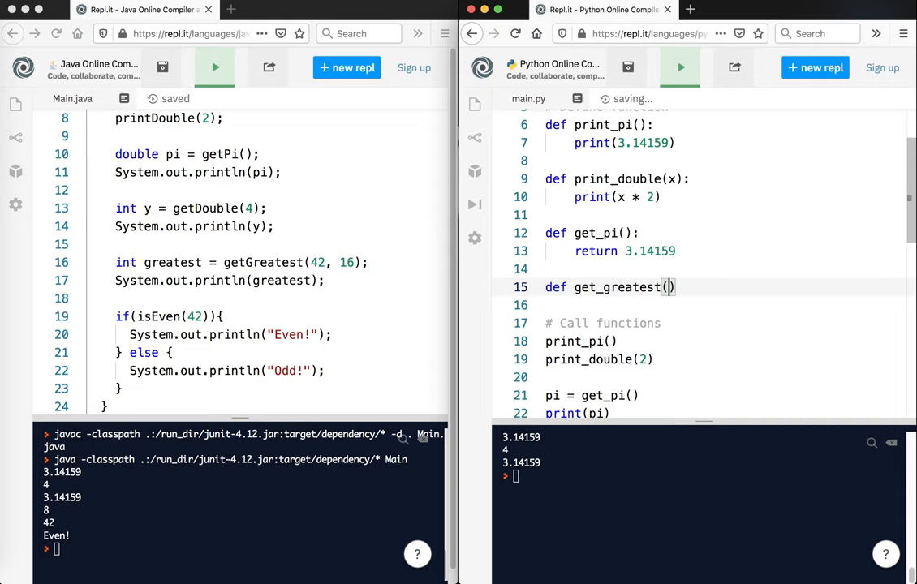
{"action": "scroll", "scroll_direction": "down", "scroll_amount": 3}
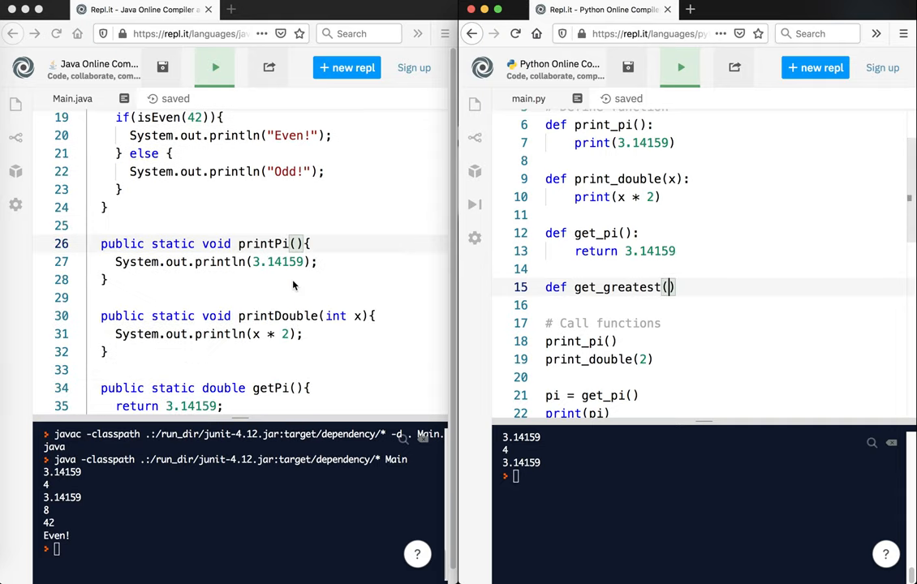
{"action": "scroll", "scroll_direction": "down", "scroll_amount": 3}
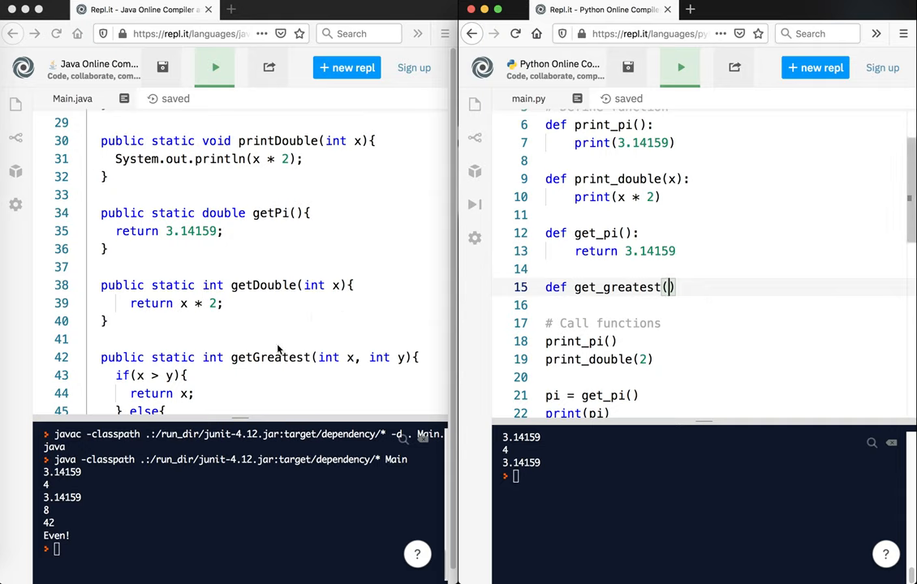
{"action": "scroll", "scroll_direction": "up", "scroll_amount": 3}
{"action": "type", "text": "doubl"}
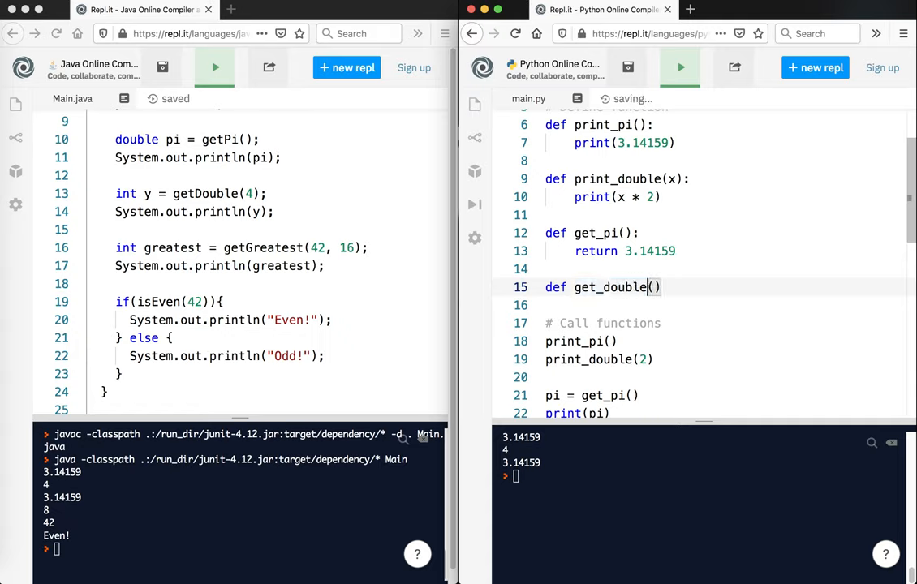
{"action": "scroll", "scroll_direction": "up", "scroll_amount": 3}
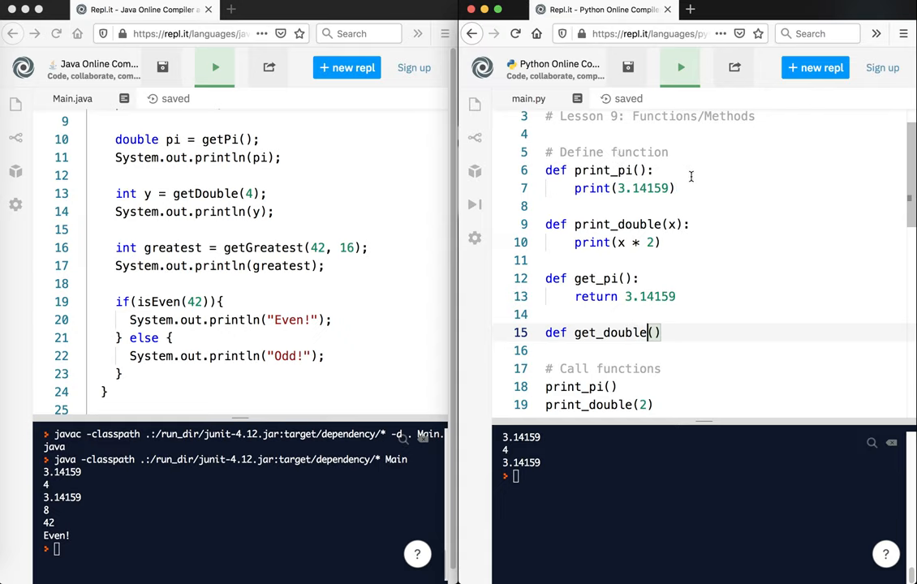
{"action": "mouse_move", "coordinate": [692, 177]}
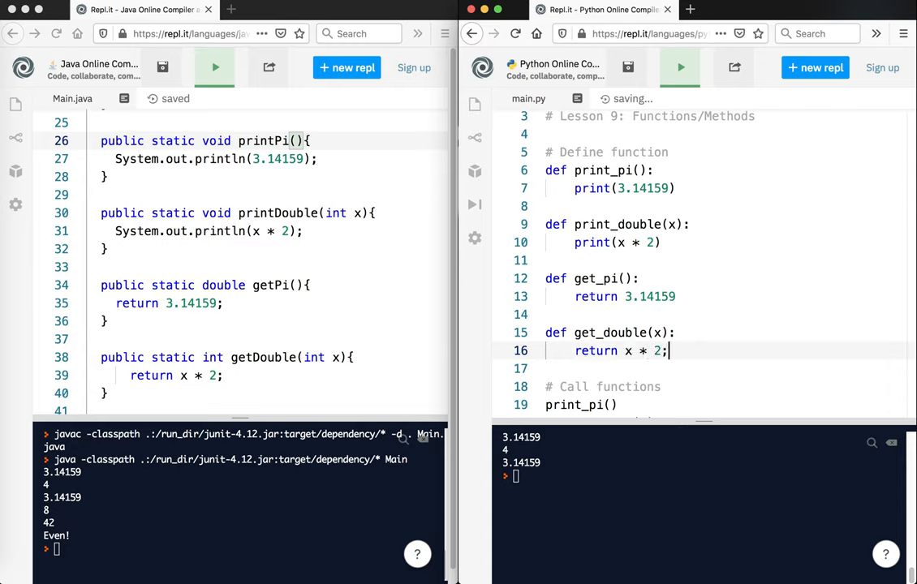
{"action": "scroll", "scroll_direction": "down", "scroll_amount": 3}
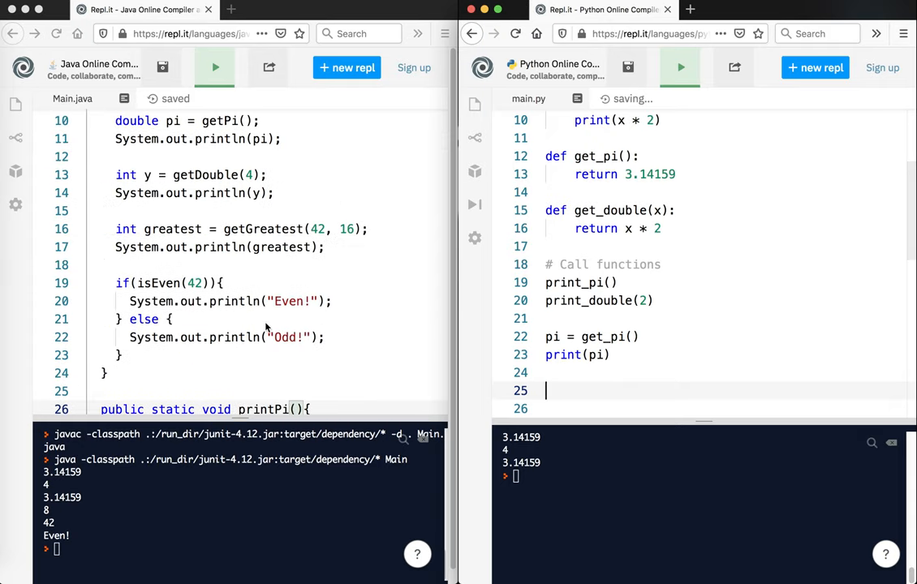
Write y = get_double(4) and print(y), then run main.py to see the doubled value
{"action": "type", "text": "y"}
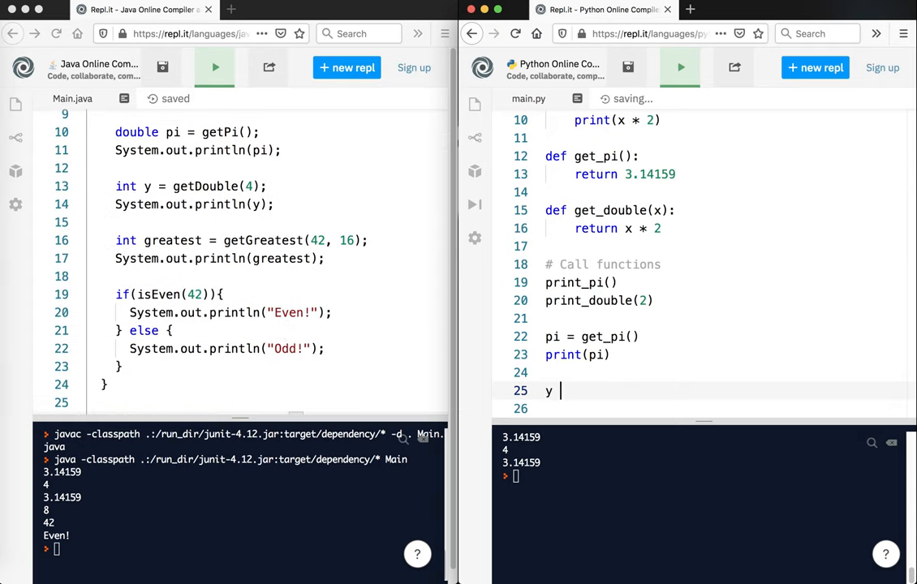
{"action": "type", "text": "= get_double"}
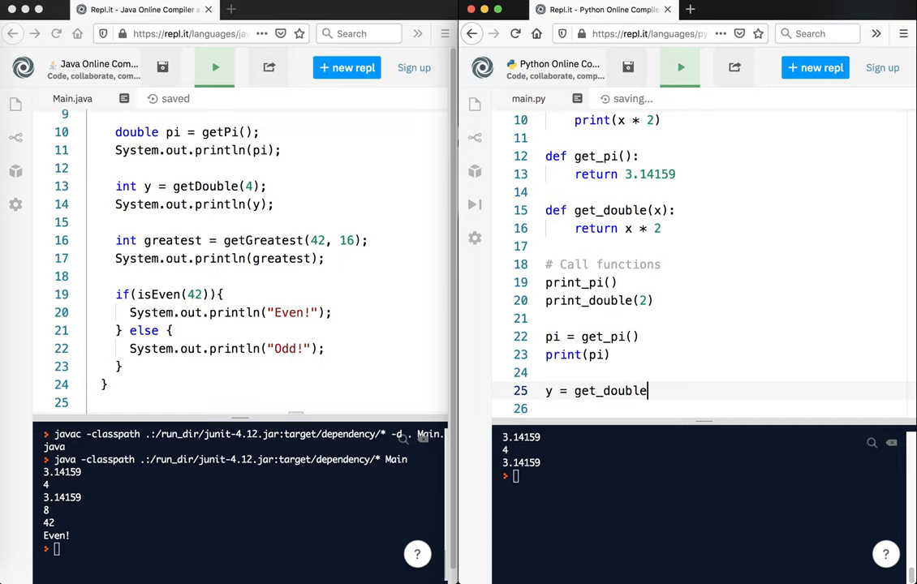
{"action": "type", "text": "(4)"}
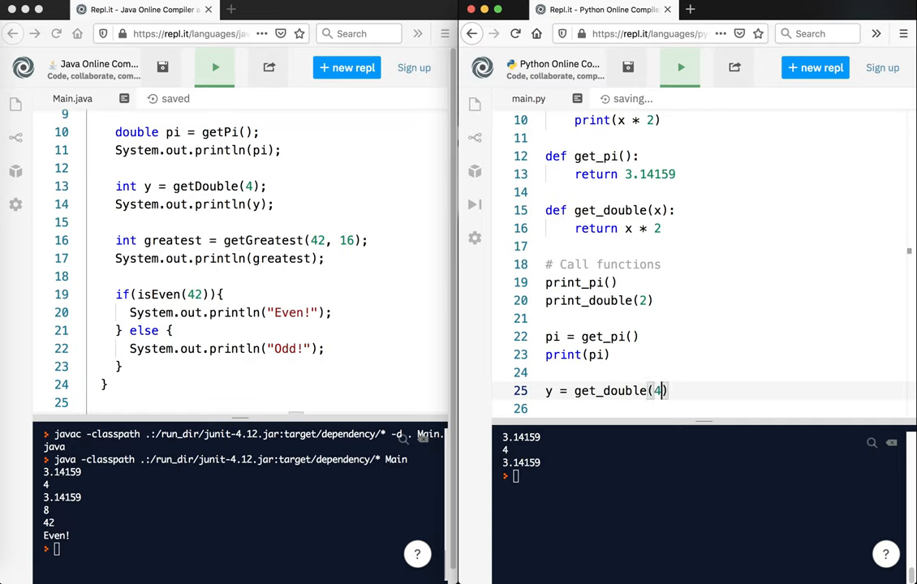
{"action": "type", "text": "print"}
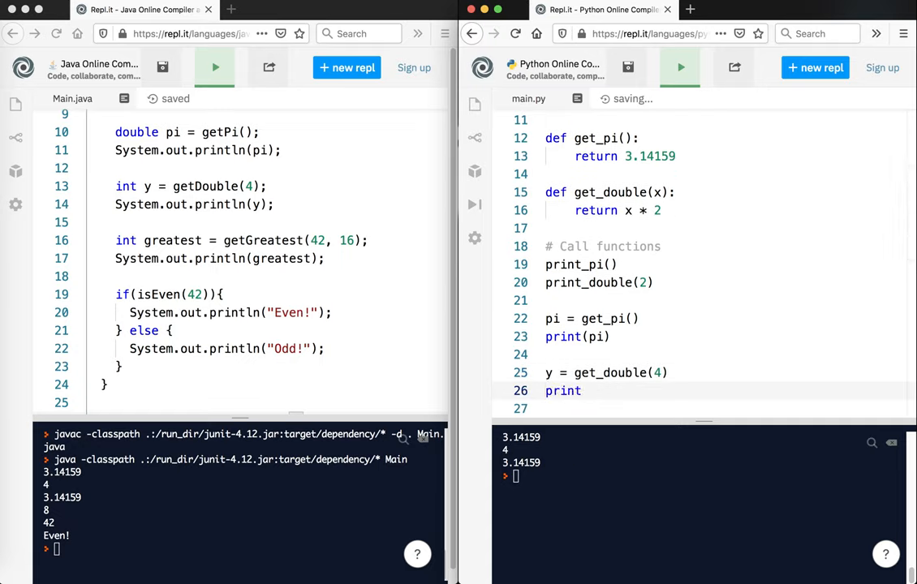
{"action": "type", "text": "(y)"}
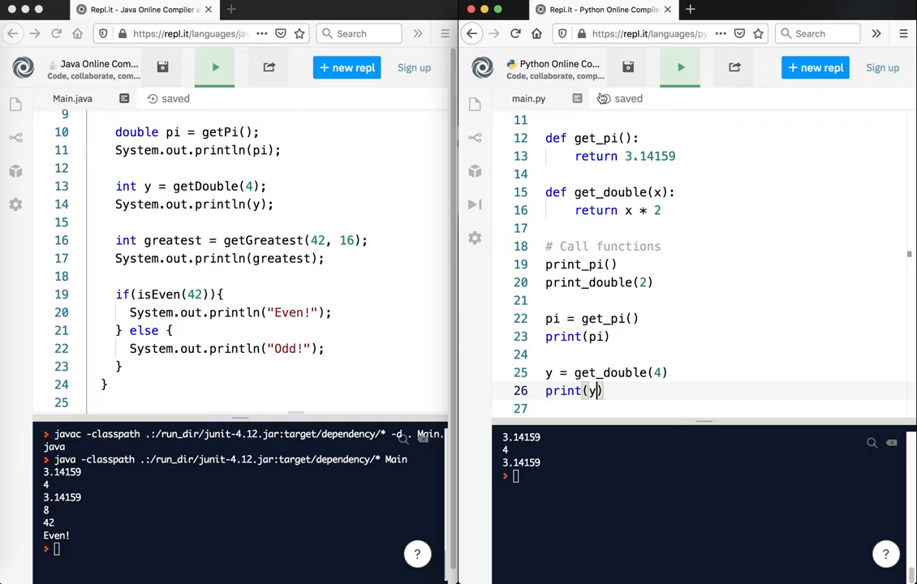
{"action": "left_click", "coordinate": [679, 68]}
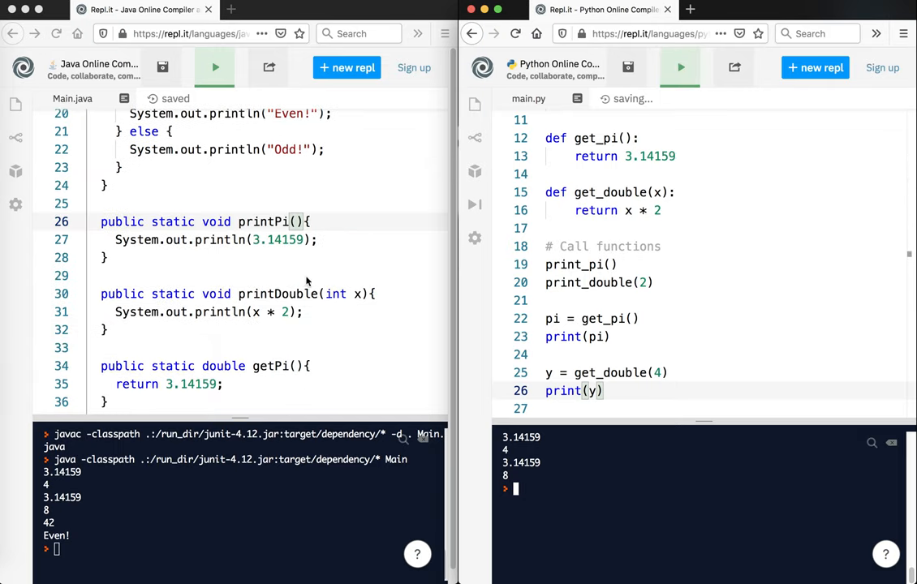
{"action": "scroll", "scroll_direction": "up", "scroll_amount": 3}
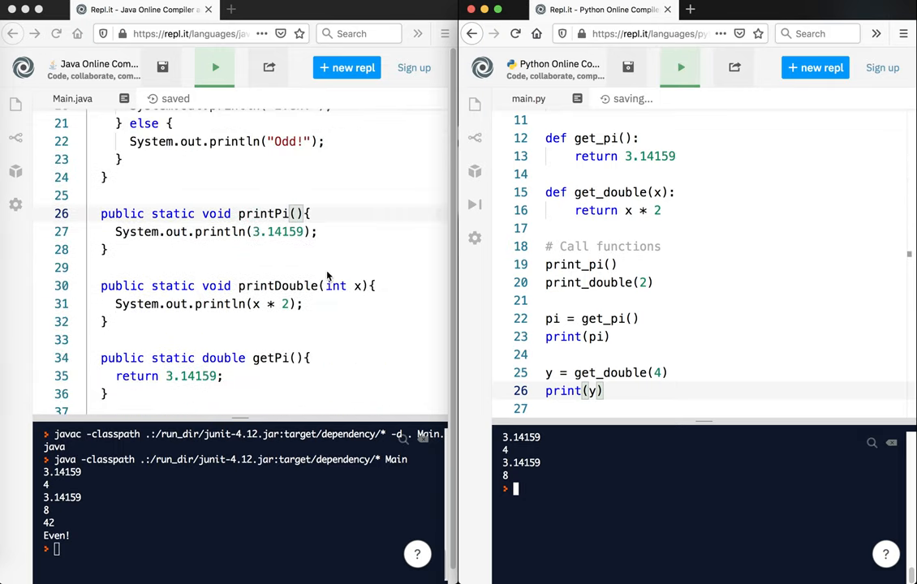
{"action": "scroll", "scroll_direction": "up", "scroll_amount": 3}
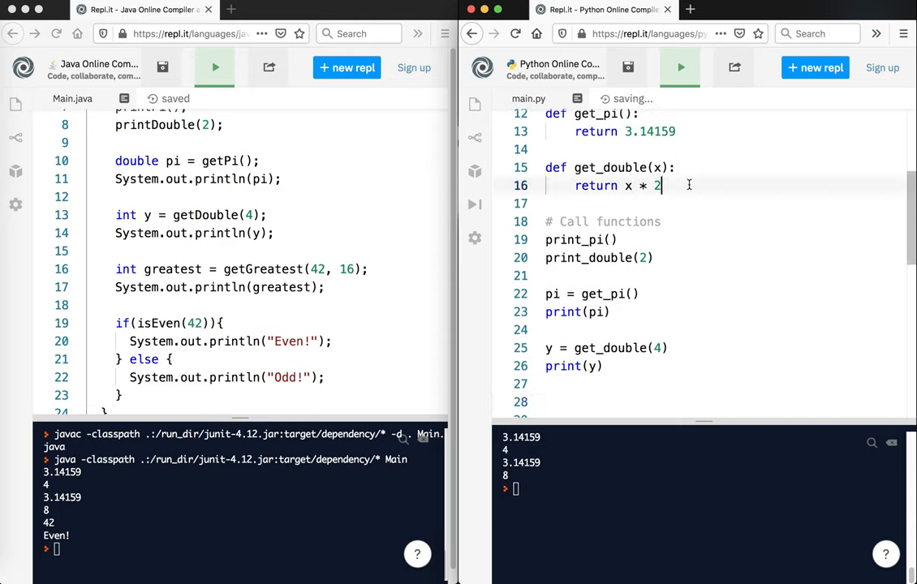
Define get_greatest(x, y) with if x > y: return x else: return y
{"action": "type", "text": "def get"}
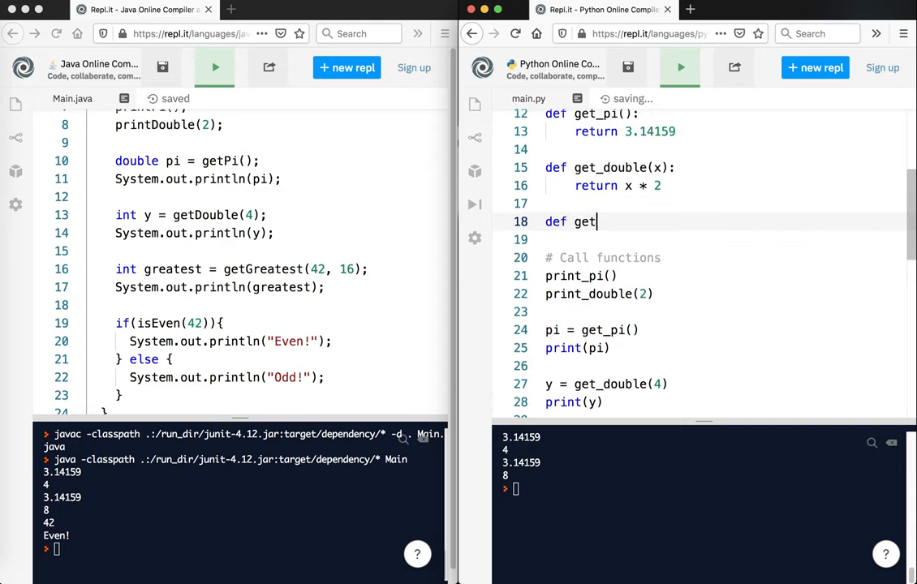
{"action": "type", "text": "_greatest()"}
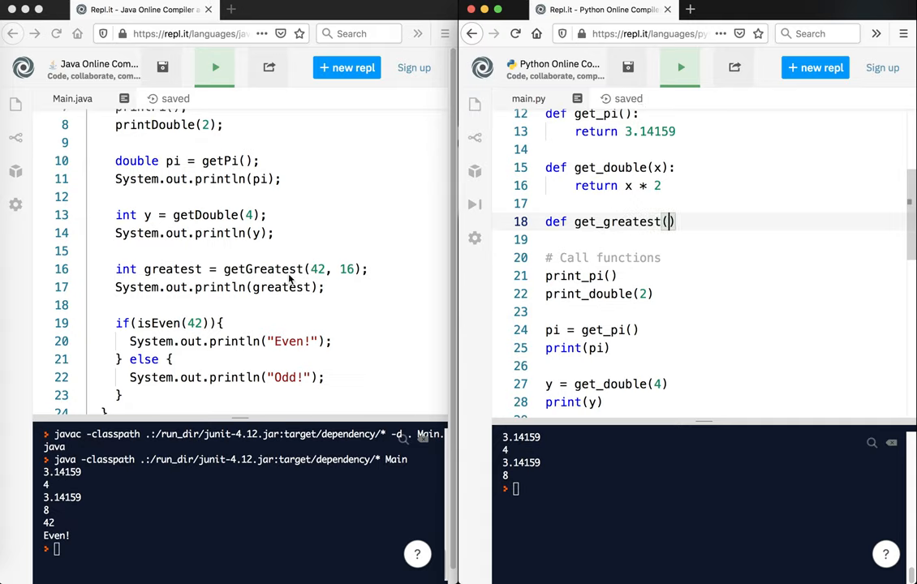
{"action": "scroll", "scroll_direction": "down", "scroll_amount": 3}
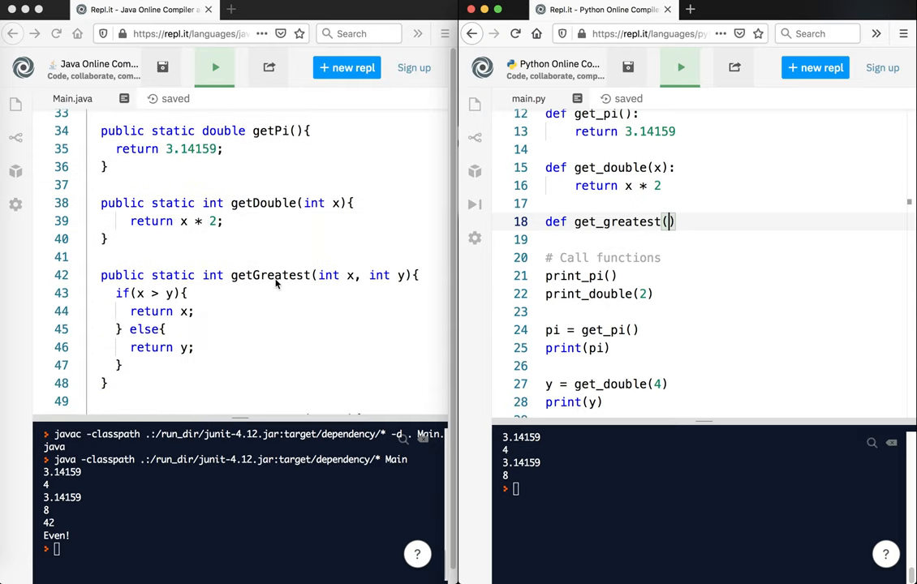
{"action": "type", "text": "x, y"}
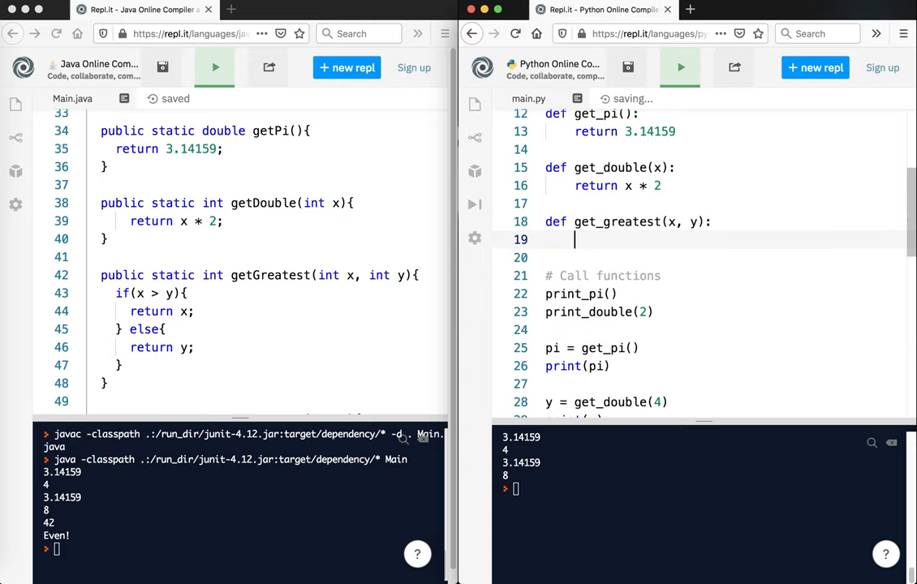
{"action": "type", "text": "if(x)"}
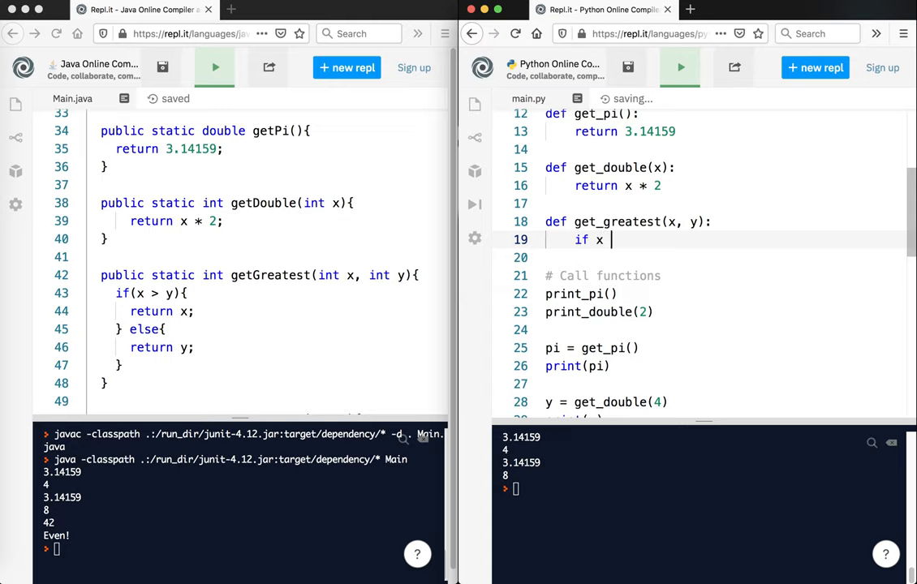
{"action": "type", "text": "> y"}
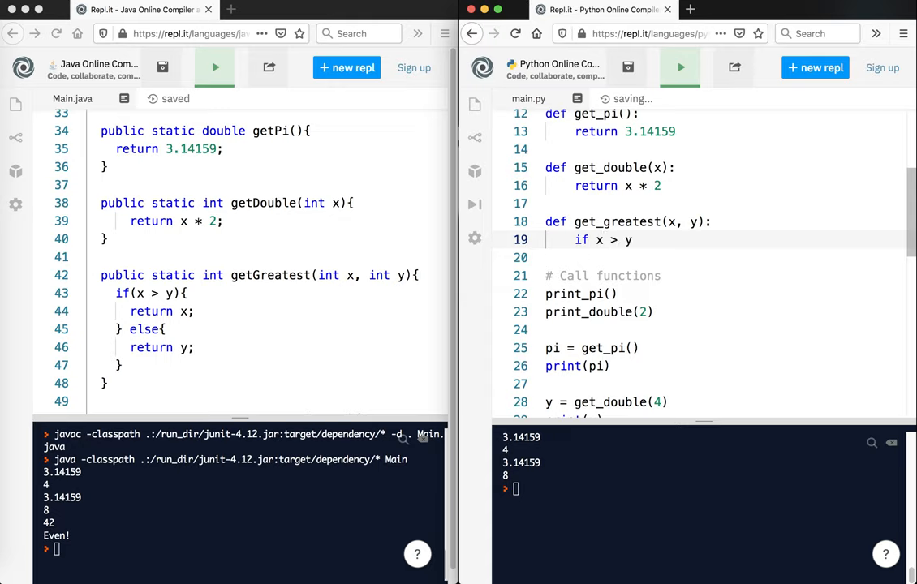
{"action": "type", "text": "ret"}
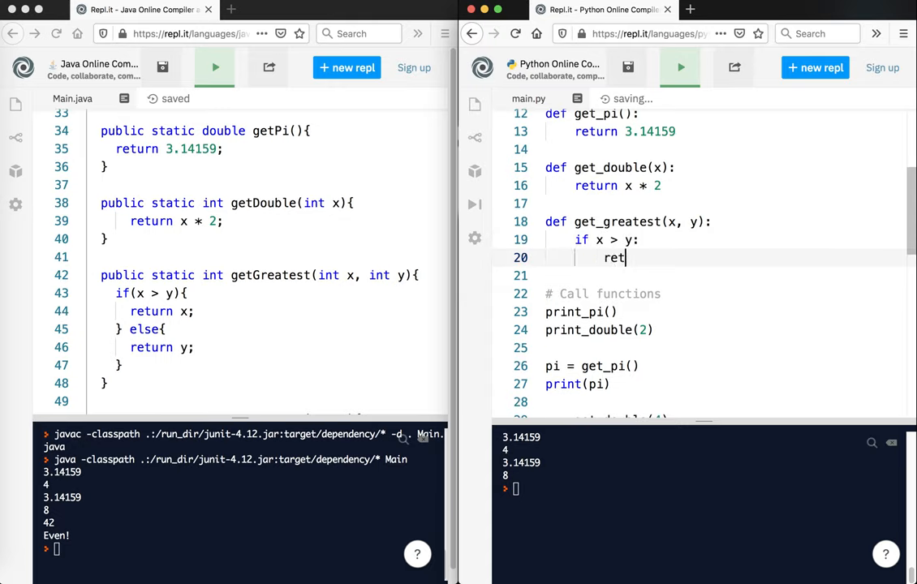
{"action": "type", "text": "urn x"}
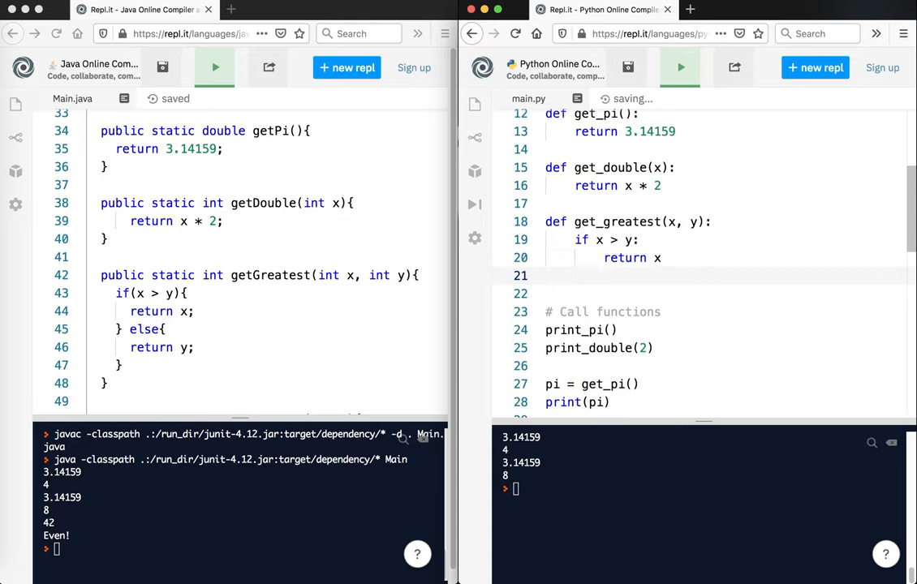
{"action": "type", "text": "else:"}
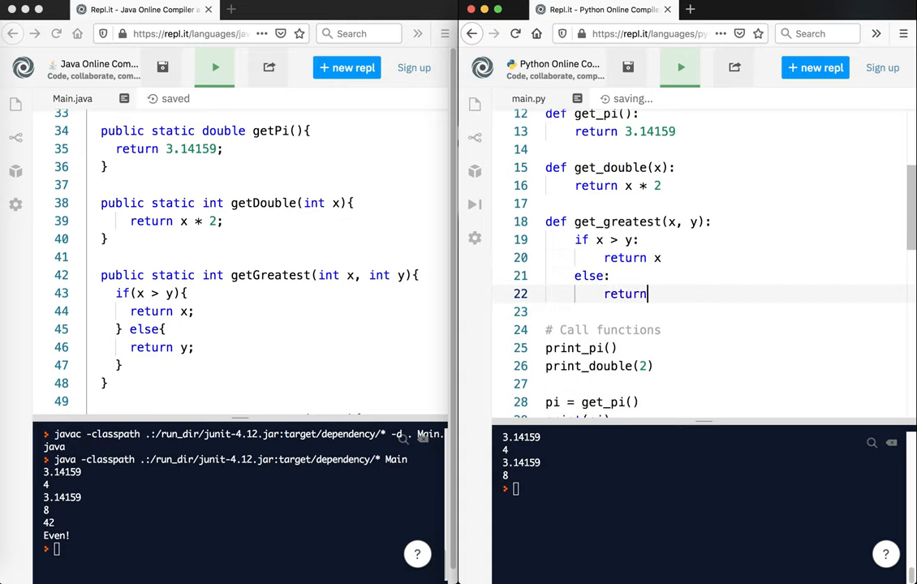
{"action": "type", "text": "y"}
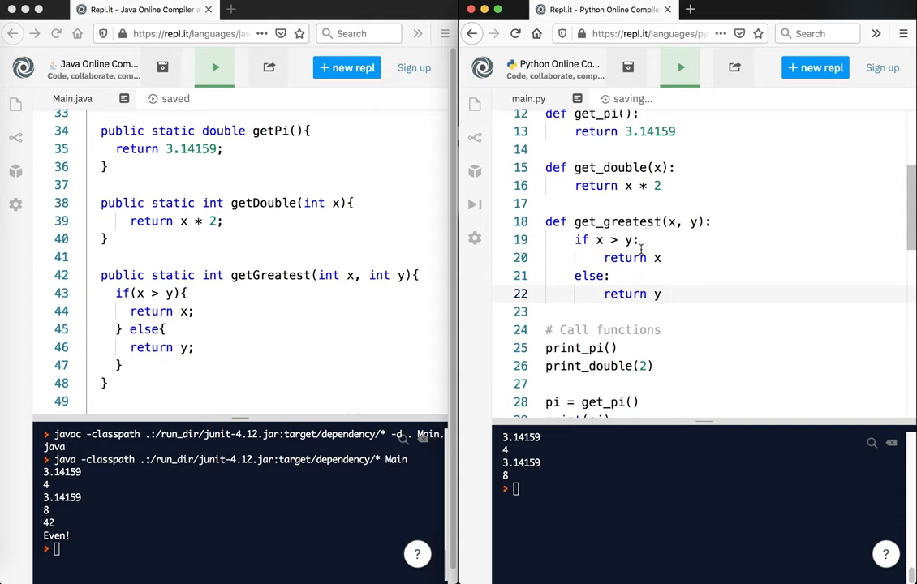
{"action": "mouse_move", "coordinate": [714, 294]}
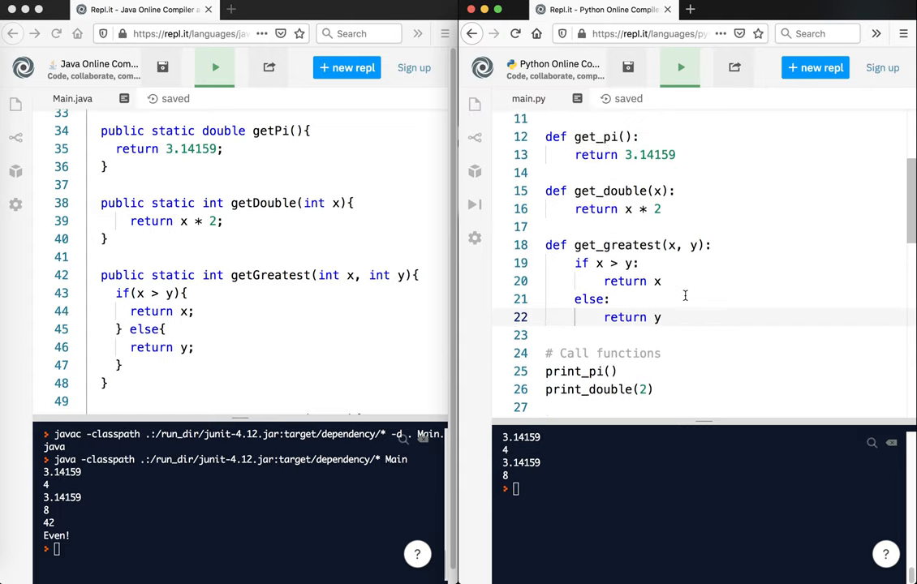
Write greatest = get_greatest(42, 16) and print(greatest), then run main.py to output 42
{"action": "scroll", "scroll_direction": "down", "scroll_amount": 3}
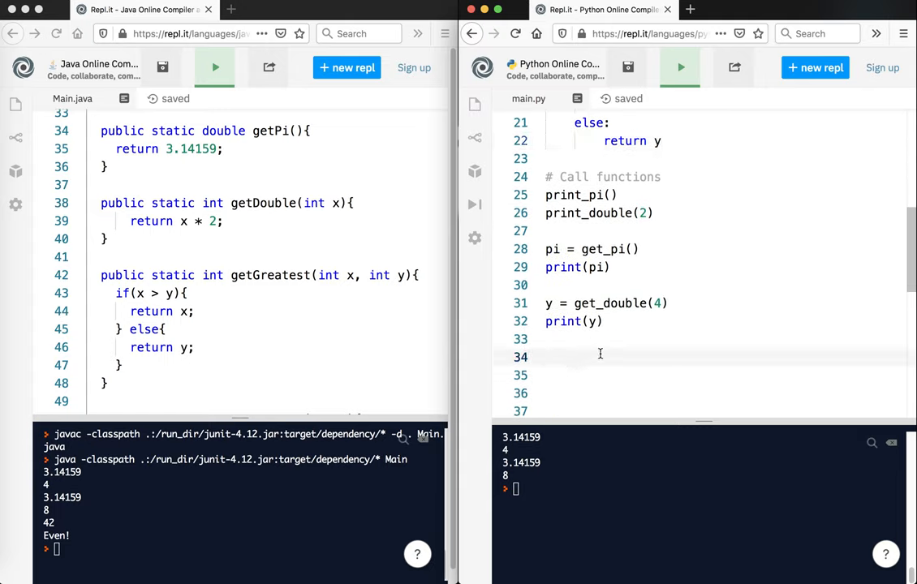
{"action": "scroll", "scroll_direction": "up", "scroll_amount": 3}
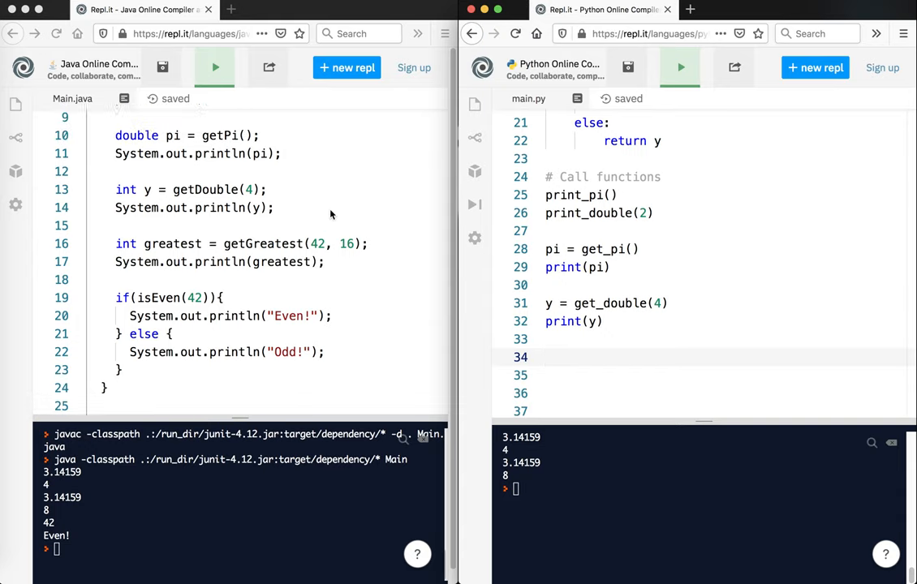
{"action": "type", "text": "greates"}
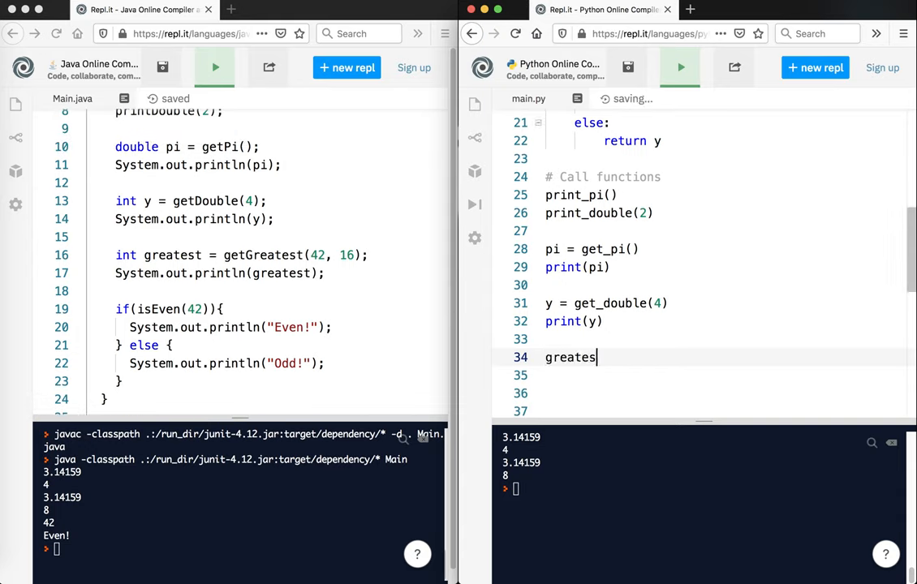
{"action": "type", "text": "t = get_"}
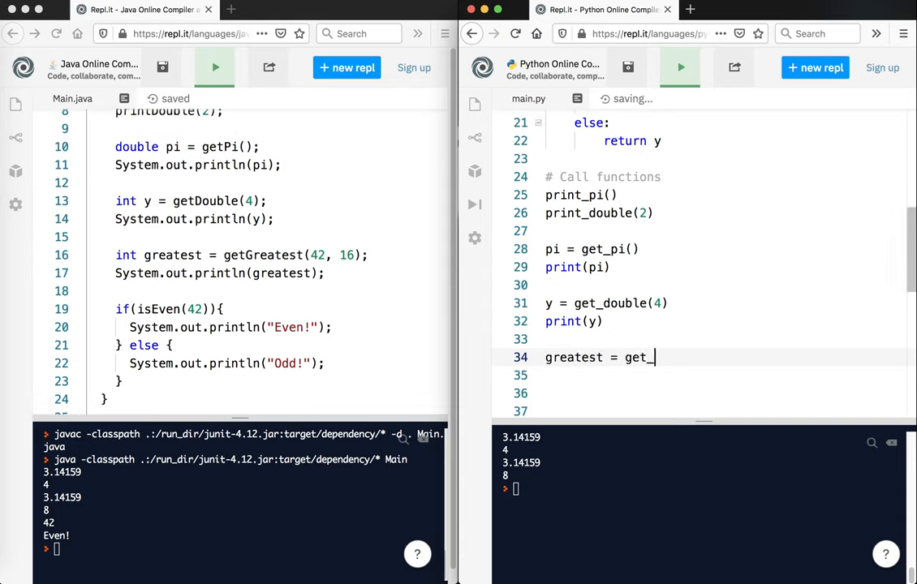
{"action": "type", "text": "greatest()"}
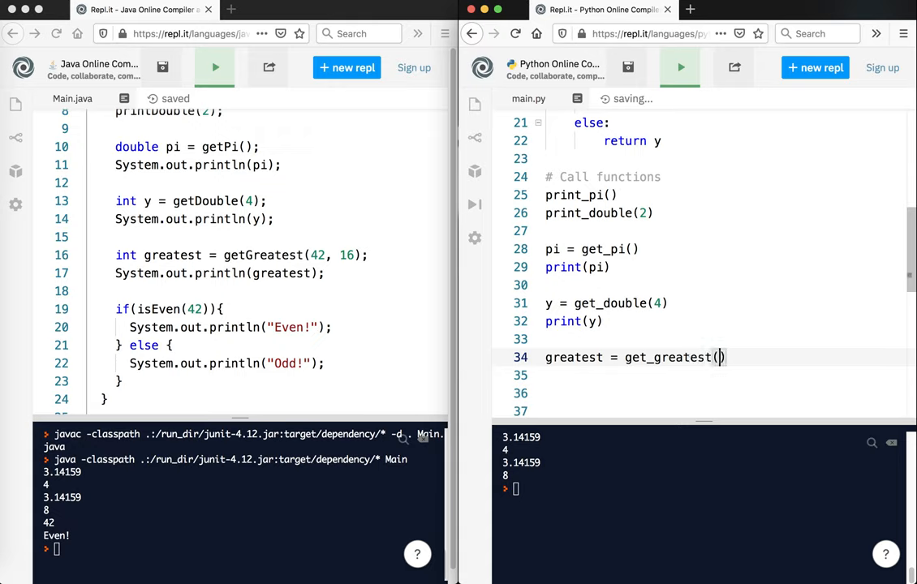
{"action": "type", "text": "42, 16"}
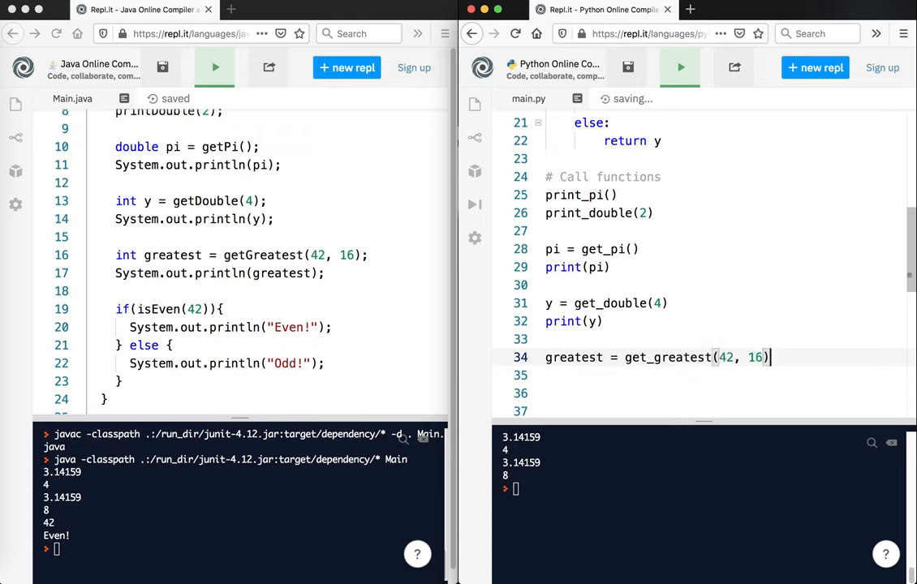
{"action": "type", "text": "print(greatest"}
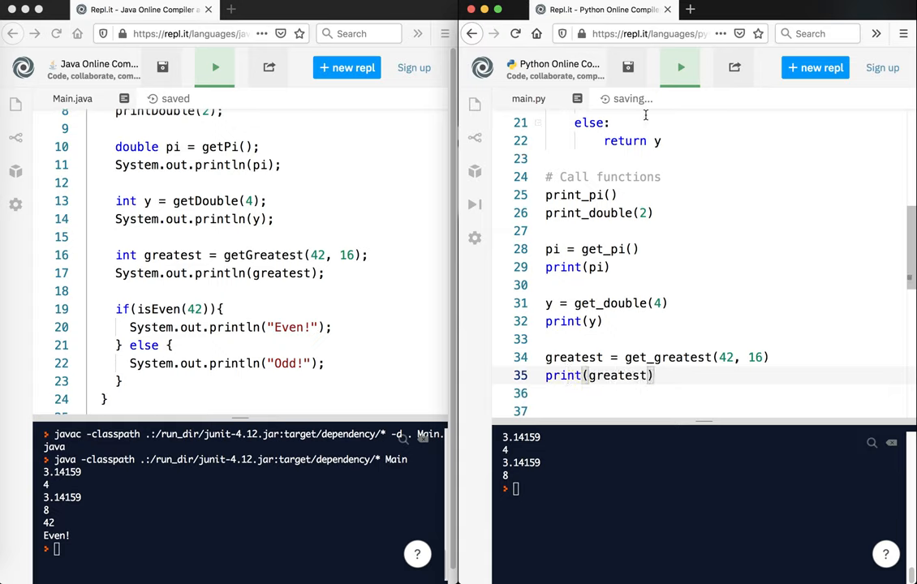
{"action": "left_click", "coordinate": [679, 68]}
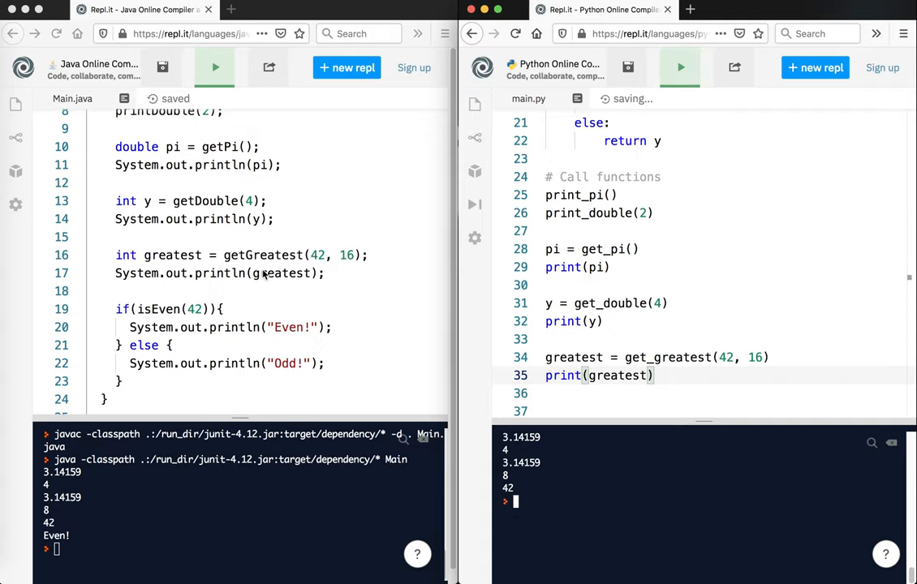
Define is_even(x) with the condition if x % 2 == 0
{"action": "scroll", "scroll_direction": "down", "scroll_amount": 3}
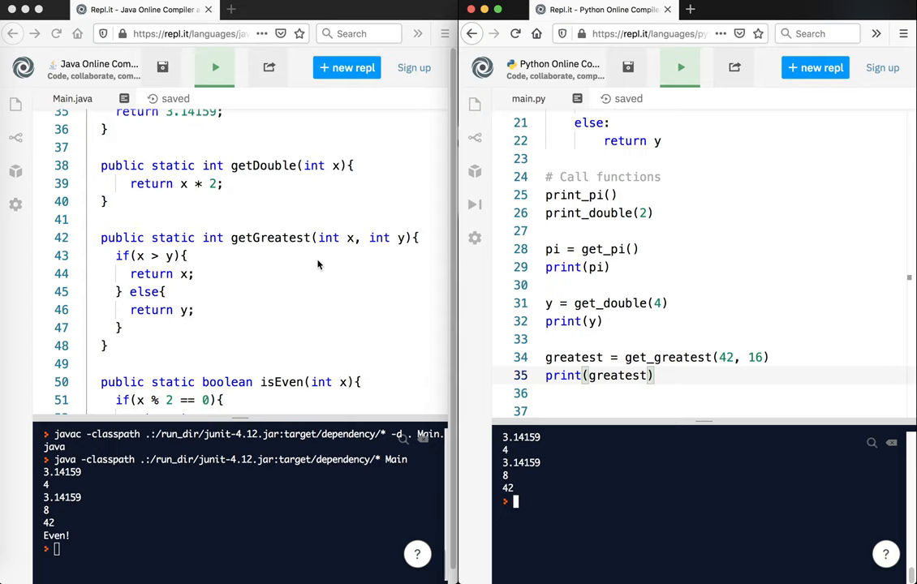
{"action": "scroll", "scroll_direction": "down", "scroll_amount": 3}
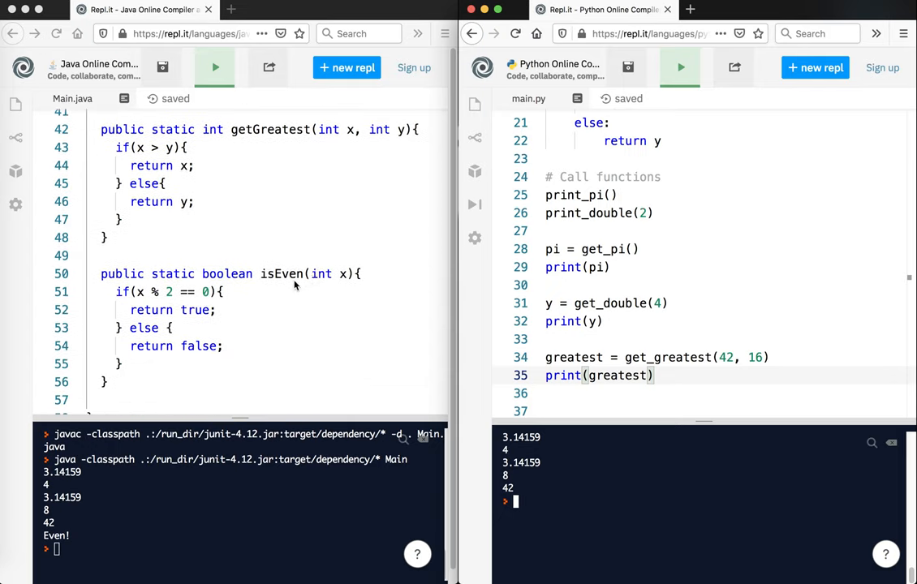
{"action": "scroll", "scroll_direction": "up", "scroll_amount": 3}
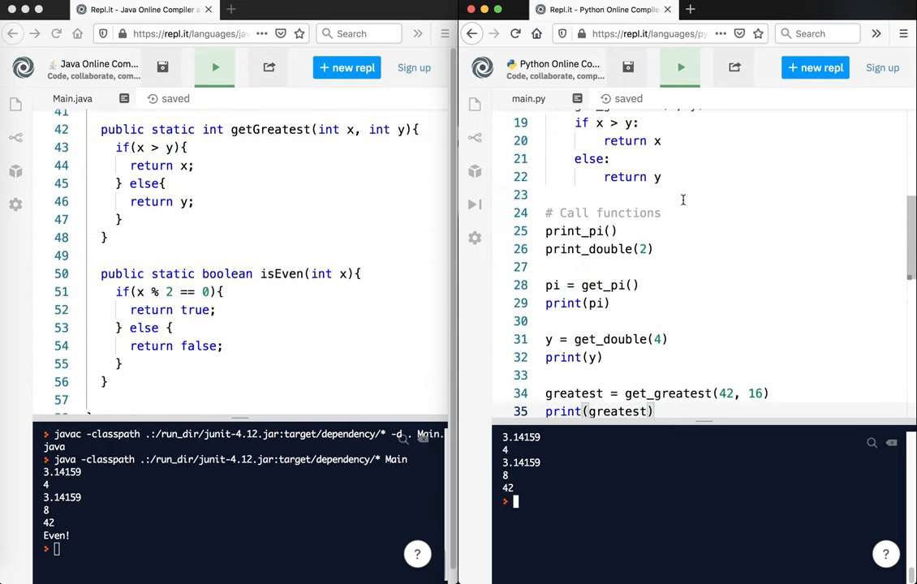
{"action": "scroll", "scroll_direction": "up", "scroll_amount": 3}
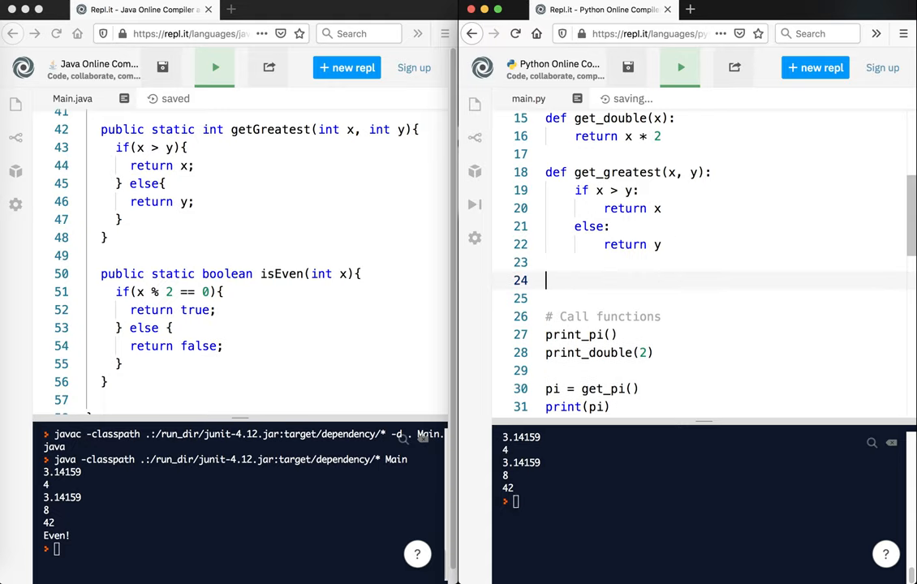
{"action": "type", "text": "def"}
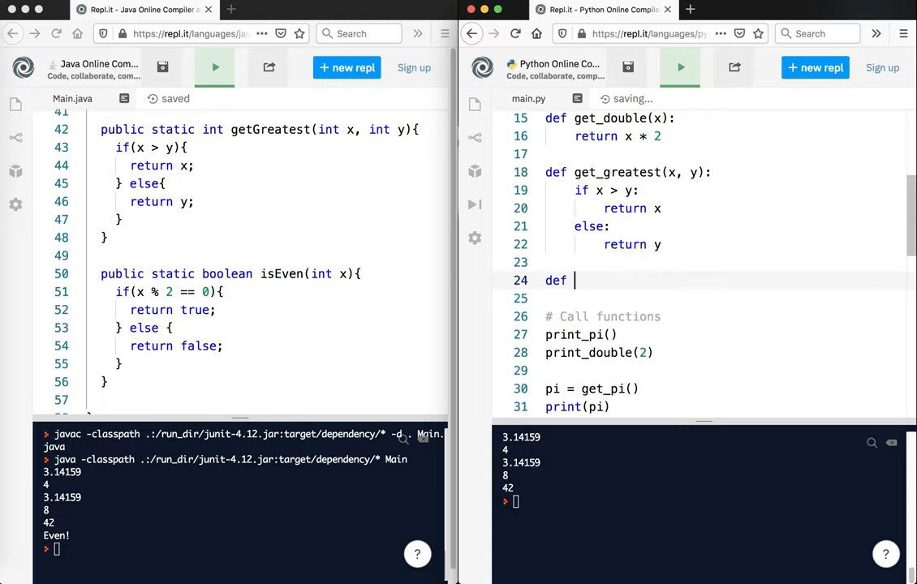
{"action": "type", "text": "is_even():"}
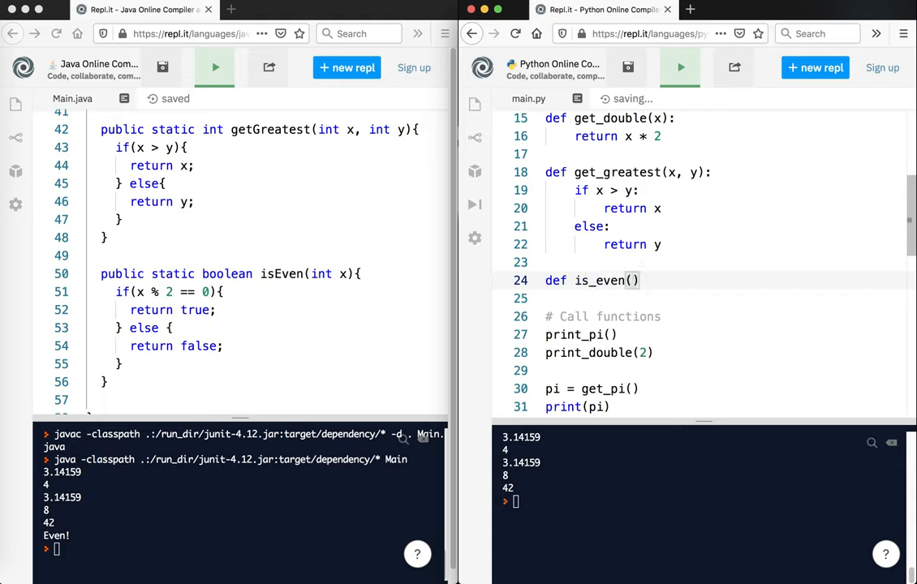
{"action": "type", "text": "x):"}
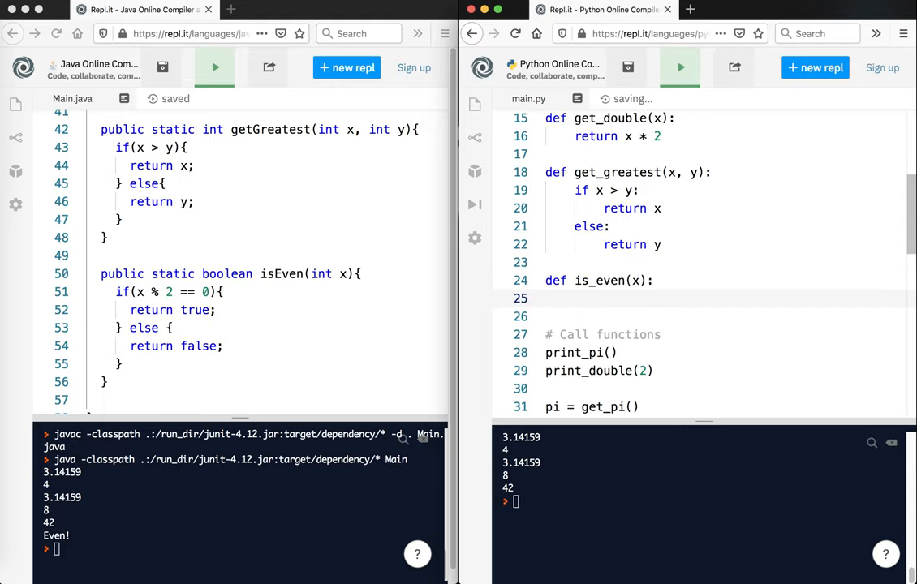
{"action": "type", "text": "if X5"}
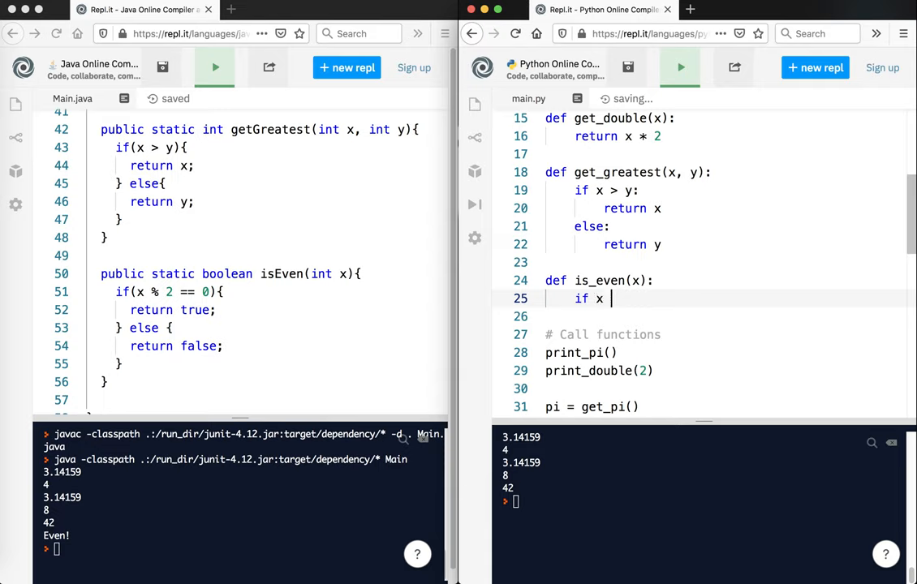
{"action": "type", "text": "% 2 == 0"}
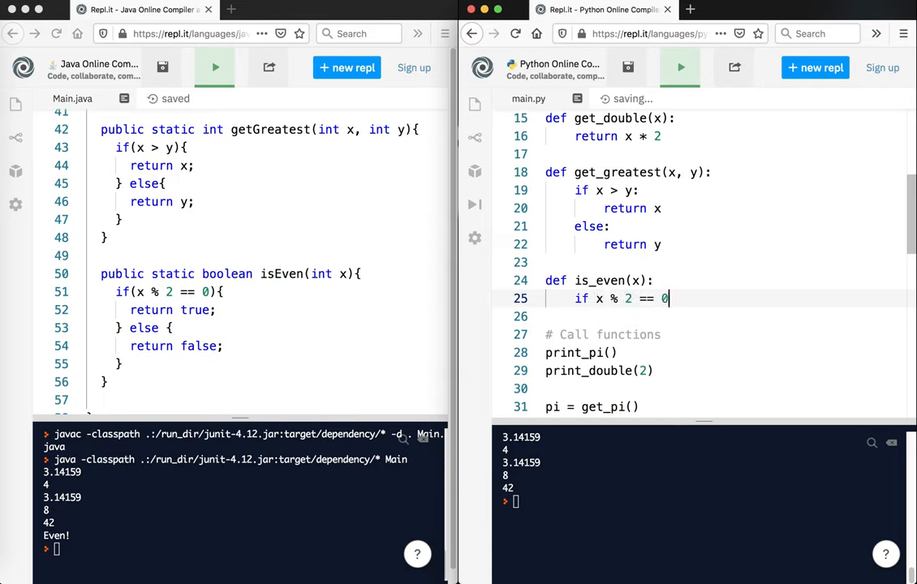
{"action": "key", "text": "Return"}
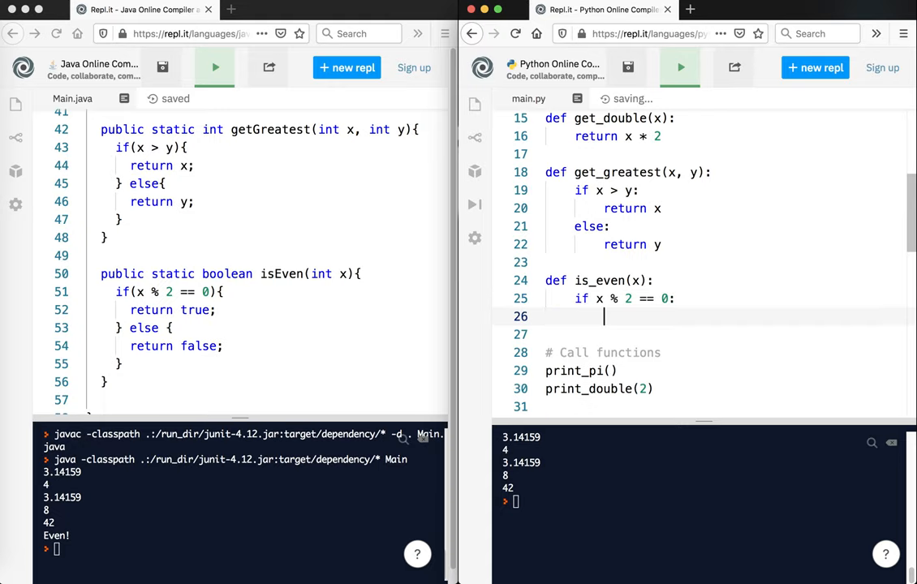
Complete is_even so it returns True in the even branch and False in the else branch
{"action": "type", "text": "return True"}
{"action": "left_click", "coordinate": [723, 335]}
{"action": "type", "text": "els"}
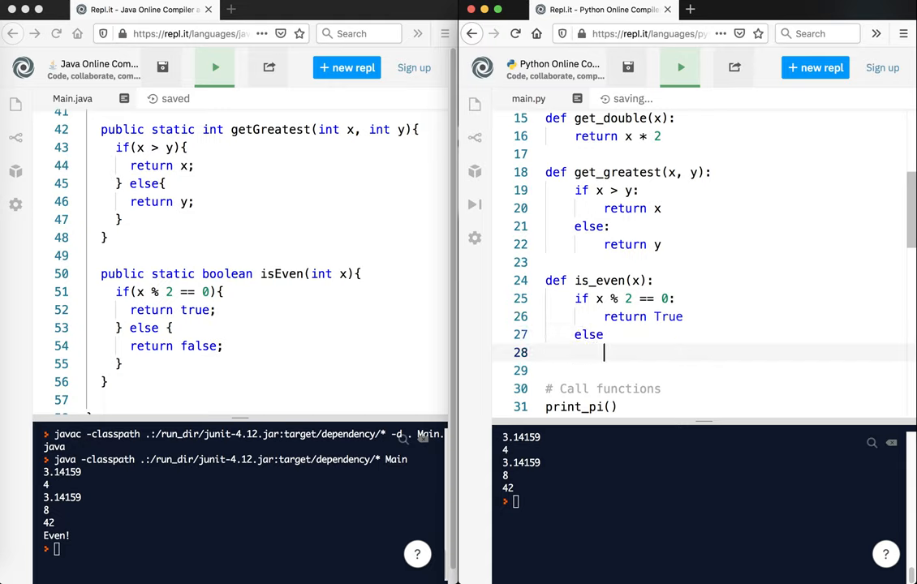
{"action": "type", "text": "e"}
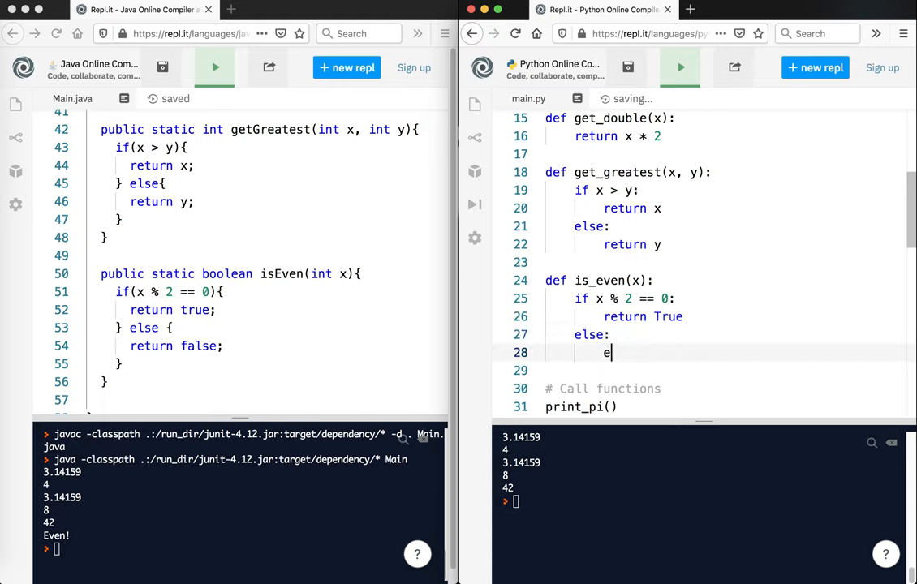
{"action": "type", "text": "return False"}
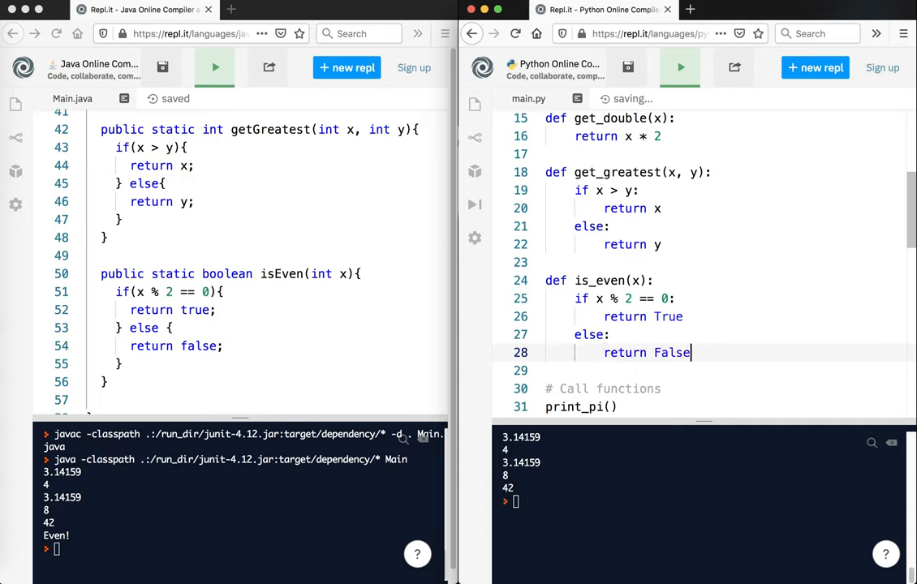
{"action": "scroll", "scroll_direction": "down", "scroll_amount": 3}
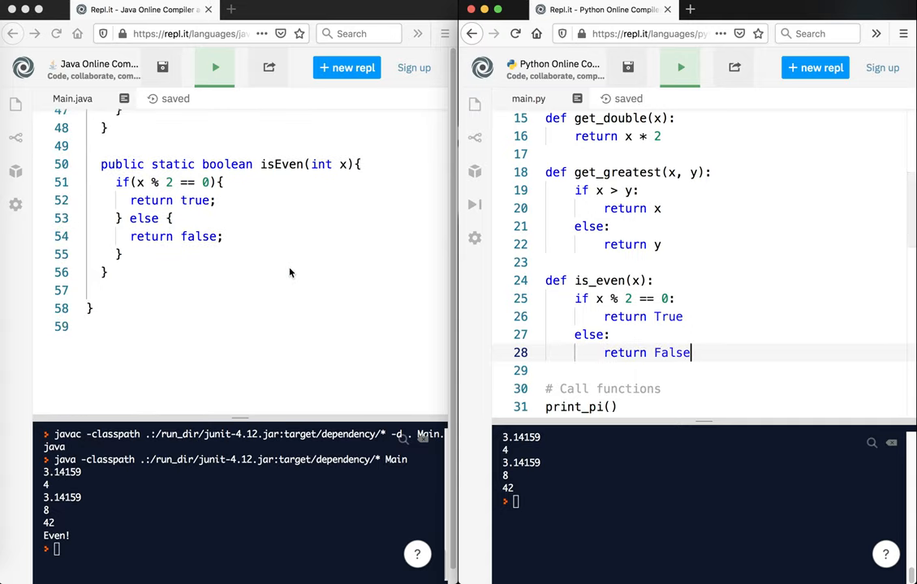
{"action": "scroll", "scroll_direction": "up", "scroll_amount": 3}
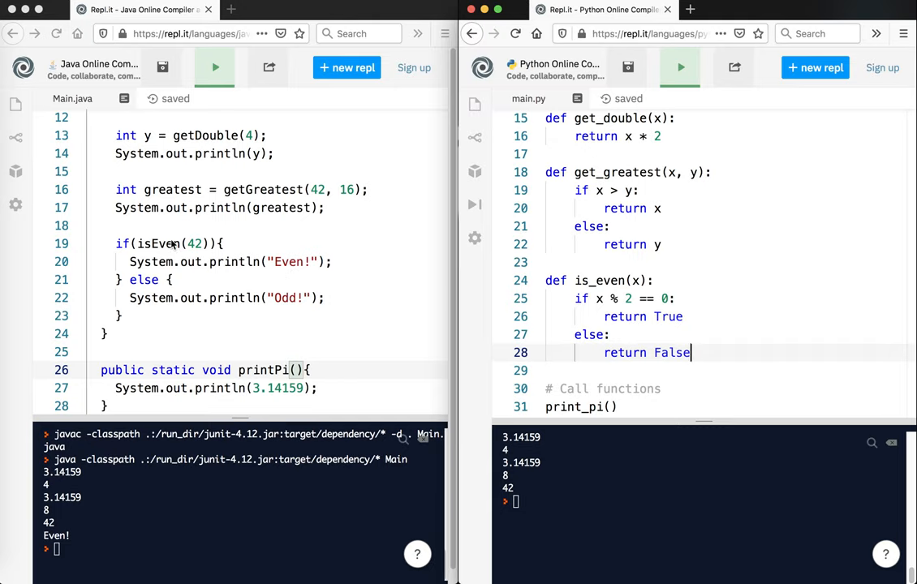
{"action": "scroll", "scroll_direction": "down", "scroll_amount": 3}
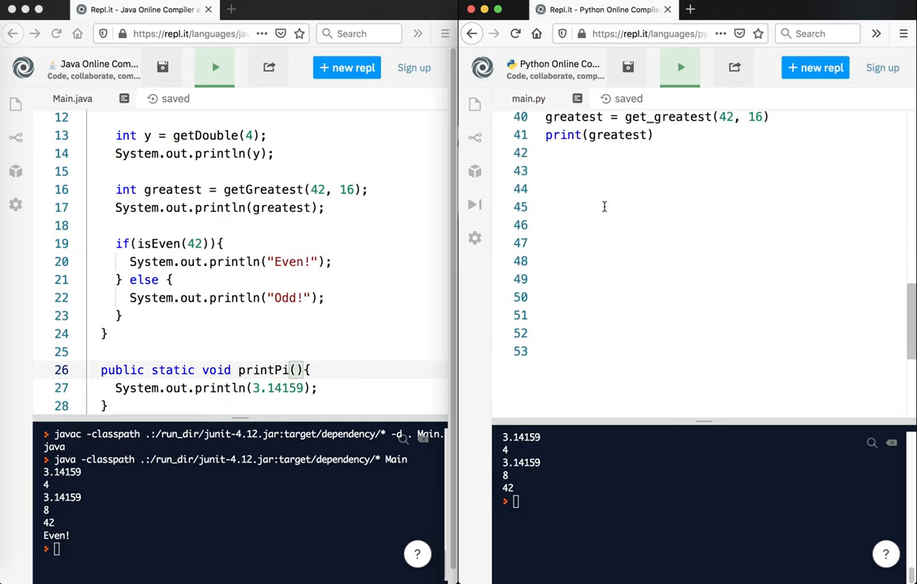
Write if is_even(42): print("Even!") else: print("Odd!") at the end of main.py
{"action": "type", "text": "if"}
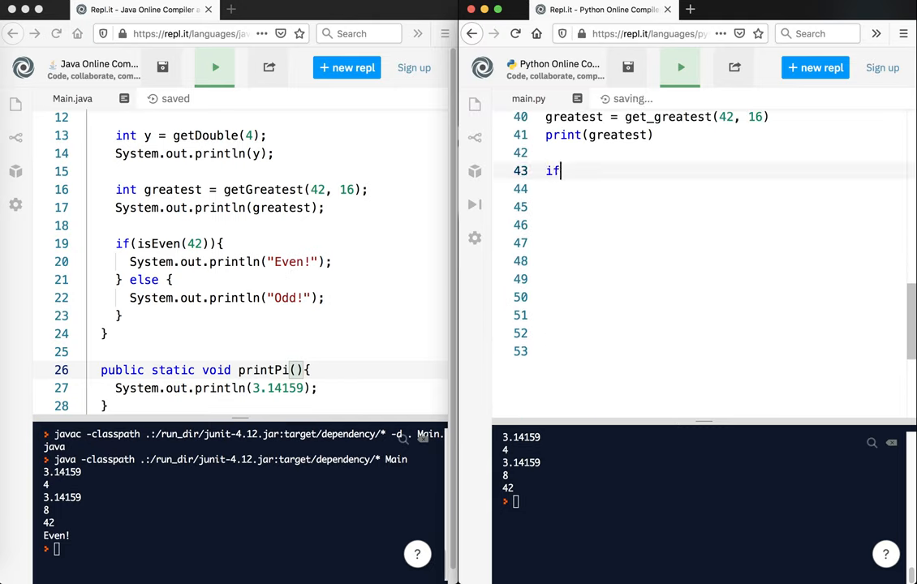
{"action": "type", "text": "(is_even()"}
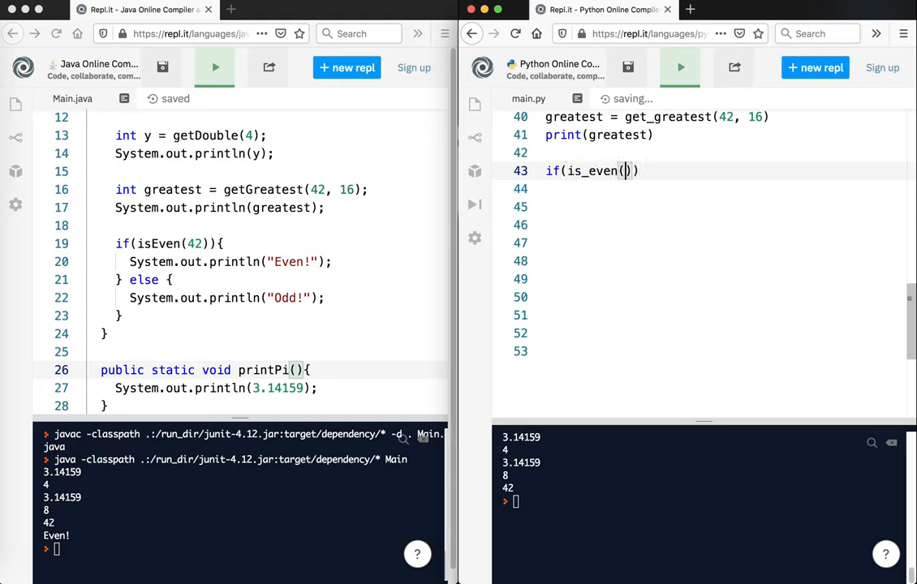
{"action": "type", "text": "42"}
{"action": "left_click", "coordinate": [698, 188]}
{"action": "type", "text": "print(\"Even!"}
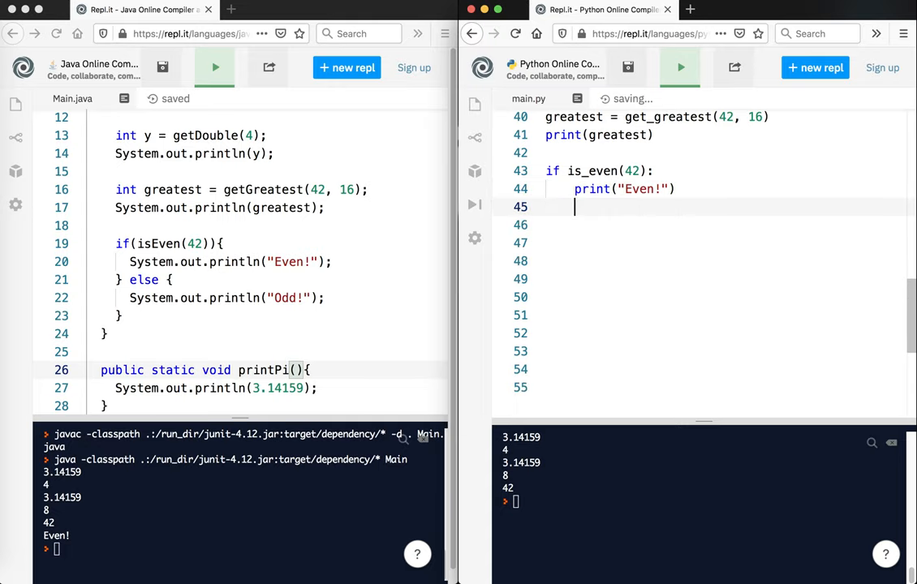
{"action": "type", "text": "else:"}
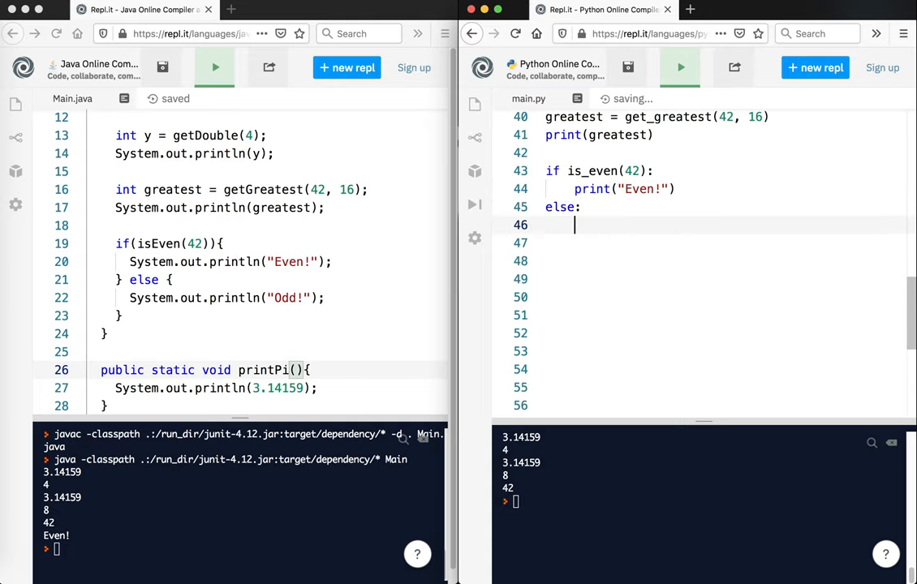
{"action": "type", "text": "print(\"D\")"}
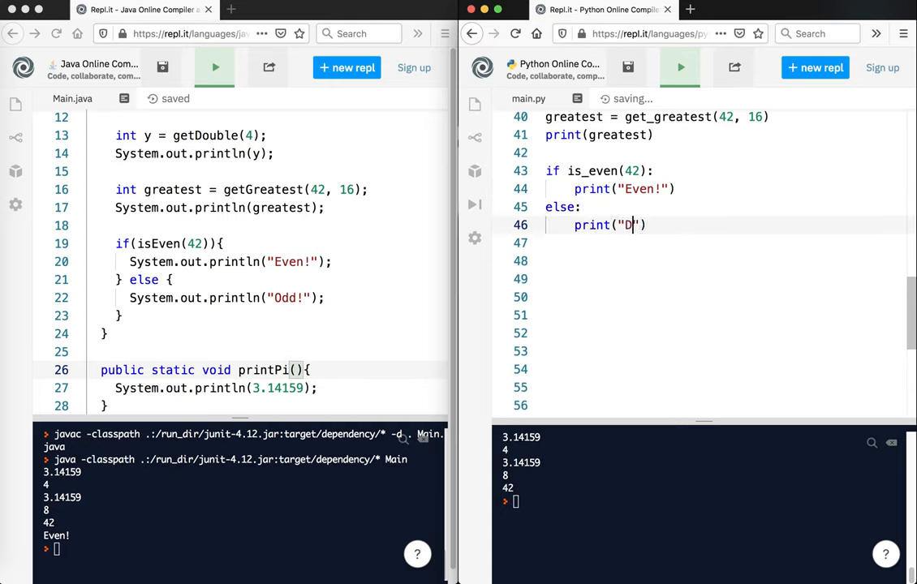
{"action": "type", "text": "dd!"}
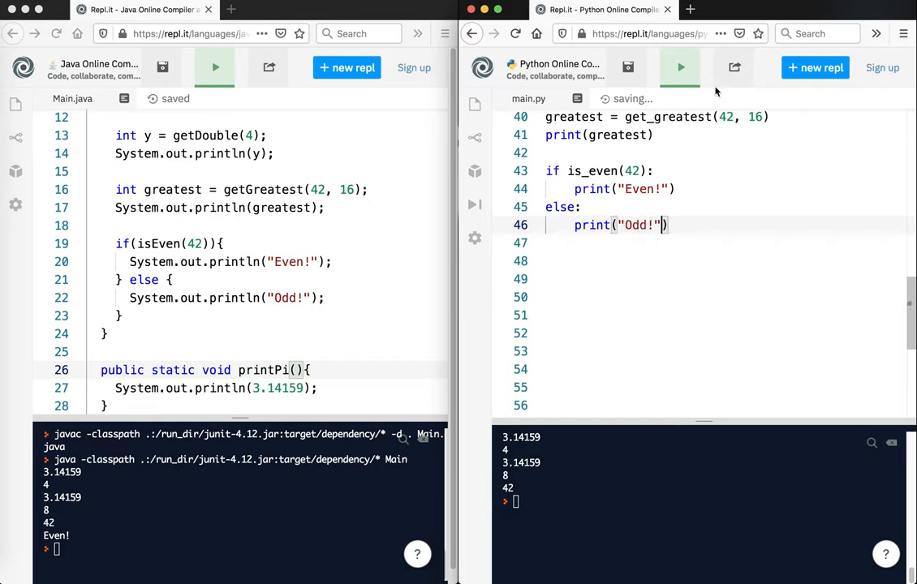
Run main.py to see Even! for 42, then test is_even(43) to see Odd!
{"action": "left_click", "coordinate": [679, 68]}
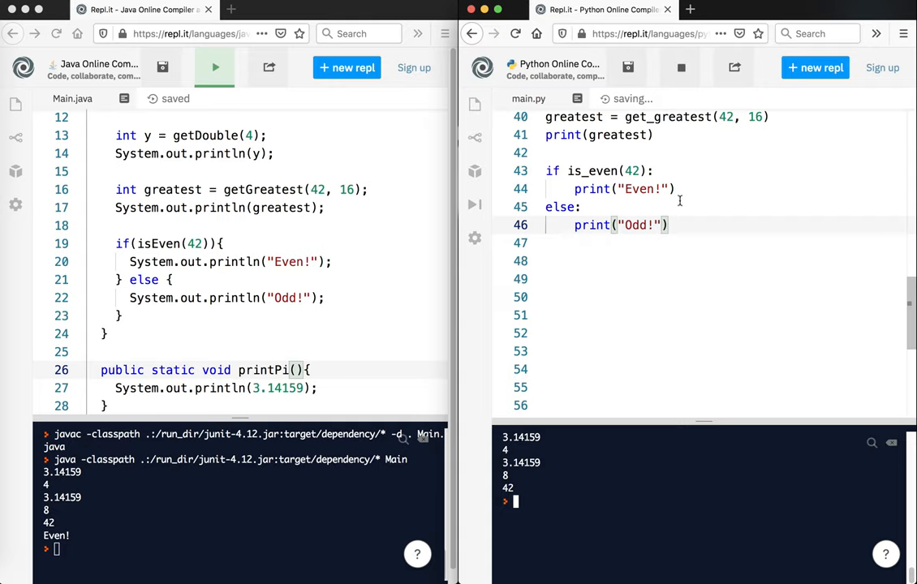
{"action": "mouse_move", "coordinate": [747, 201]}
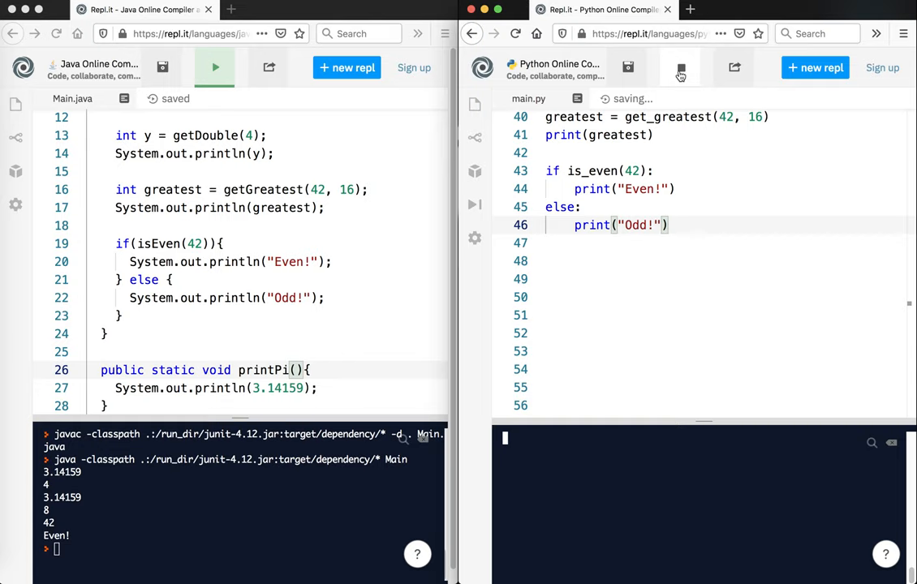
{"action": "left_click", "coordinate": [680, 68]}
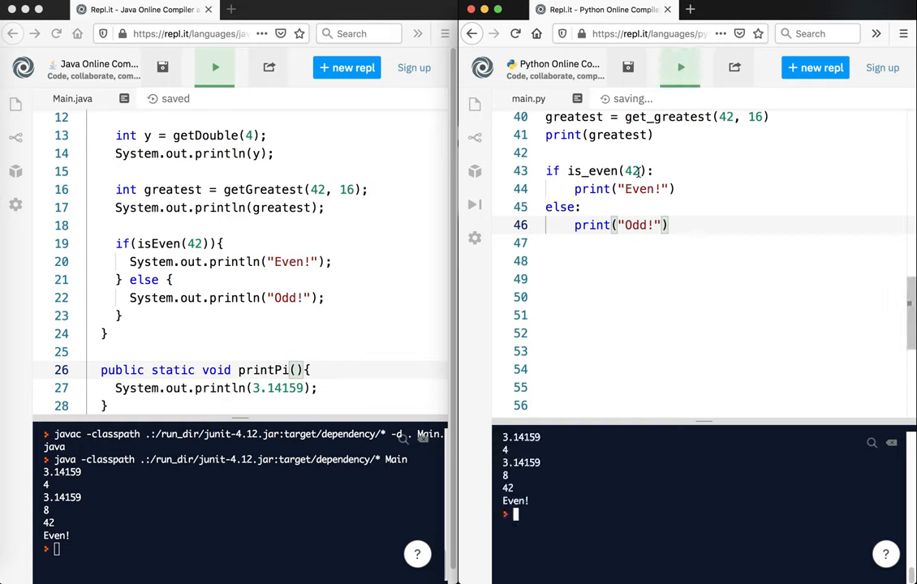
{"action": "type", "text": "3"}
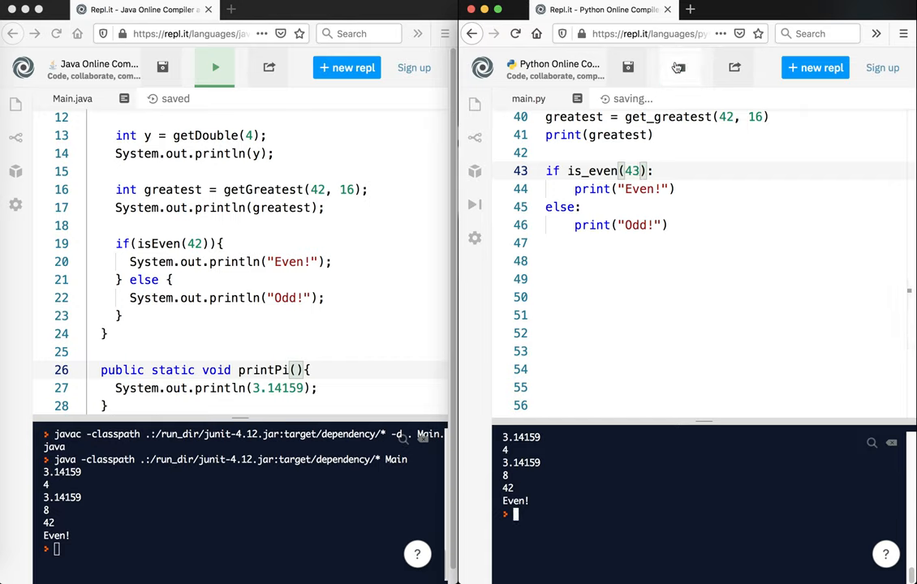
{"action": "left_click", "coordinate": [679, 68]}
{"action": "type", "text": "2"}
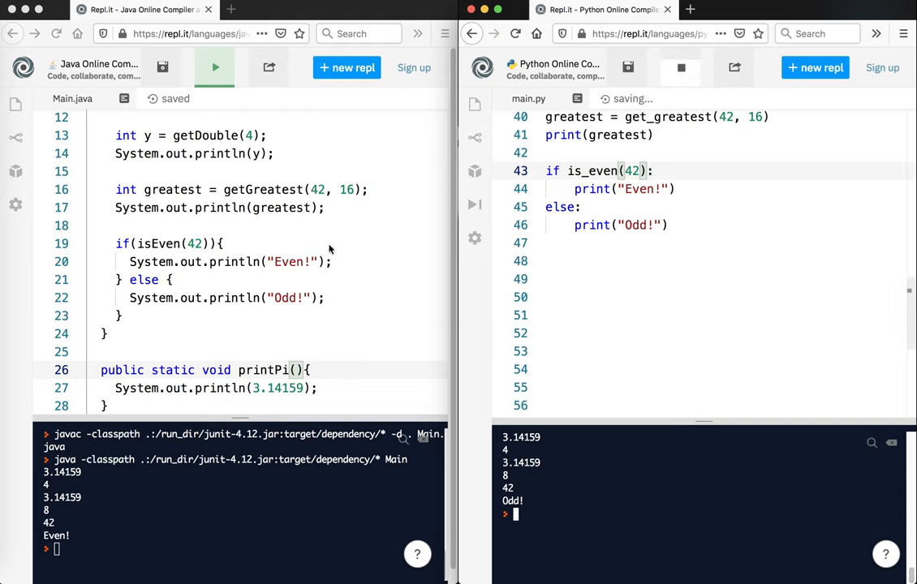
{"action": "scroll", "scroll_direction": "up", "scroll_amount": 3}
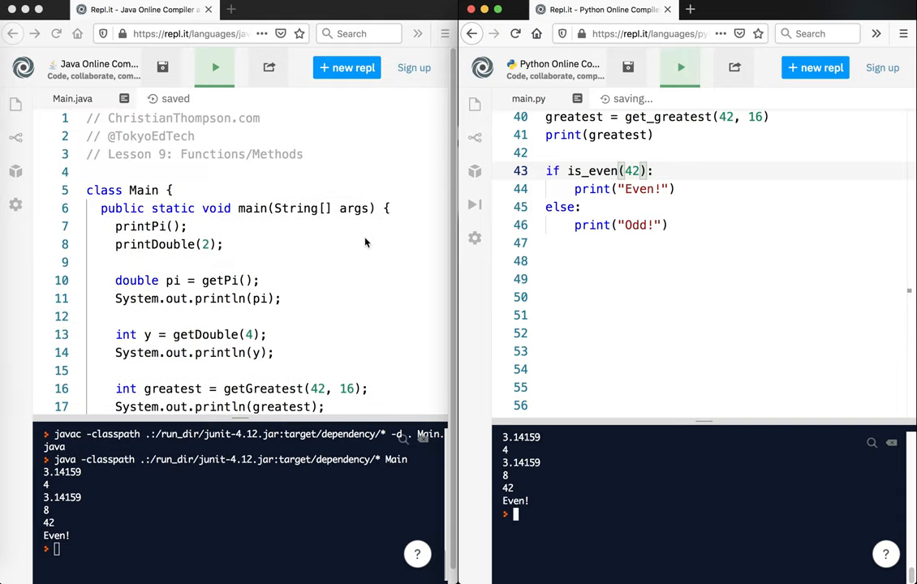
{"action": "scroll", "scroll_direction": "up", "scroll_amount": 3}
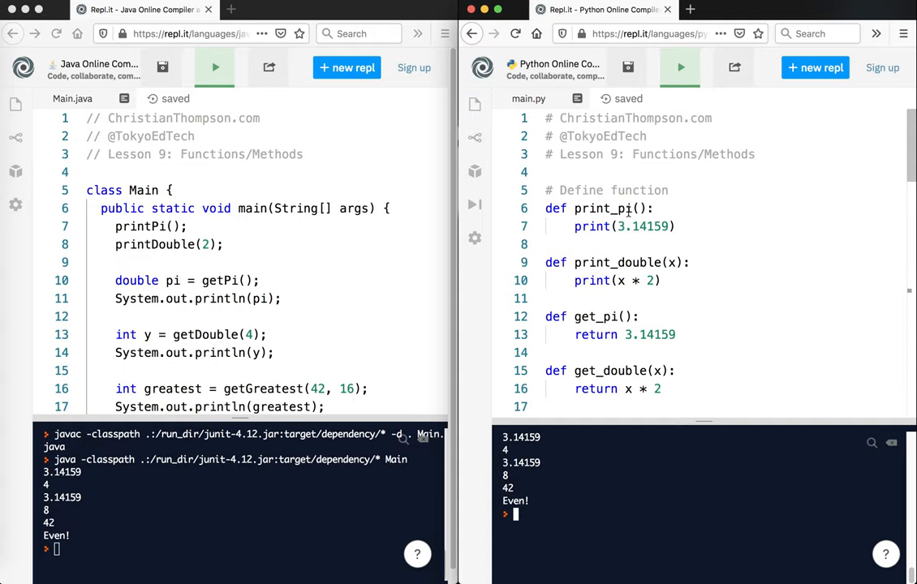
{"action": "mouse_move", "coordinate": [282, 227]}
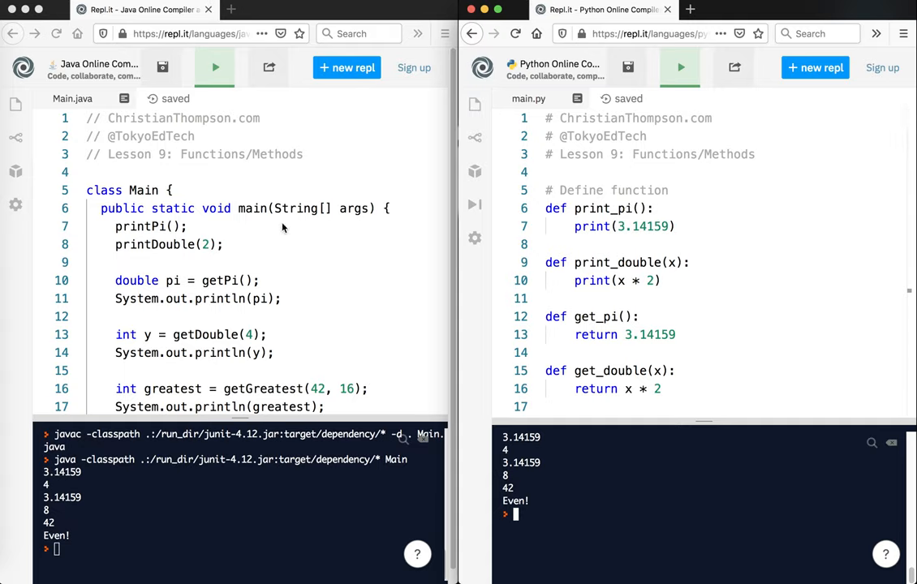
{"action": "scroll", "scroll_direction": "down", "scroll_amount": 3}
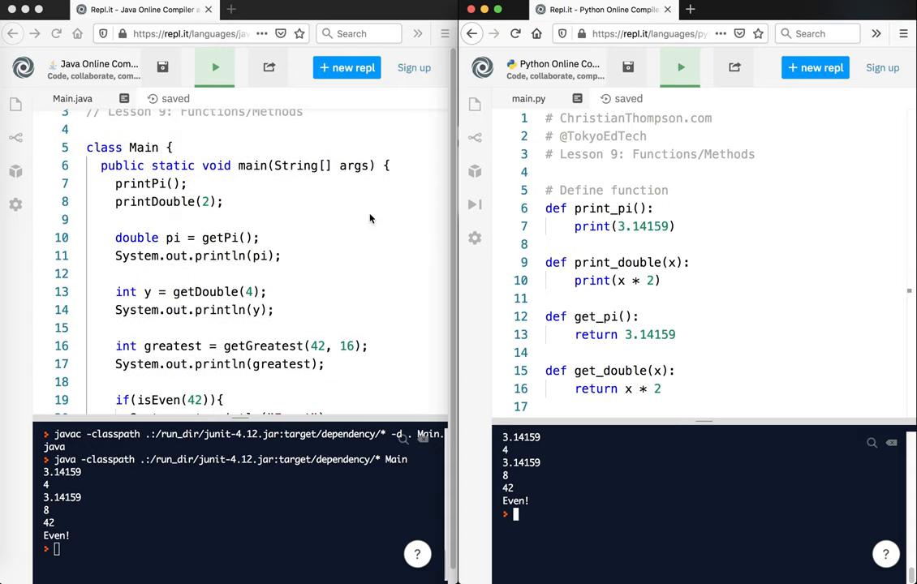
{"action": "scroll", "scroll_direction": "down", "scroll_amount": 3}
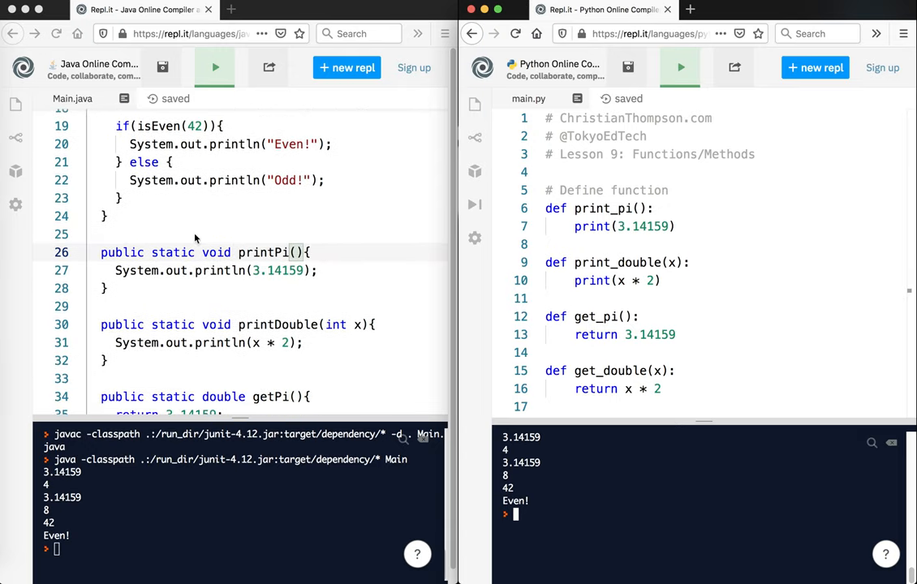
{"action": "mouse_move", "coordinate": [211, 331]}
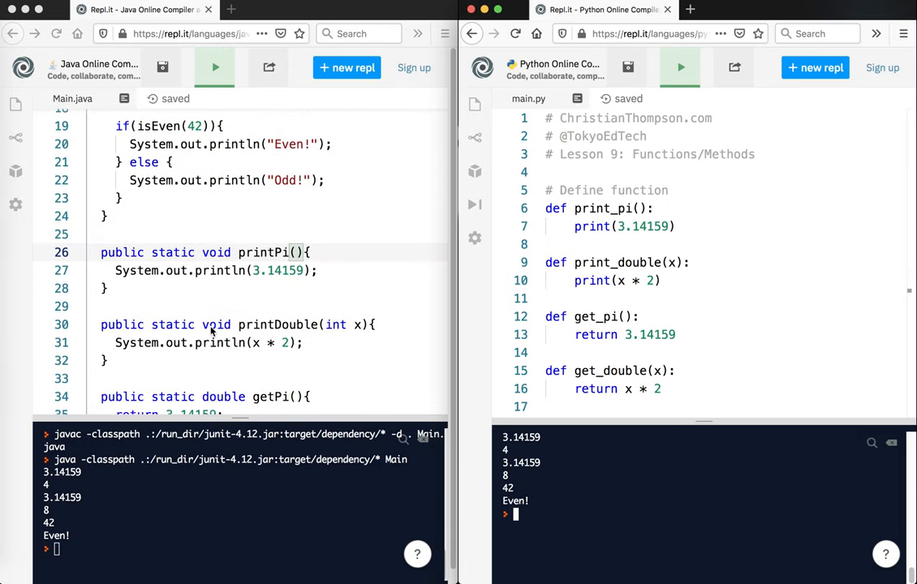
{"action": "mouse_move", "coordinate": [235, 299]}
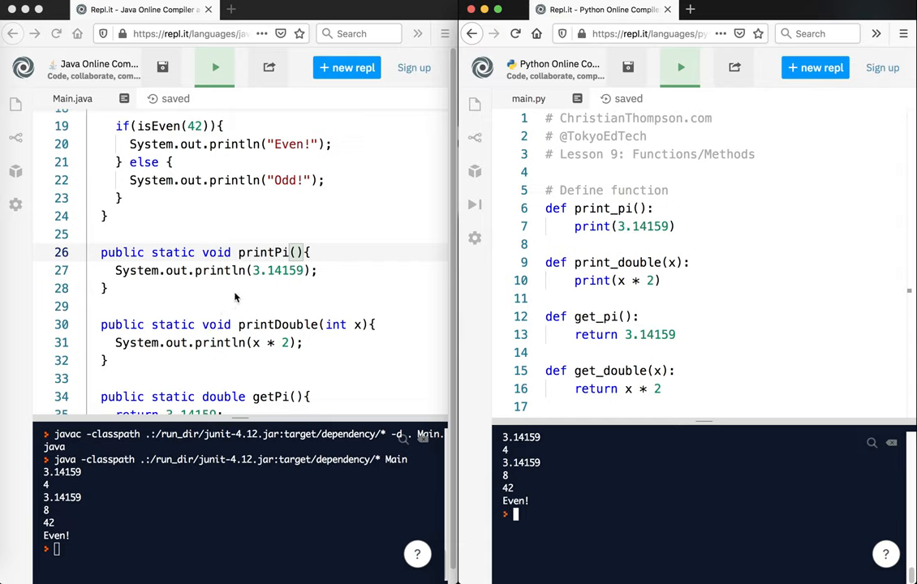
{"action": "mouse_move", "coordinate": [227, 279]}
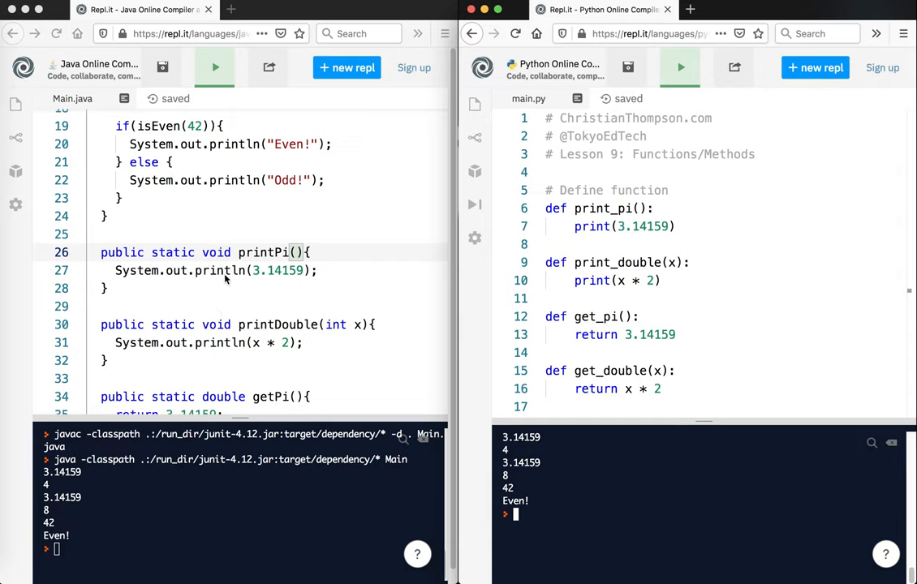
{"action": "mouse_move", "coordinate": [217, 259]}
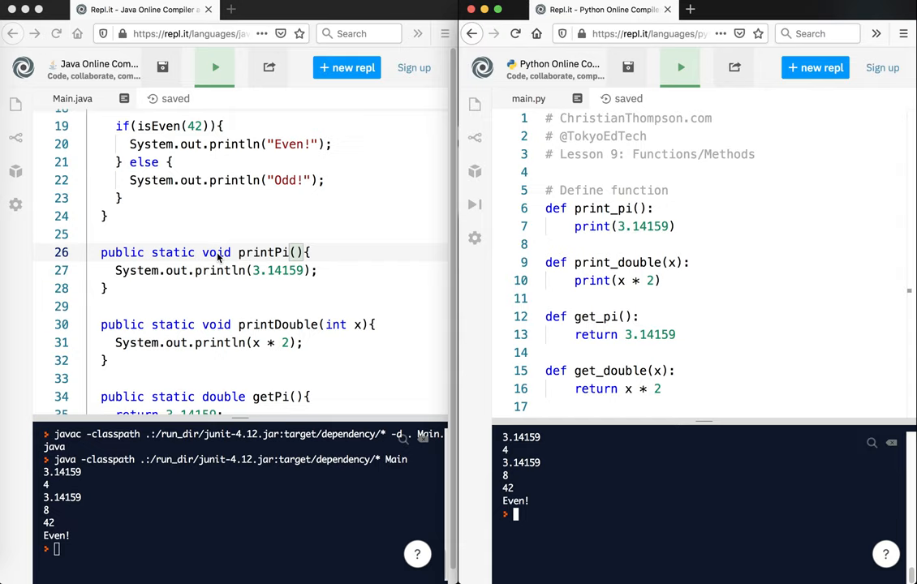
{"action": "mouse_move", "coordinate": [354, 341]}
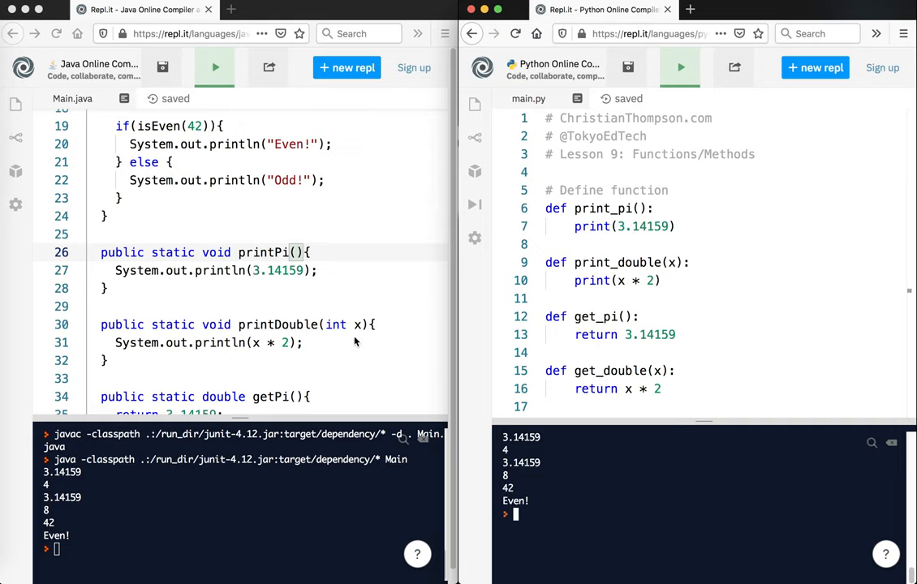
{"action": "scroll", "scroll_direction": "down", "scroll_amount": 3}
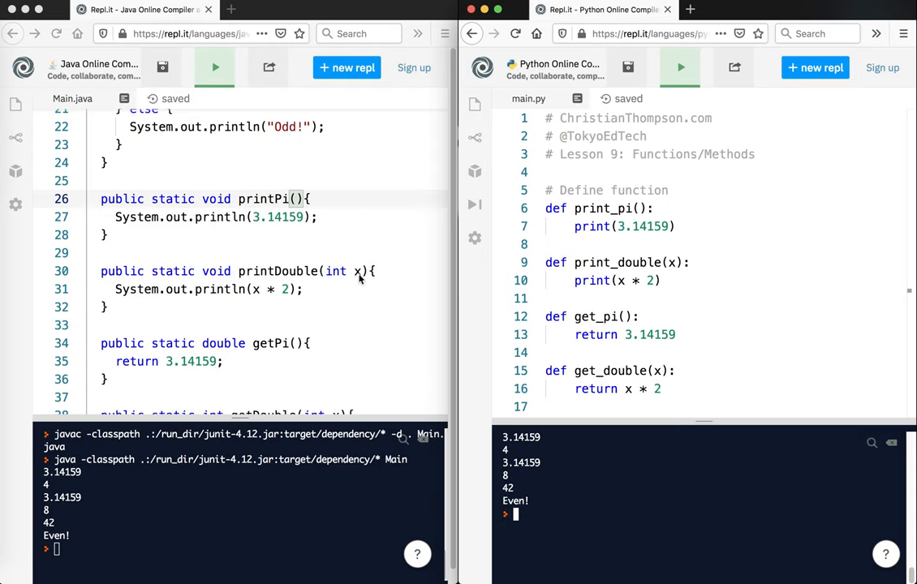
{"action": "scroll", "scroll_direction": "down", "scroll_amount": 3}
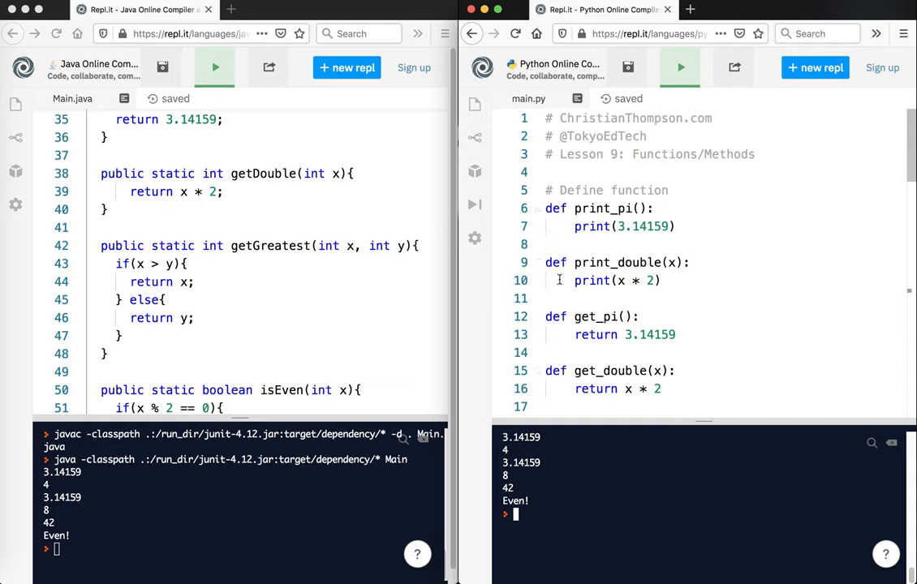
{"action": "scroll", "scroll_direction": "down", "scroll_amount": 3}
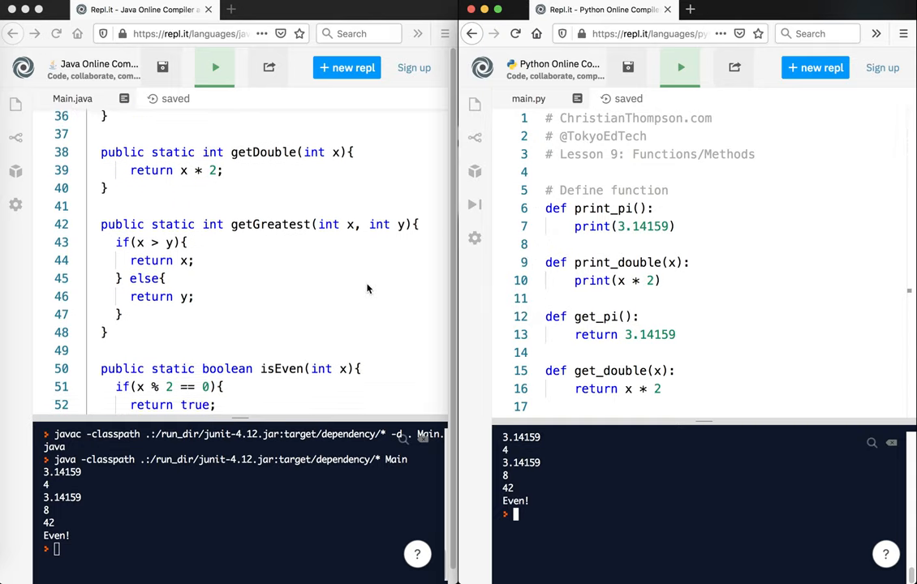
{"action": "scroll", "scroll_direction": "down", "scroll_amount": 3}
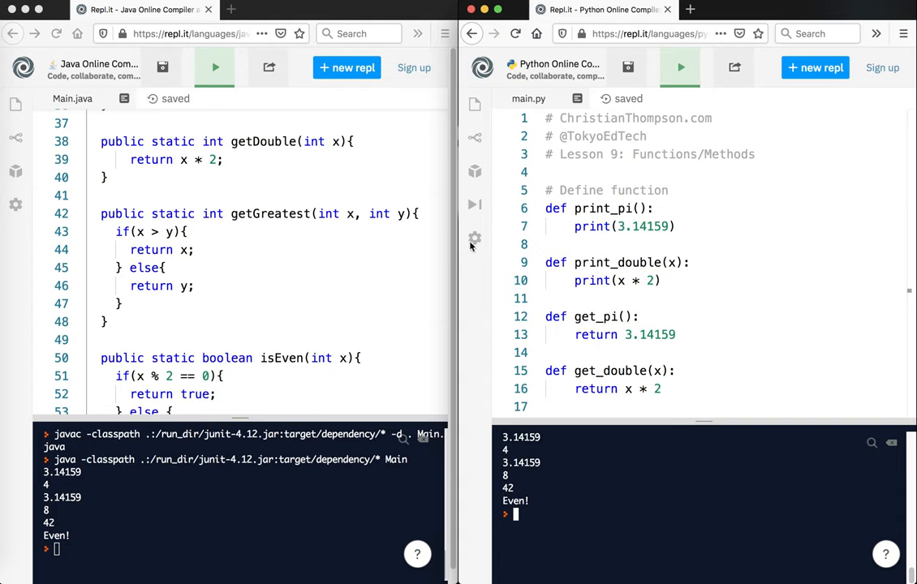
{"action": "scroll", "scroll_direction": "down", "scroll_amount": 3}
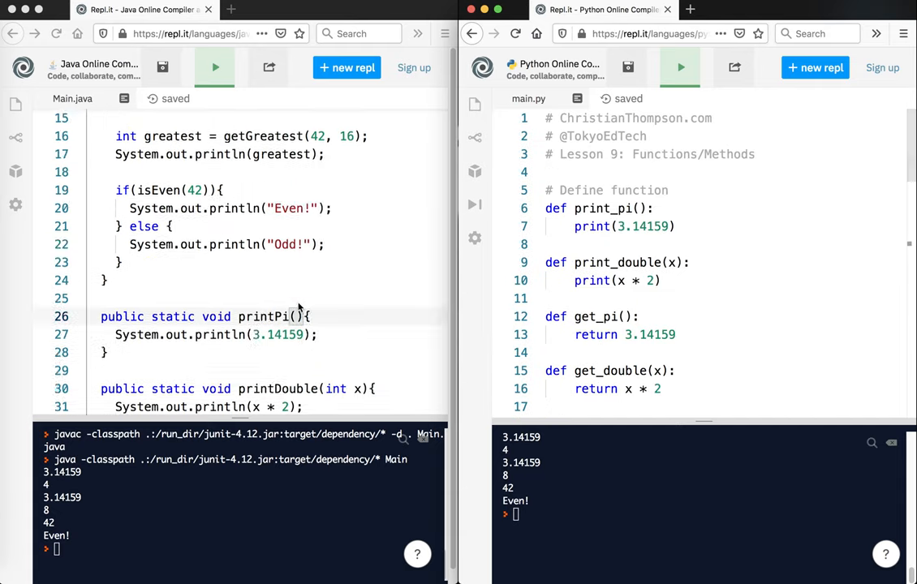
{"action": "scroll", "scroll_direction": "up", "scroll_amount": 3}
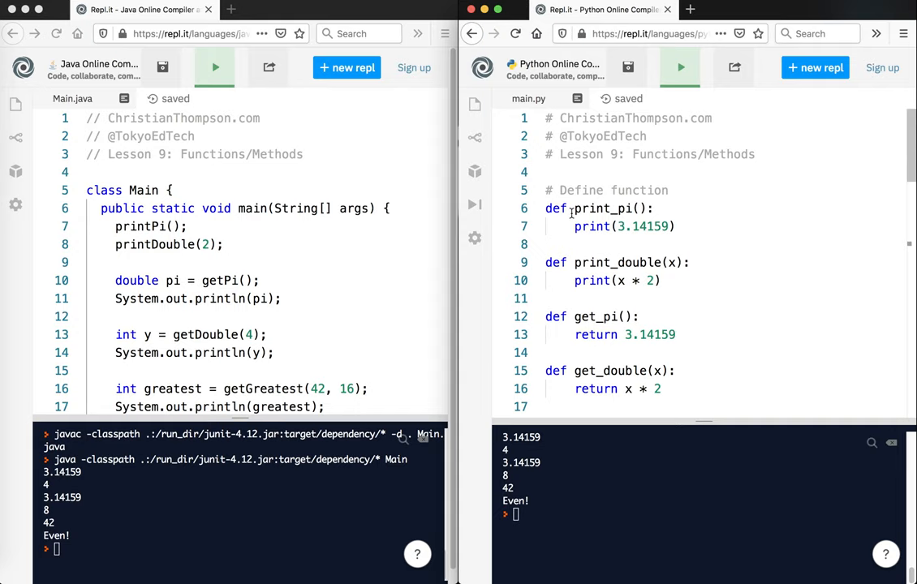
{"action": "scroll", "scroll_direction": "down", "scroll_amount": 3}
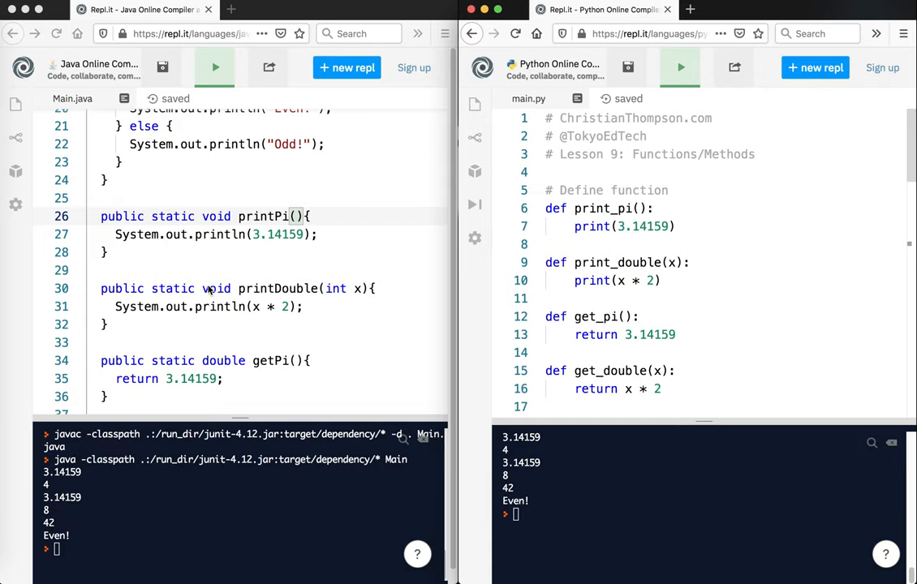
{"action": "mouse_move", "coordinate": [169, 253]}
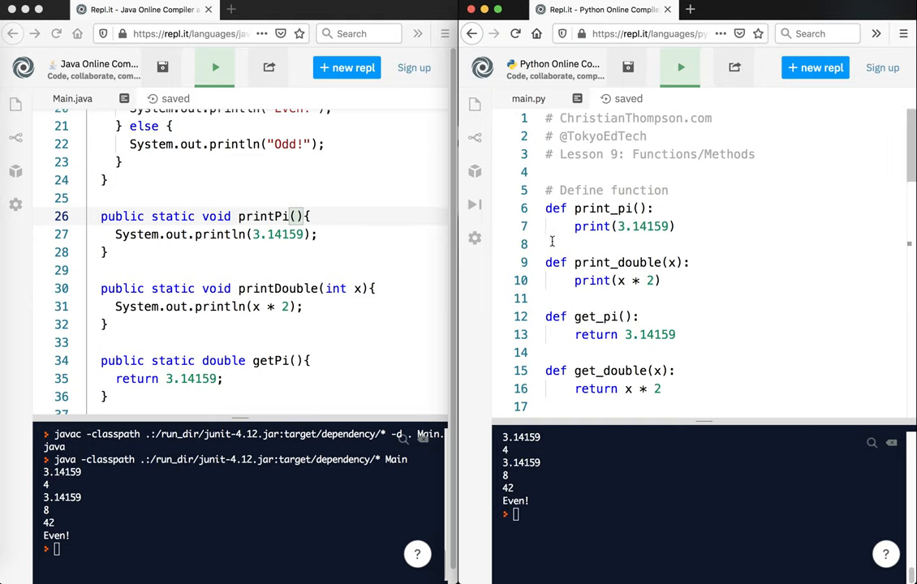
{"action": "double_click", "coordinate": [123, 215]}
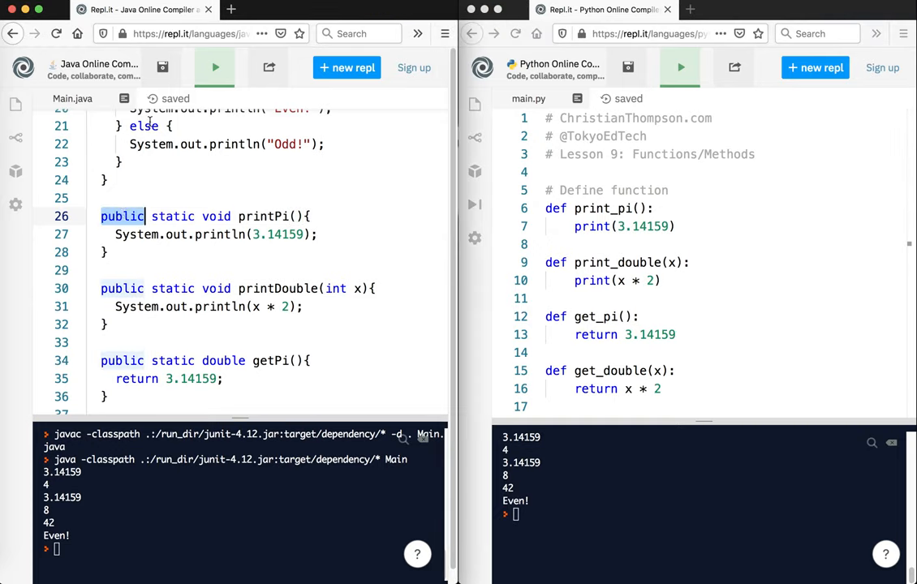
{"action": "type", "text": "private"}
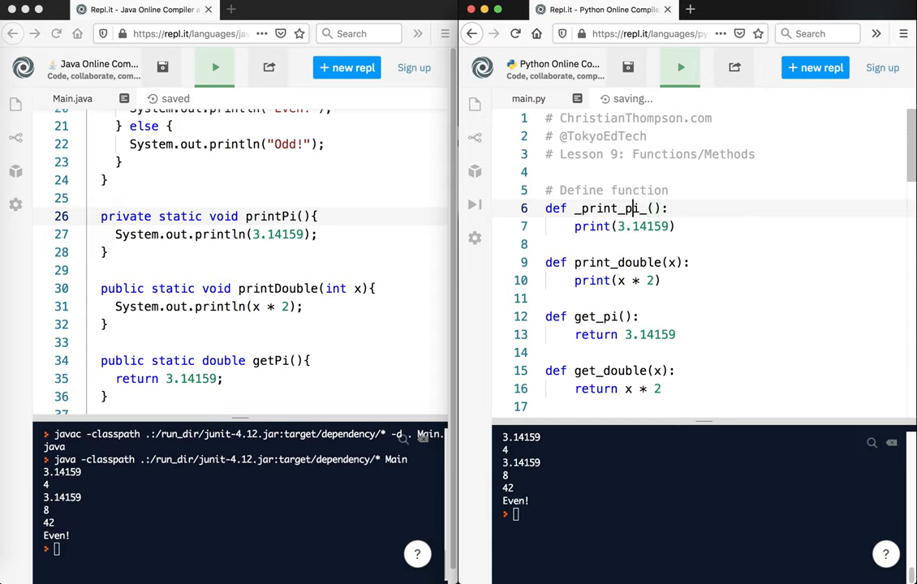
{"action": "type", "text": "_"}
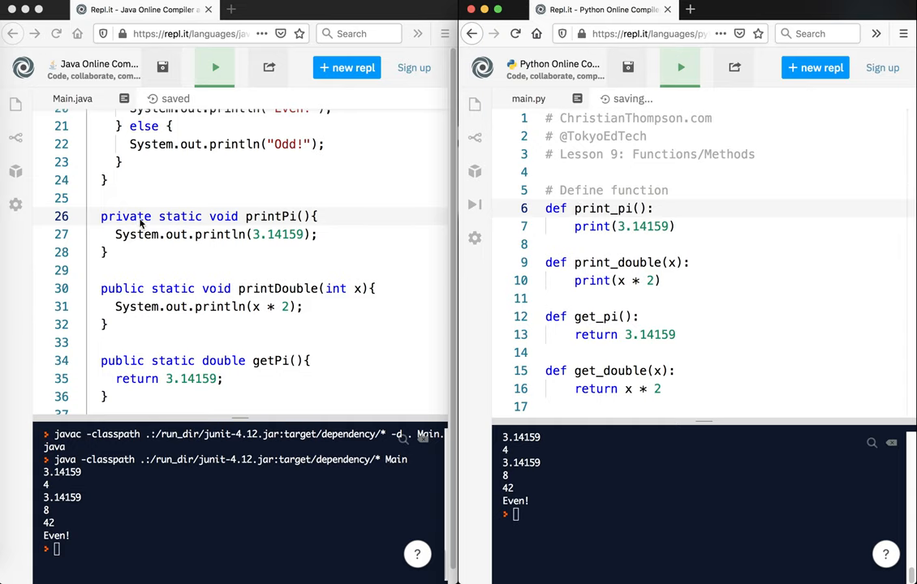
{"action": "type", "text": "publis"}
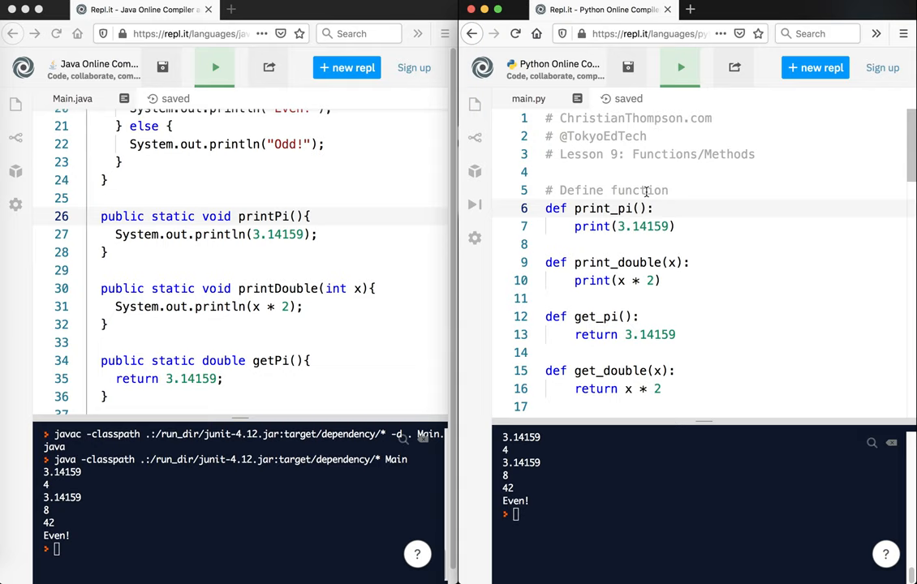
{"action": "scroll", "scroll_direction": "up", "scroll_amount": 3}
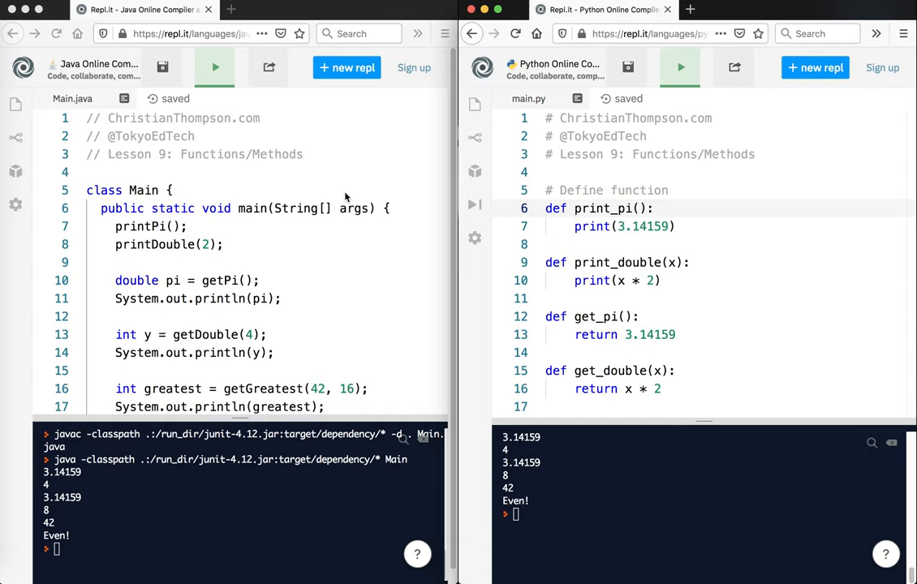
{"action": "mouse_move", "coordinate": [423, 156]}
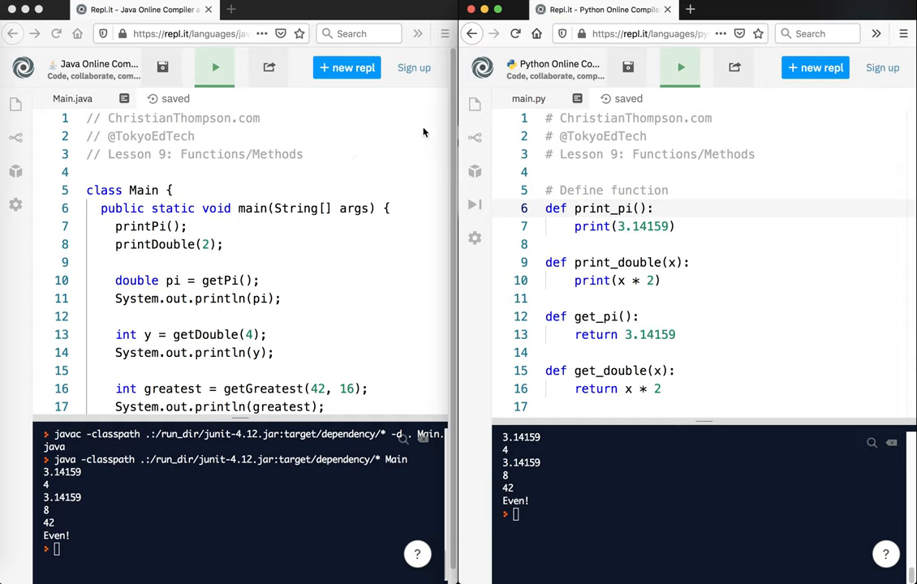
{"action": "mouse_move", "coordinate": [422, 133]}
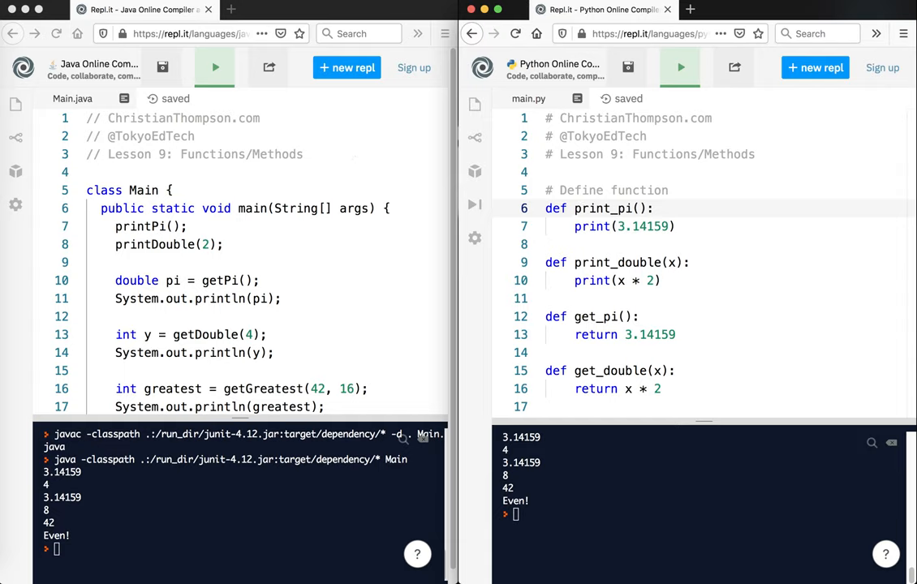